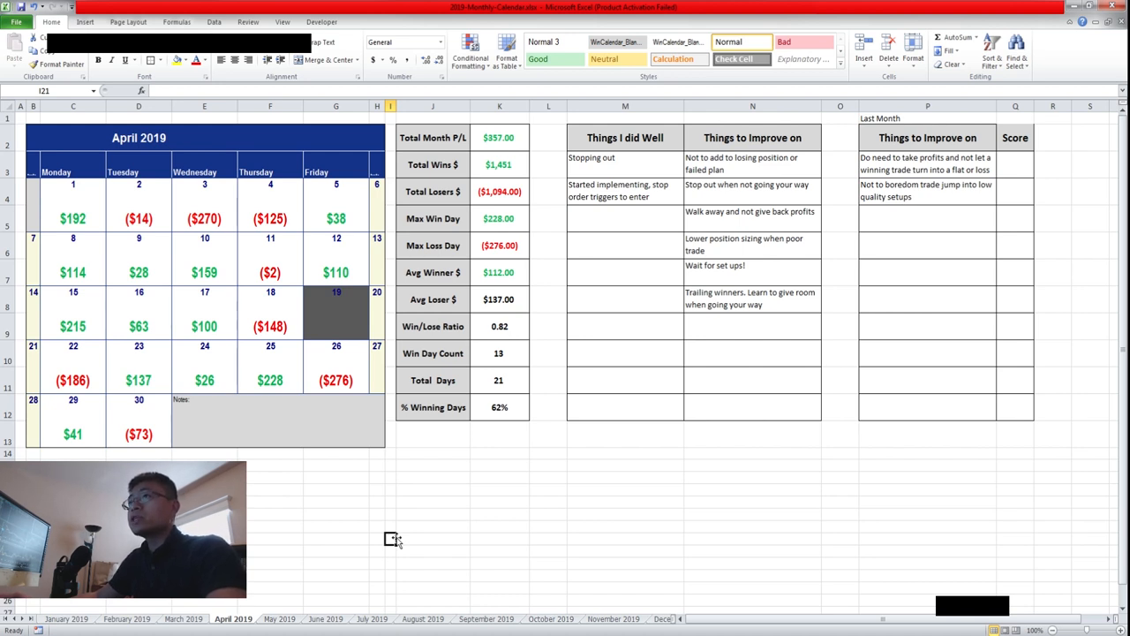
{"action": "mouse_move", "coordinate": [407, 541]}
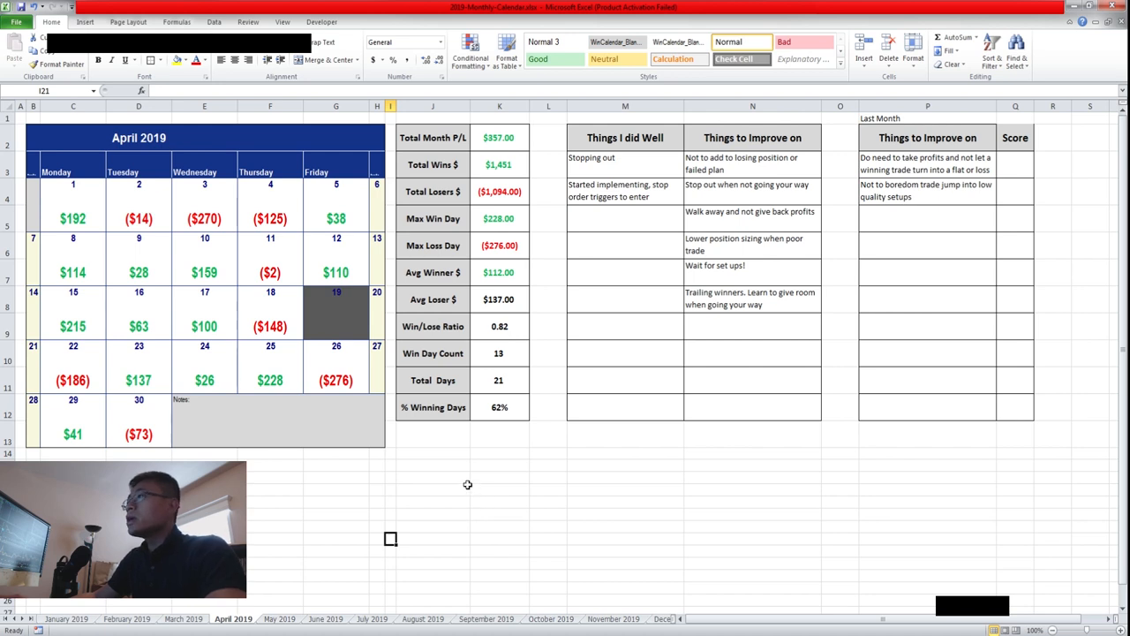
{"action": "mouse_move", "coordinate": [460, 468]}
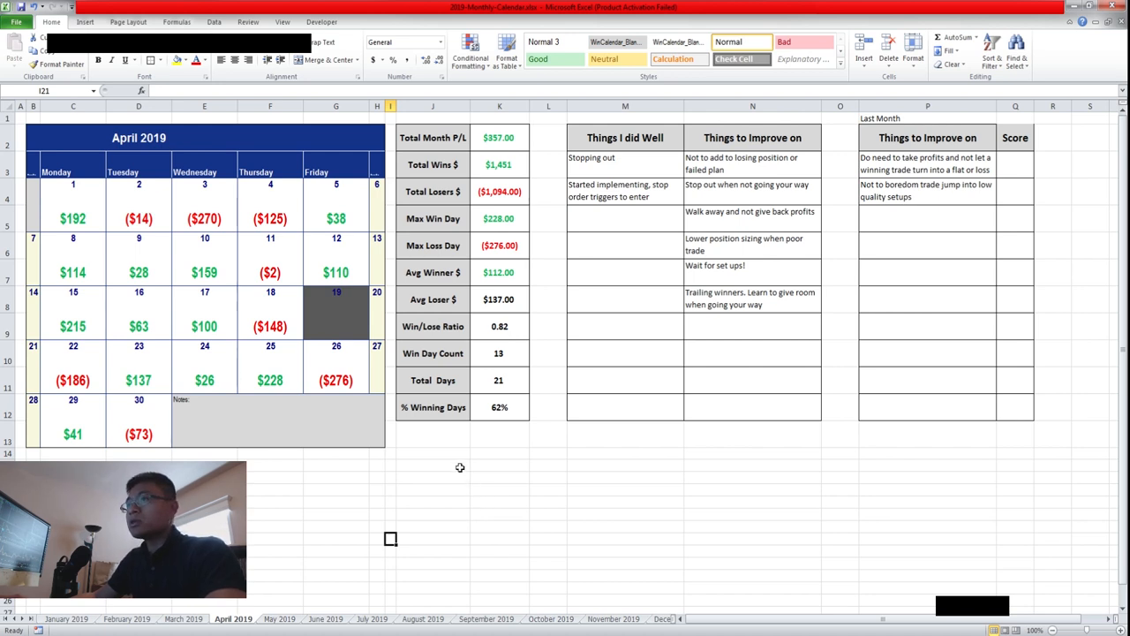
{"action": "mouse_move", "coordinate": [280, 511]}
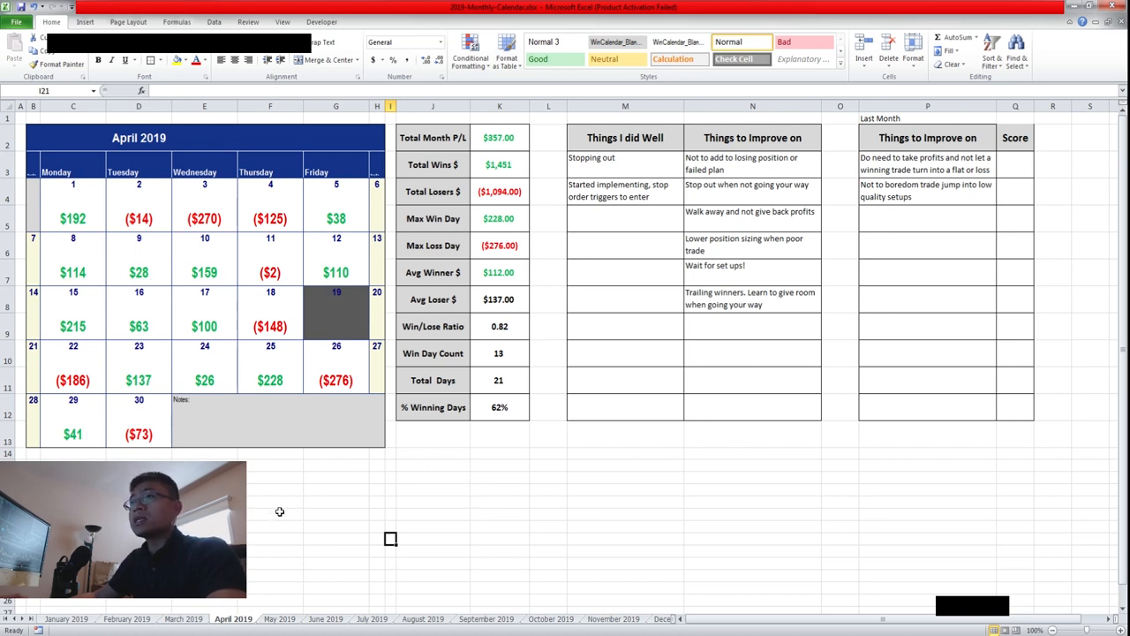
{"action": "mouse_move", "coordinate": [263, 502]}
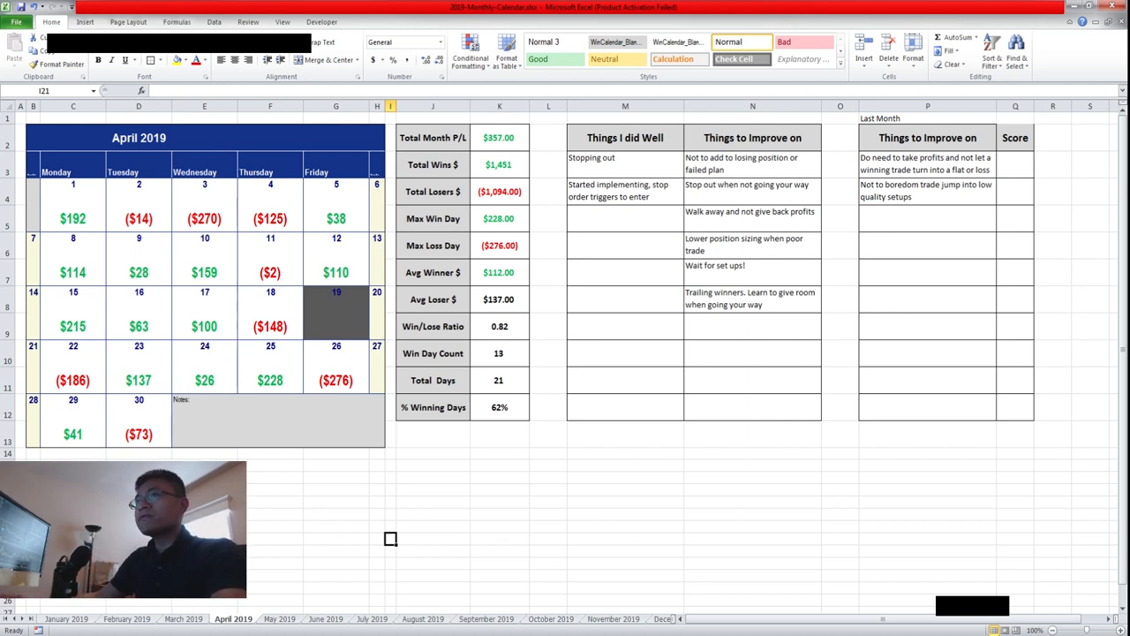
{"action": "mouse_move", "coordinate": [927, 159]}
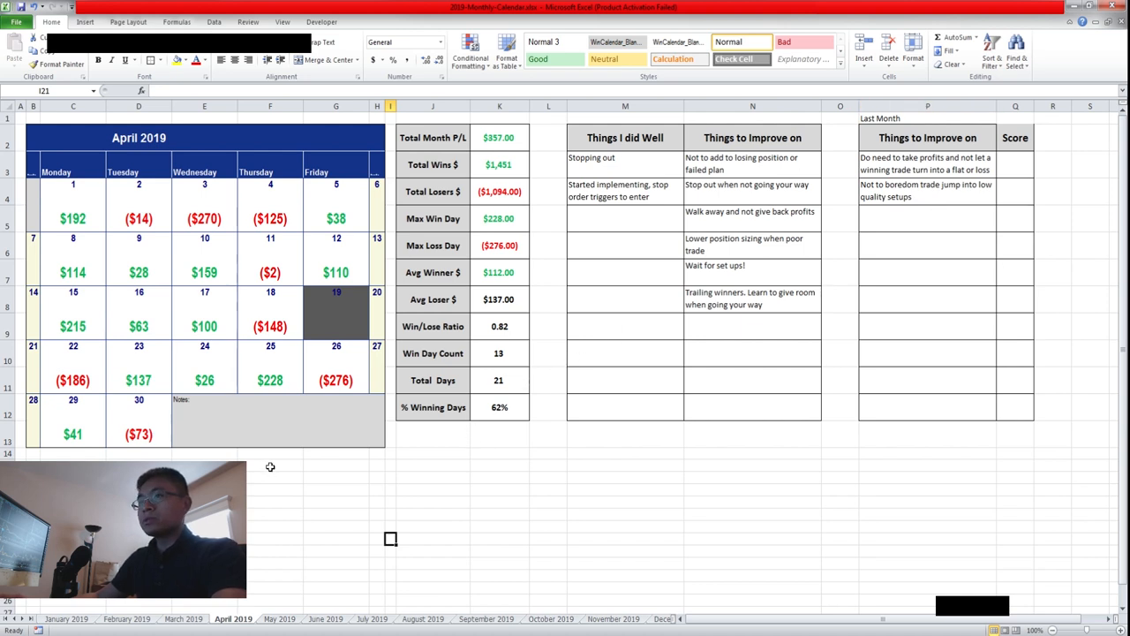
{"action": "mouse_move", "coordinate": [297, 493]}
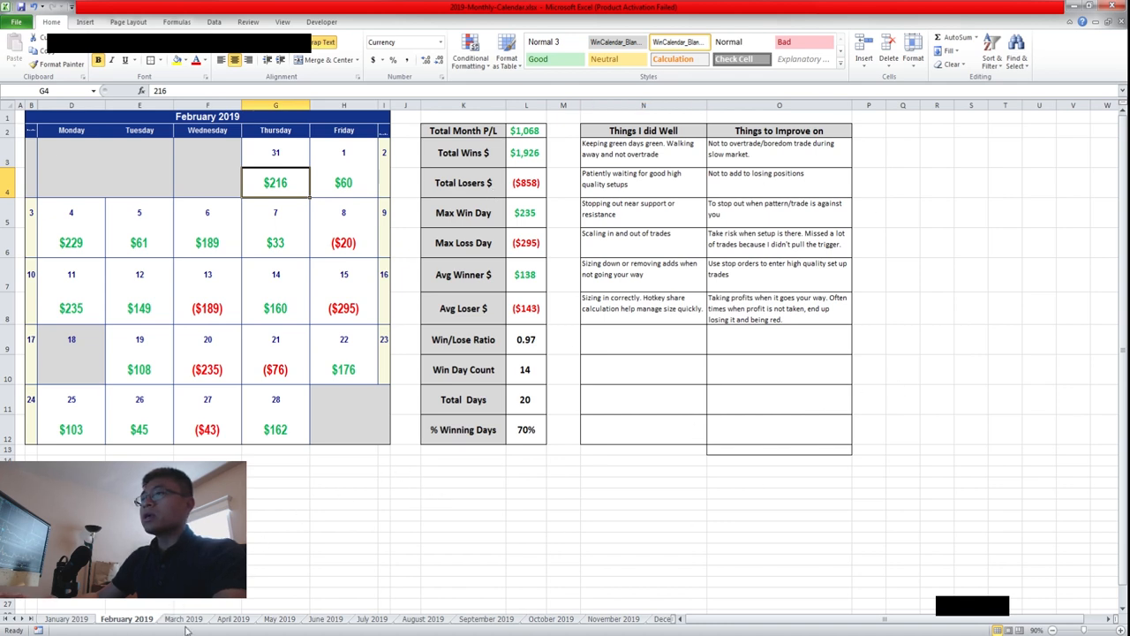
- Switch to the March 2019 sheet showing $1,708 total and 93% winning days
{"action": "left_click", "coordinate": [180, 619]}
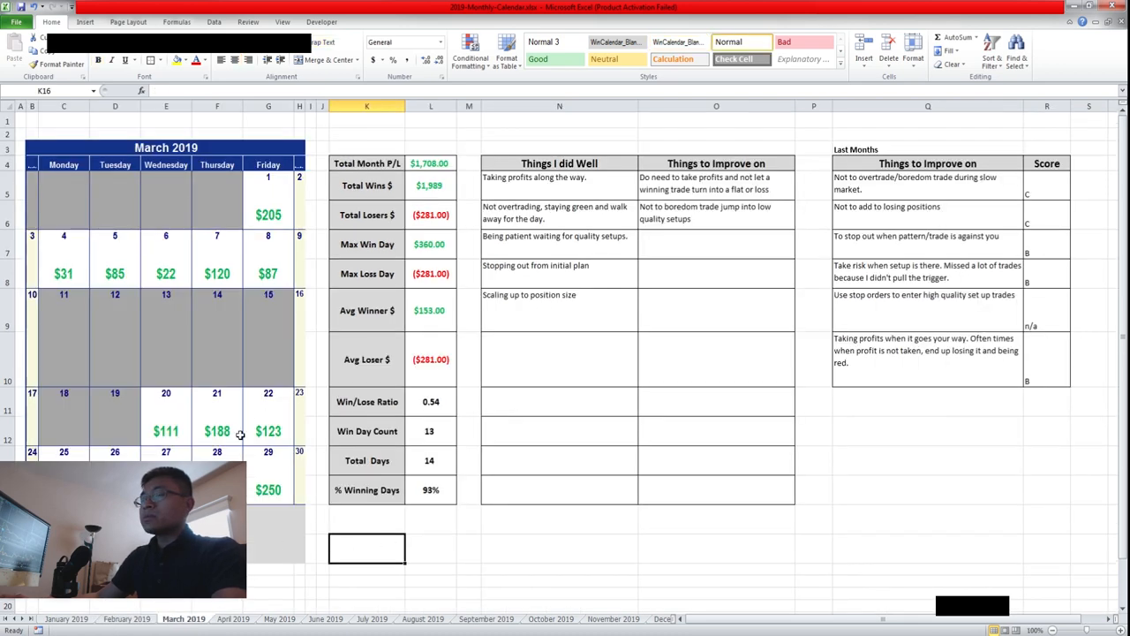
{"action": "mouse_move", "coordinate": [680, 189]}
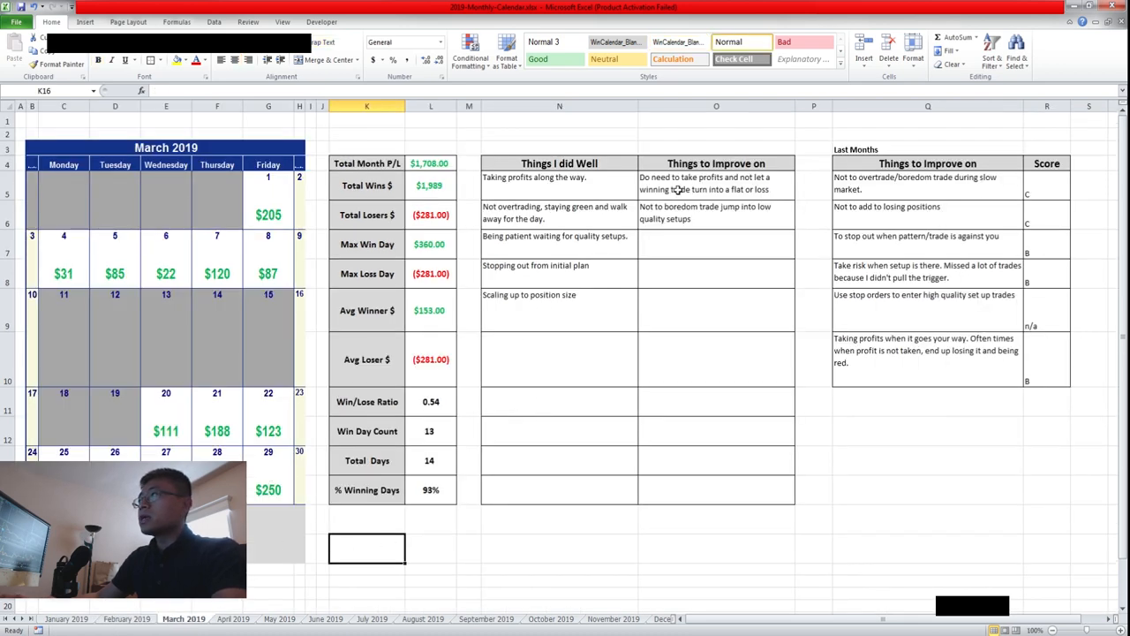
{"action": "mouse_move", "coordinate": [382, 431]}
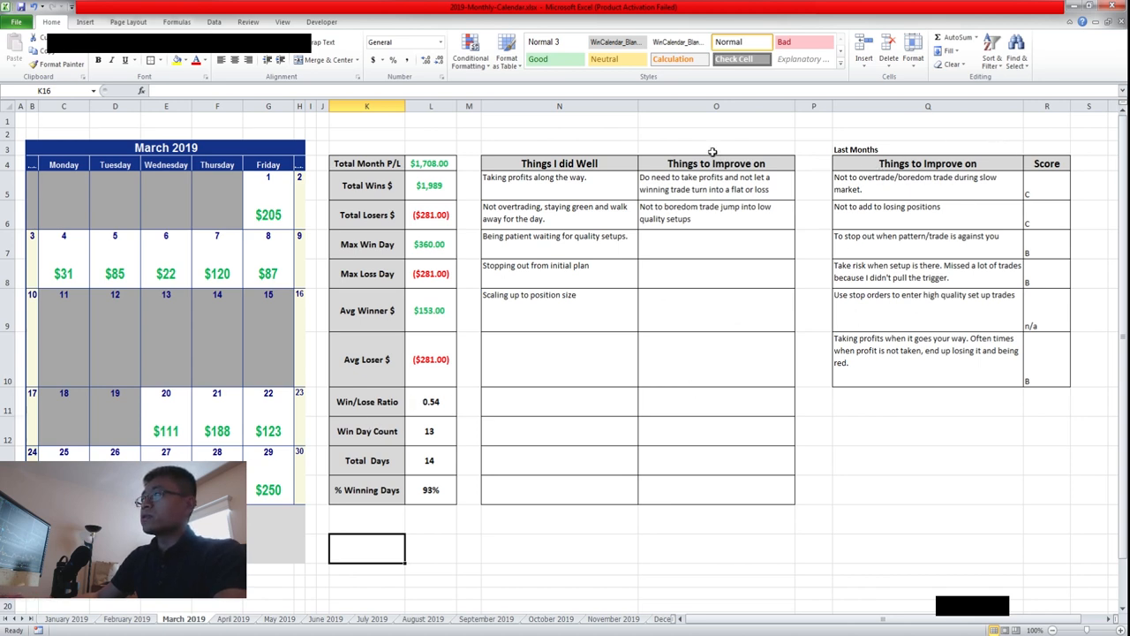
{"action": "mouse_move", "coordinate": [865, 236]}
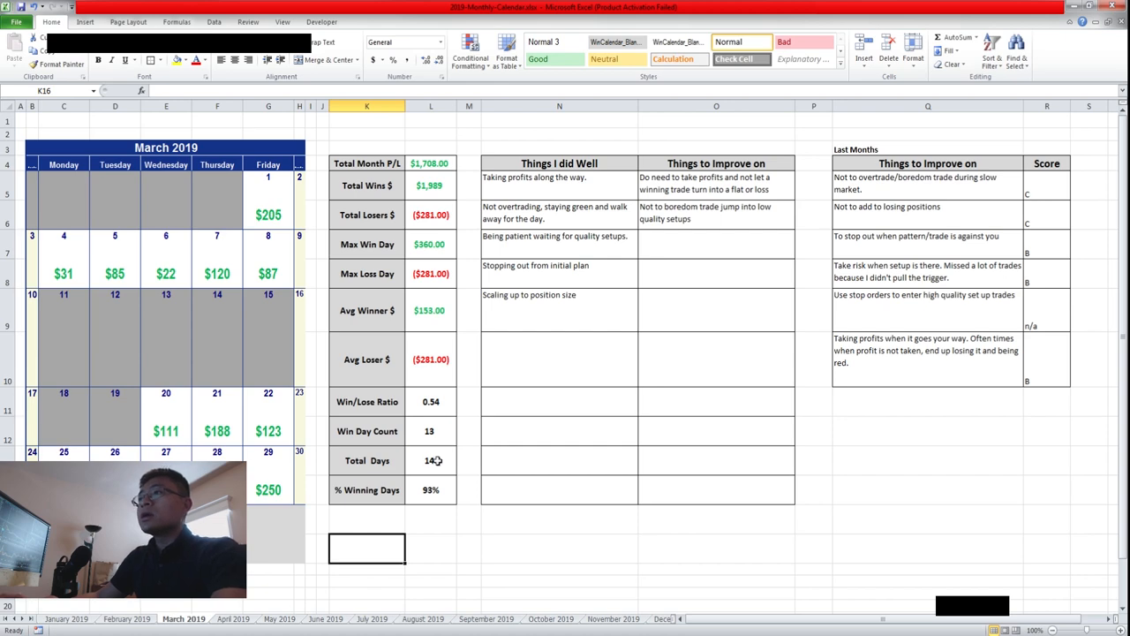
- Return to the April 2019 sheet showing $357 total and 62% winning days
{"action": "left_click", "coordinate": [227, 619]}
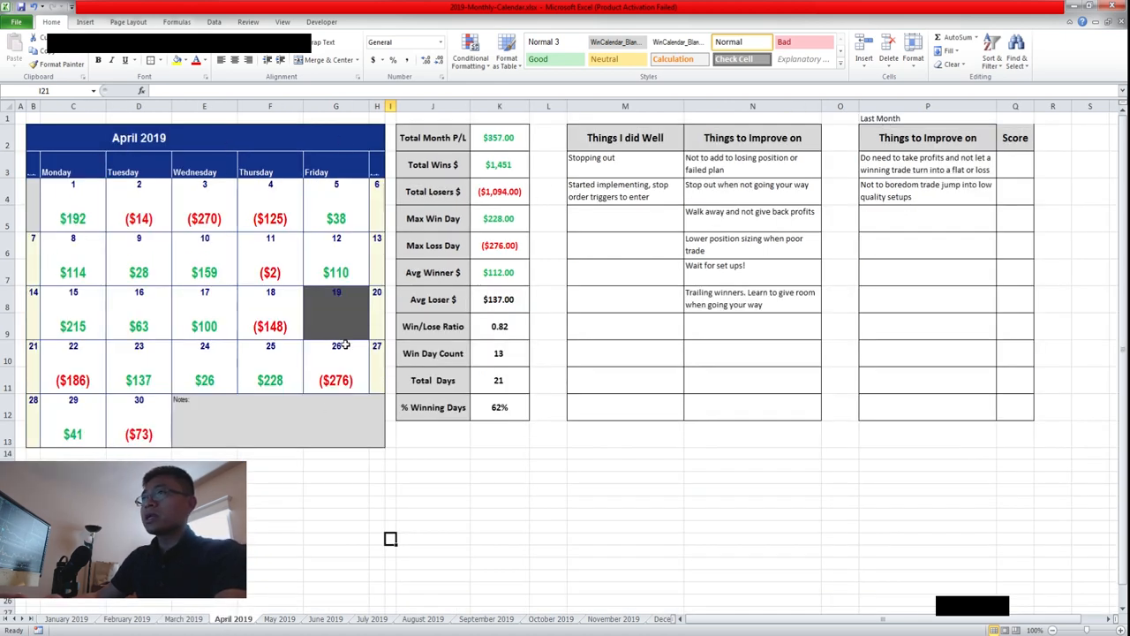
{"action": "mouse_move", "coordinate": [277, 400]}
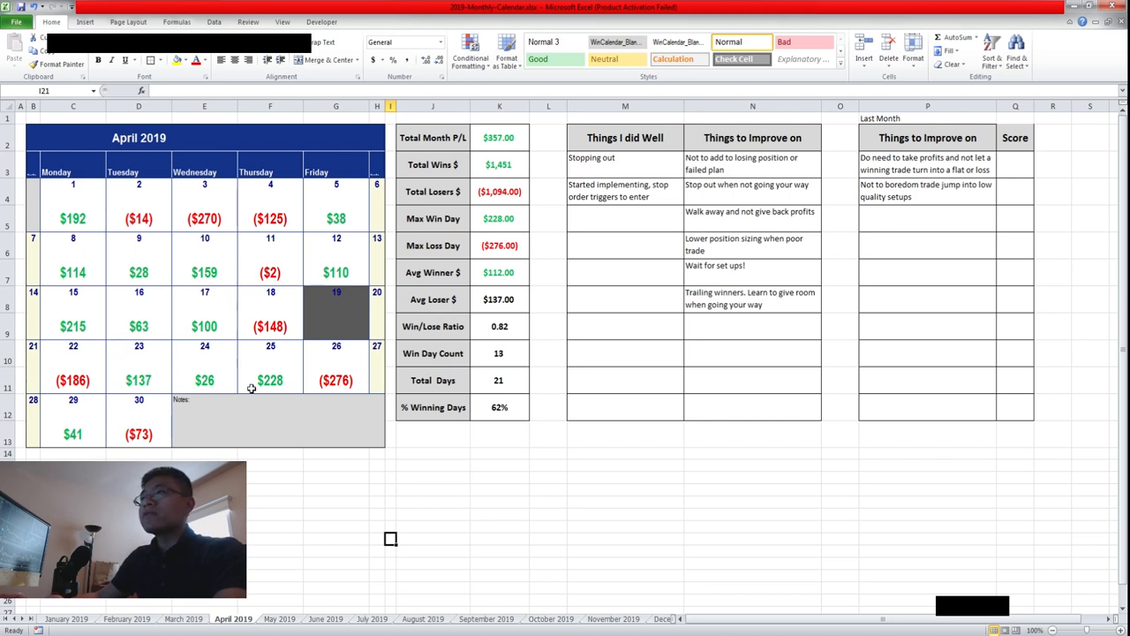
{"action": "mouse_move", "coordinate": [159, 326]}
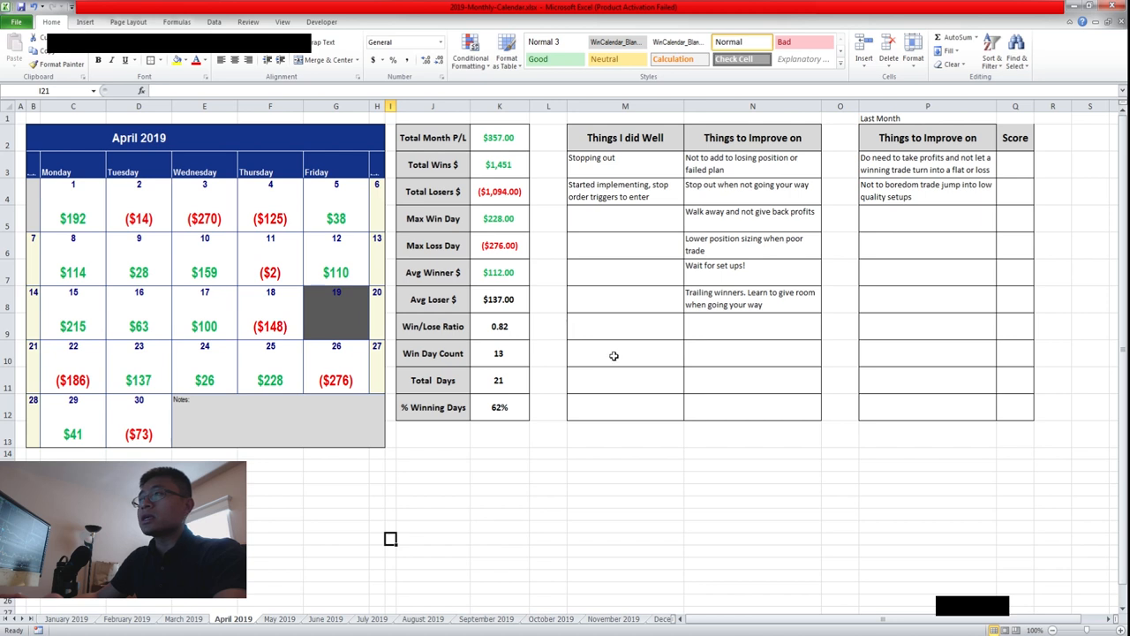
{"action": "mouse_move", "coordinate": [383, 308]}
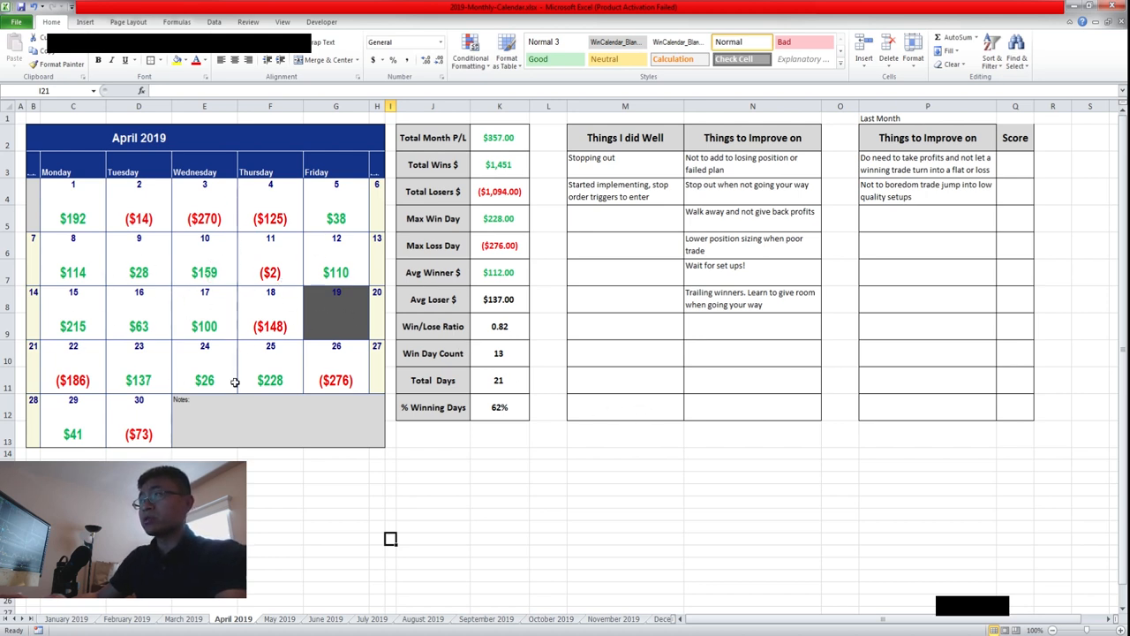
{"action": "mouse_move", "coordinate": [585, 388]}
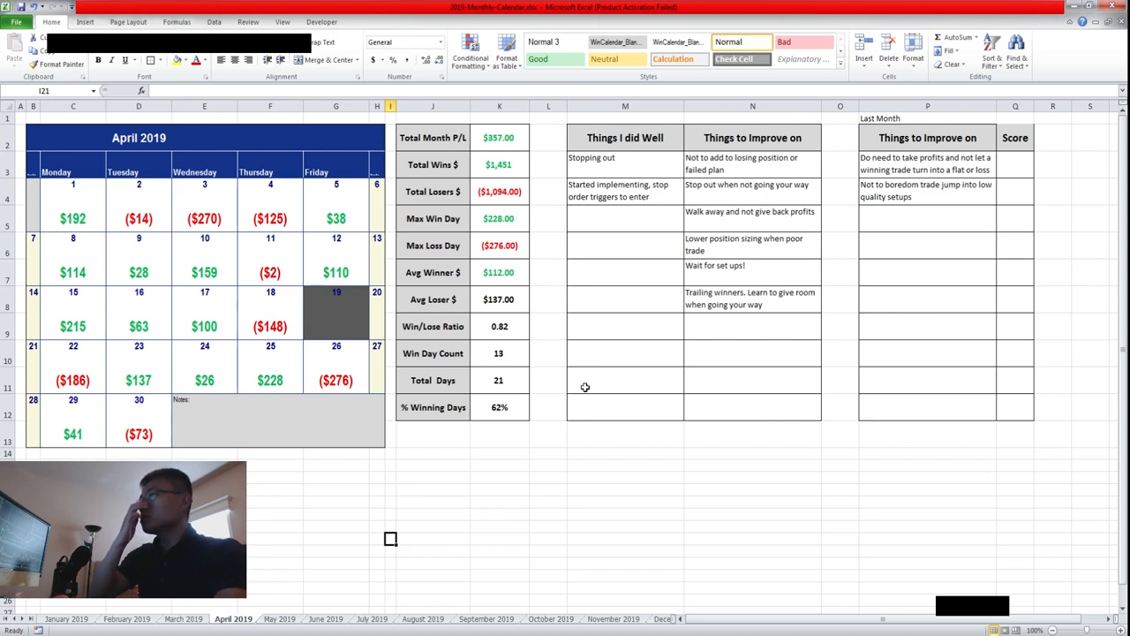
{"action": "left_click", "coordinate": [549, 466]}
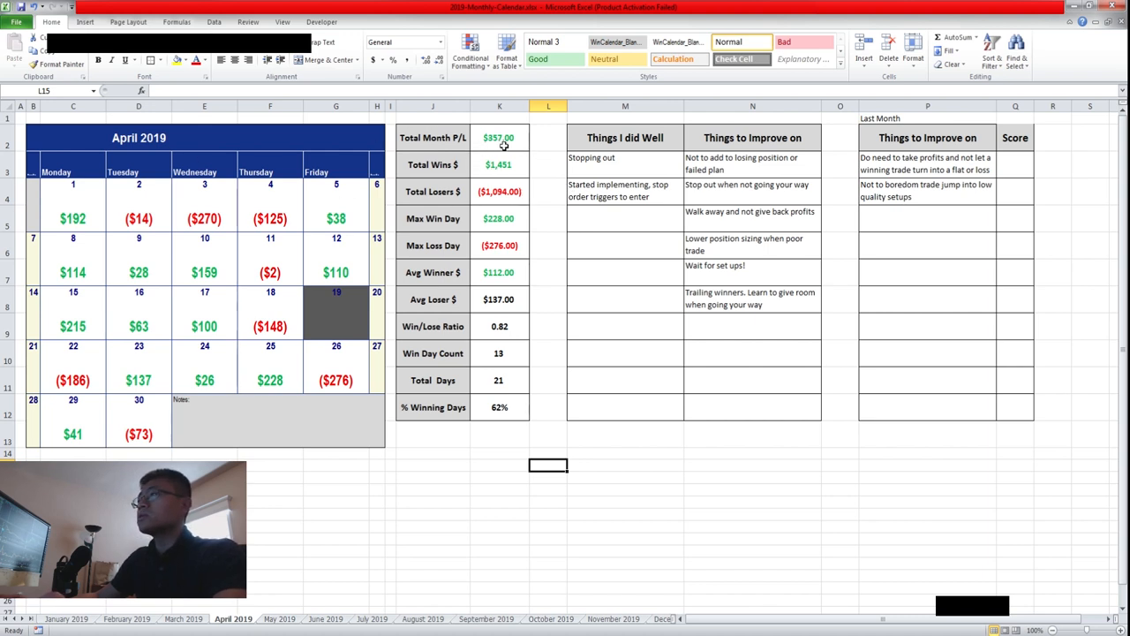
{"action": "mouse_move", "coordinate": [527, 198]}
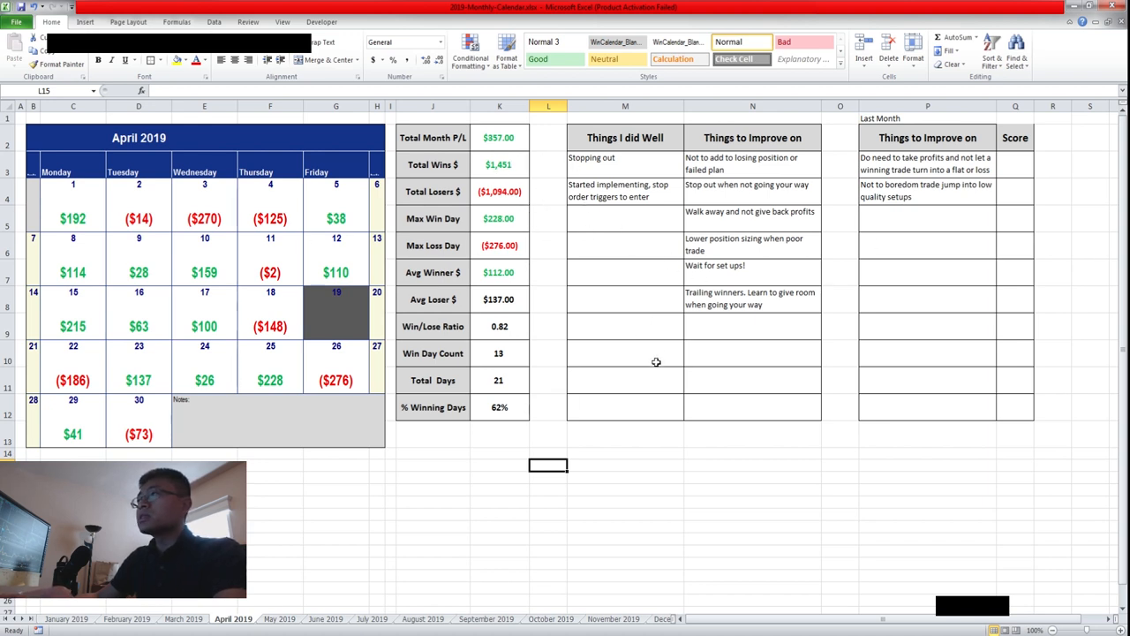
{"action": "left_click", "coordinate": [435, 503]}
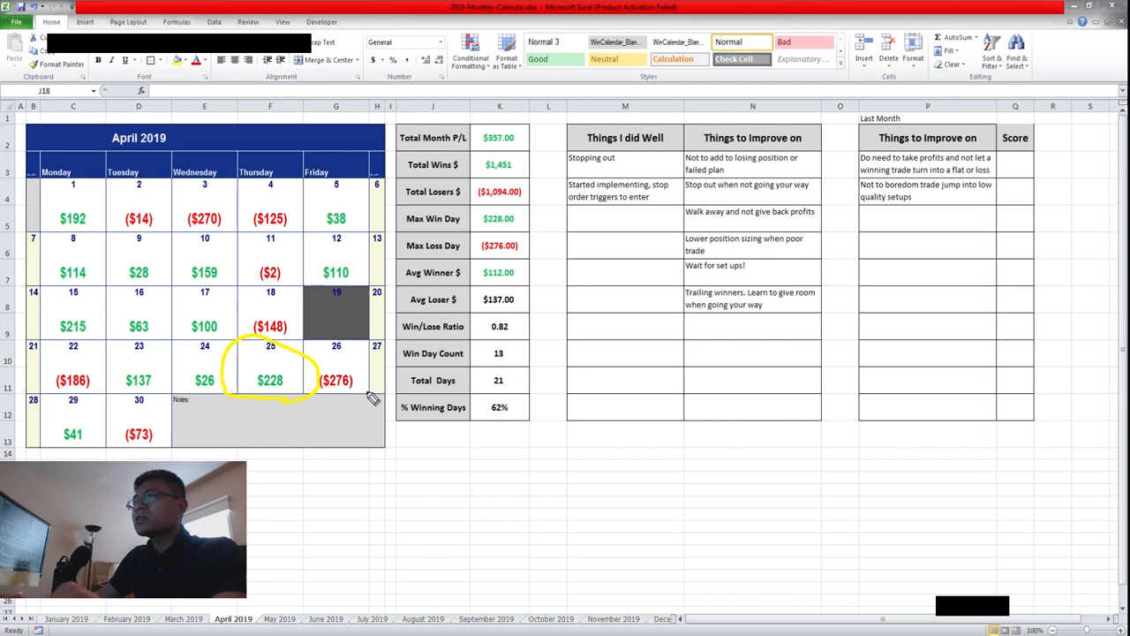
{"action": "mouse_move", "coordinate": [272, 382]}
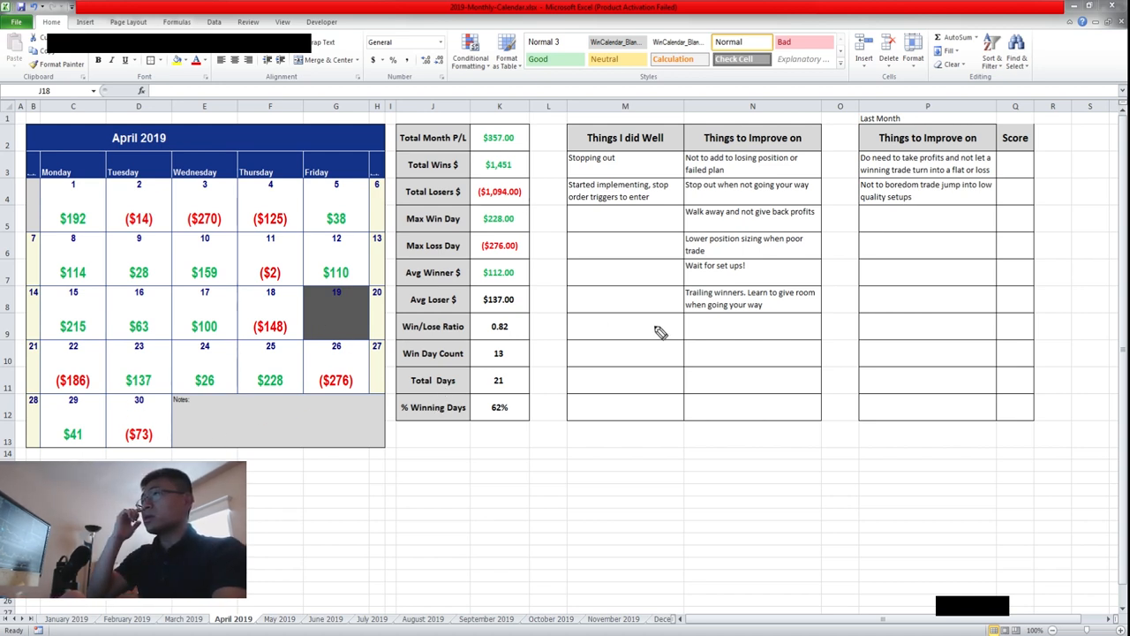
{"action": "mouse_move", "coordinate": [176, 345]}
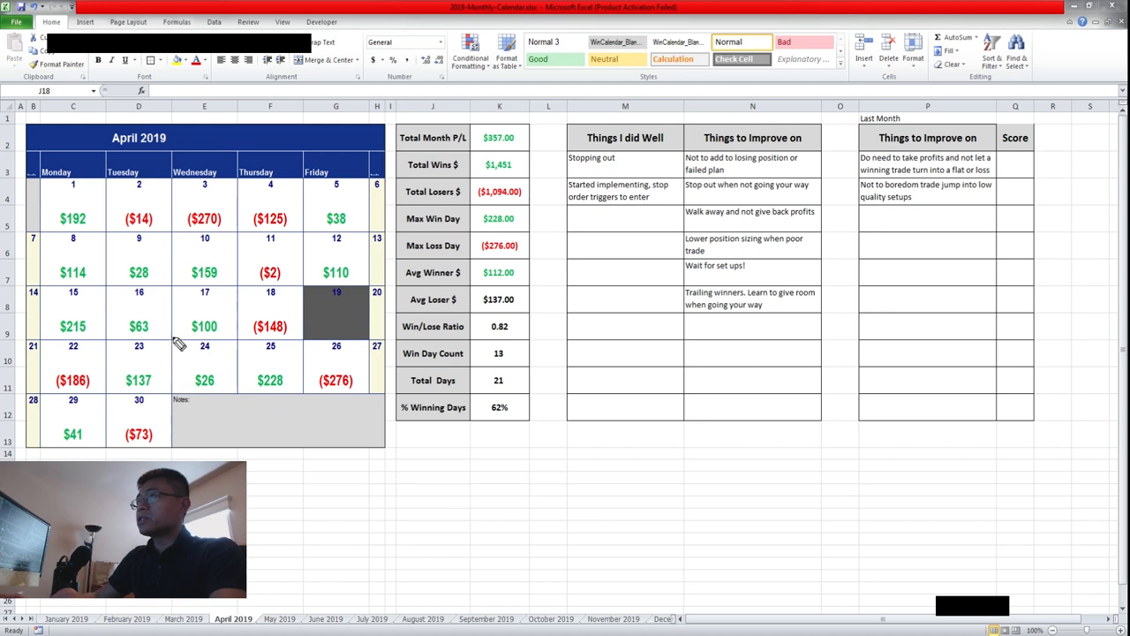
{"action": "mouse_move", "coordinate": [420, 382]}
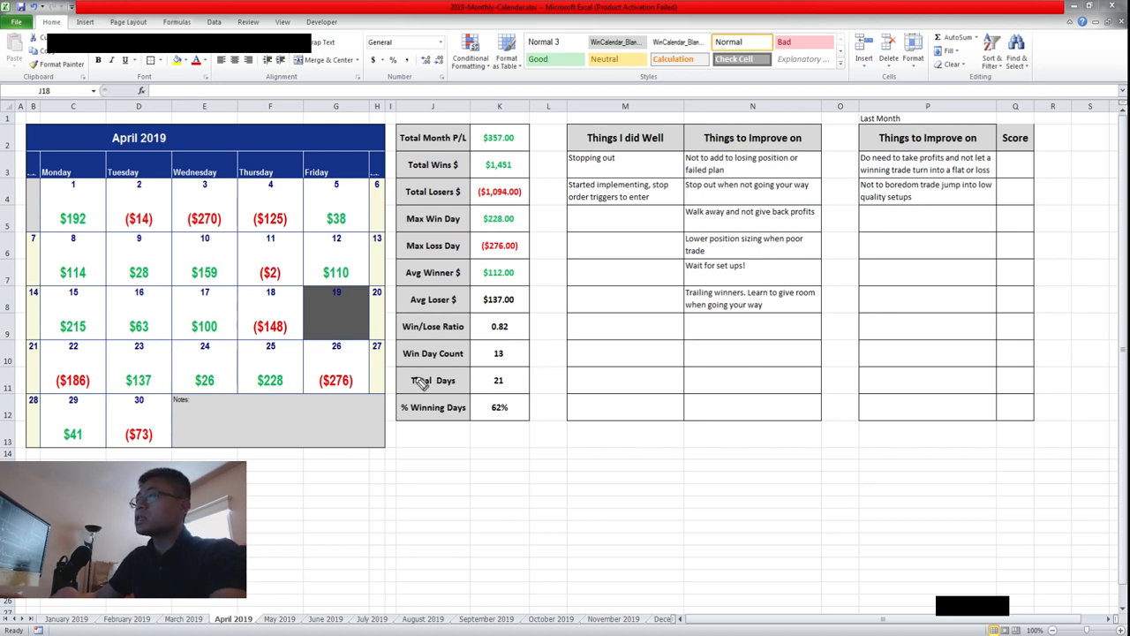
{"action": "mouse_move", "coordinate": [545, 402]}
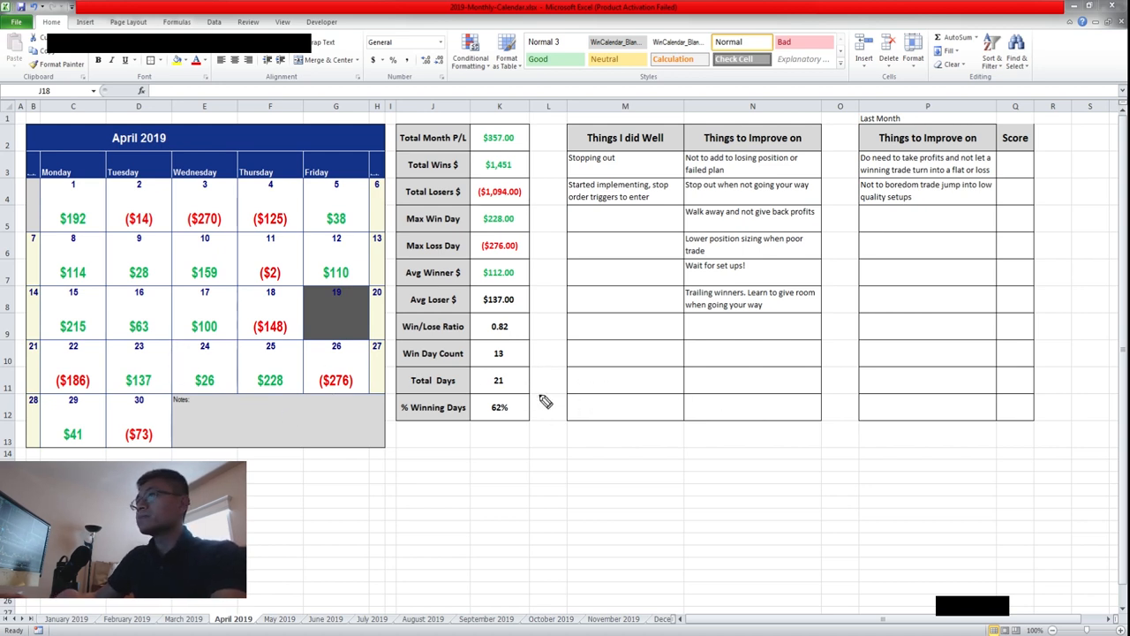
{"action": "mouse_move", "coordinate": [534, 354]}
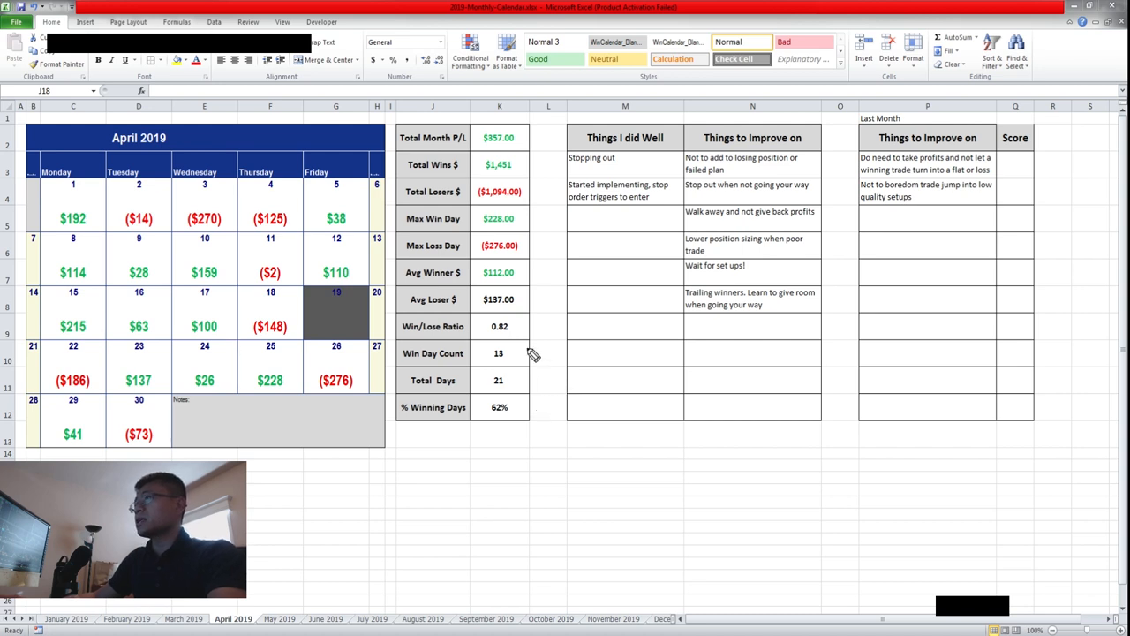
{"action": "mouse_move", "coordinate": [442, 439]}
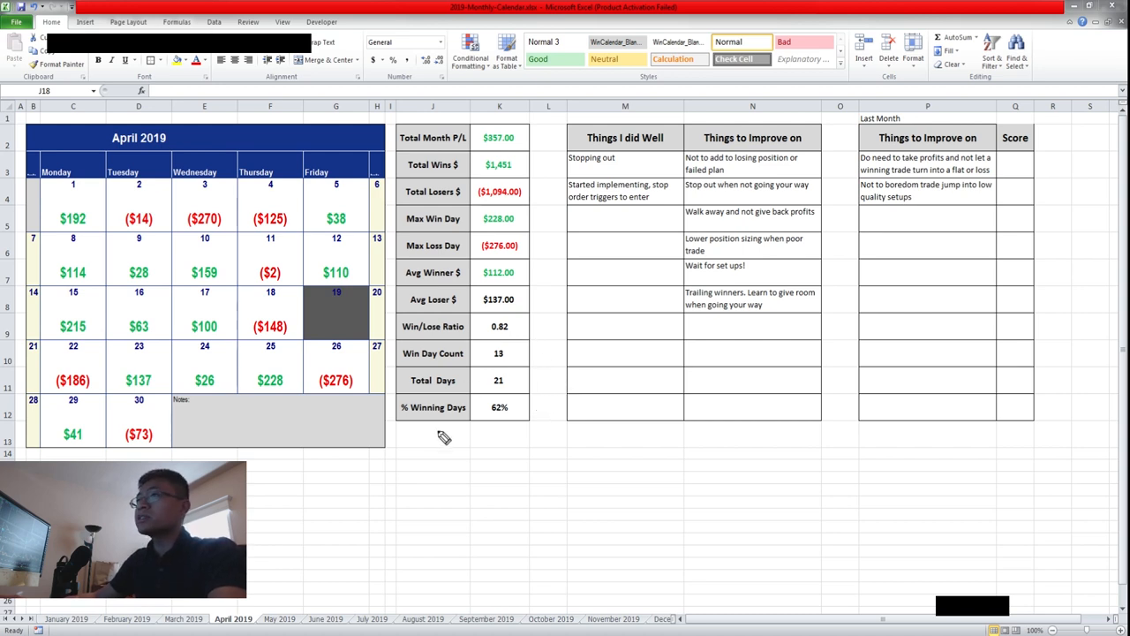
{"action": "mouse_move", "coordinate": [381, 502]}
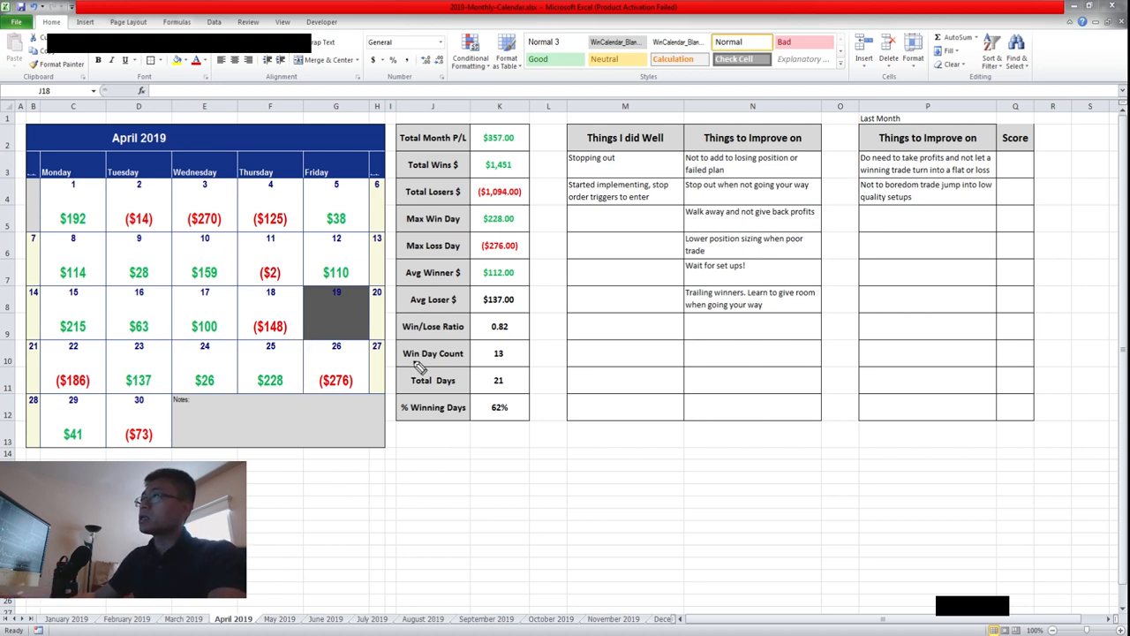
{"action": "mouse_move", "coordinate": [536, 289]}
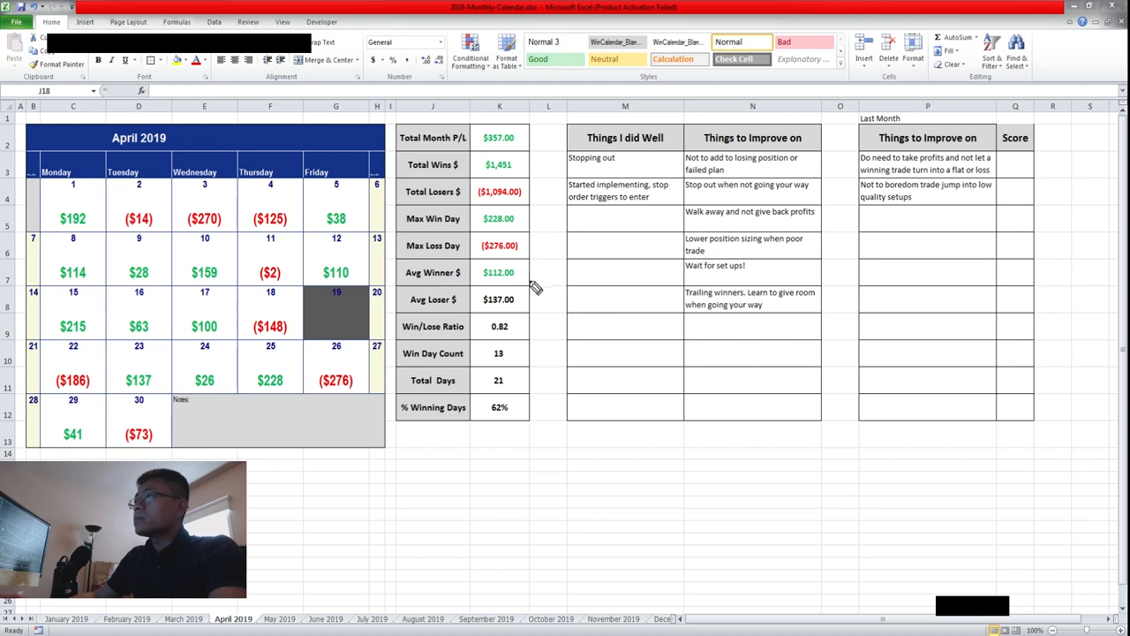
{"action": "mouse_move", "coordinate": [530, 293]}
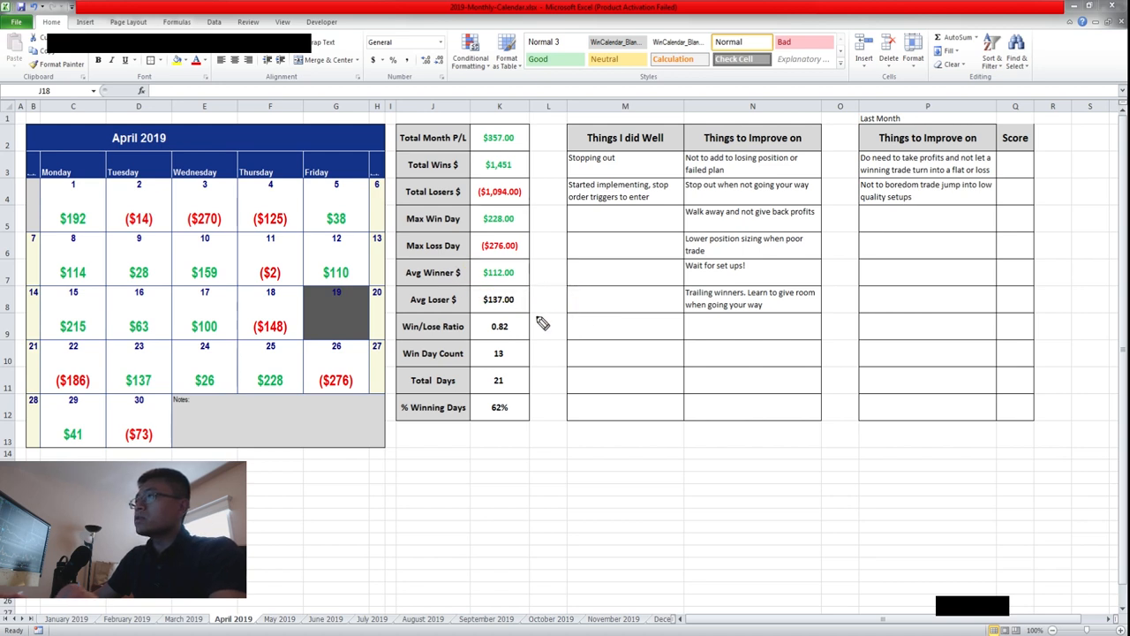
{"action": "mouse_move", "coordinate": [488, 325]}
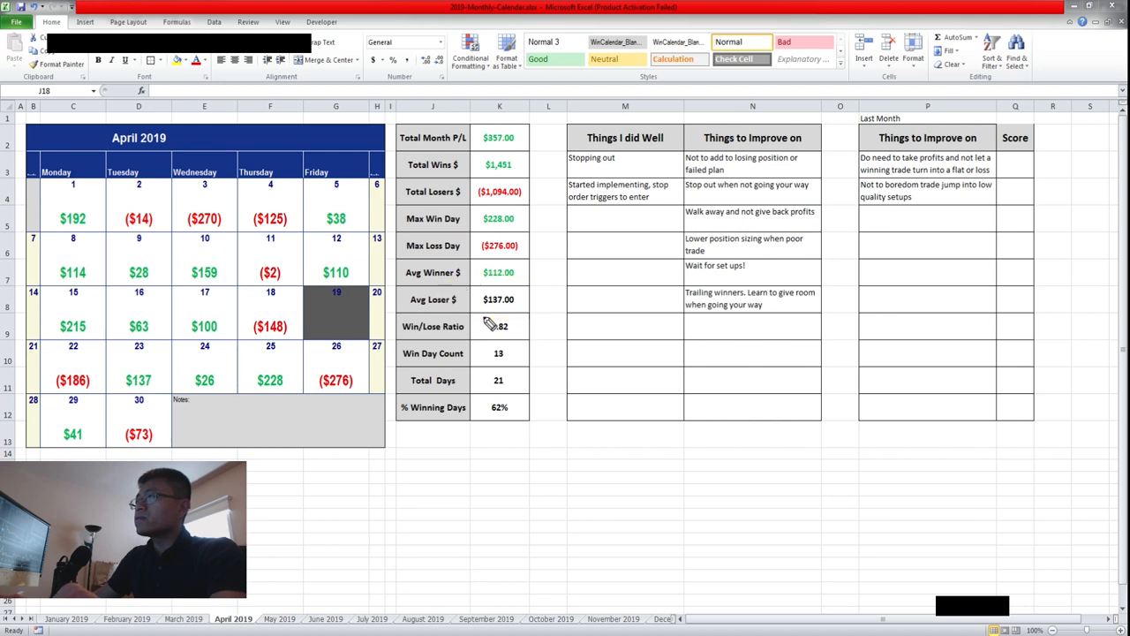
{"action": "mouse_move", "coordinate": [485, 354]}
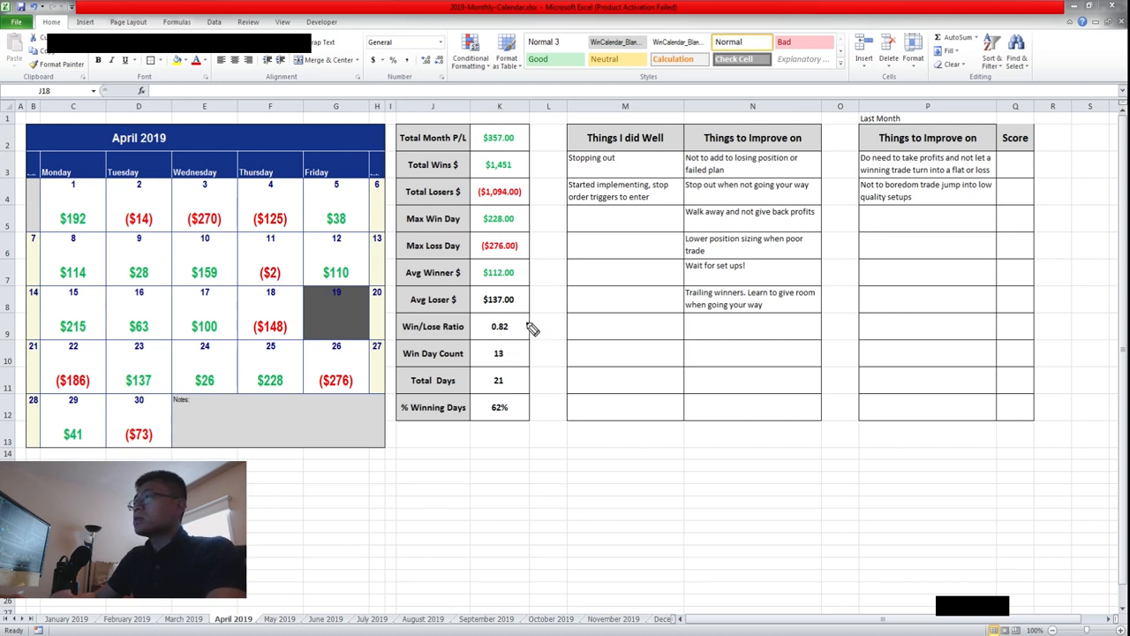
{"action": "mouse_move", "coordinate": [524, 335]}
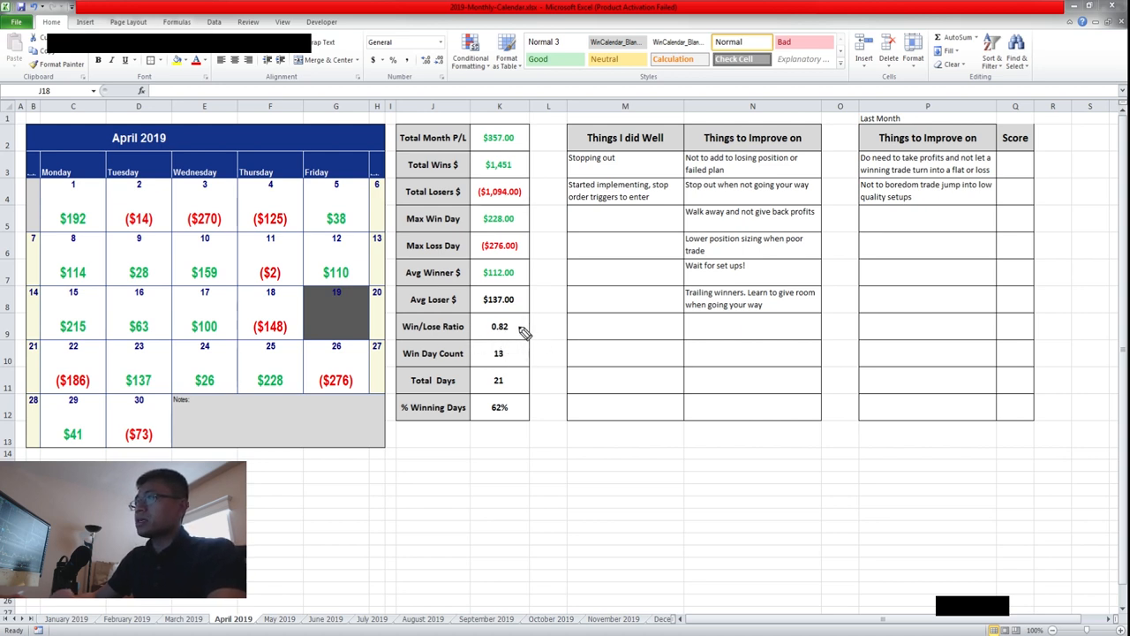
{"action": "mouse_move", "coordinate": [524, 341]}
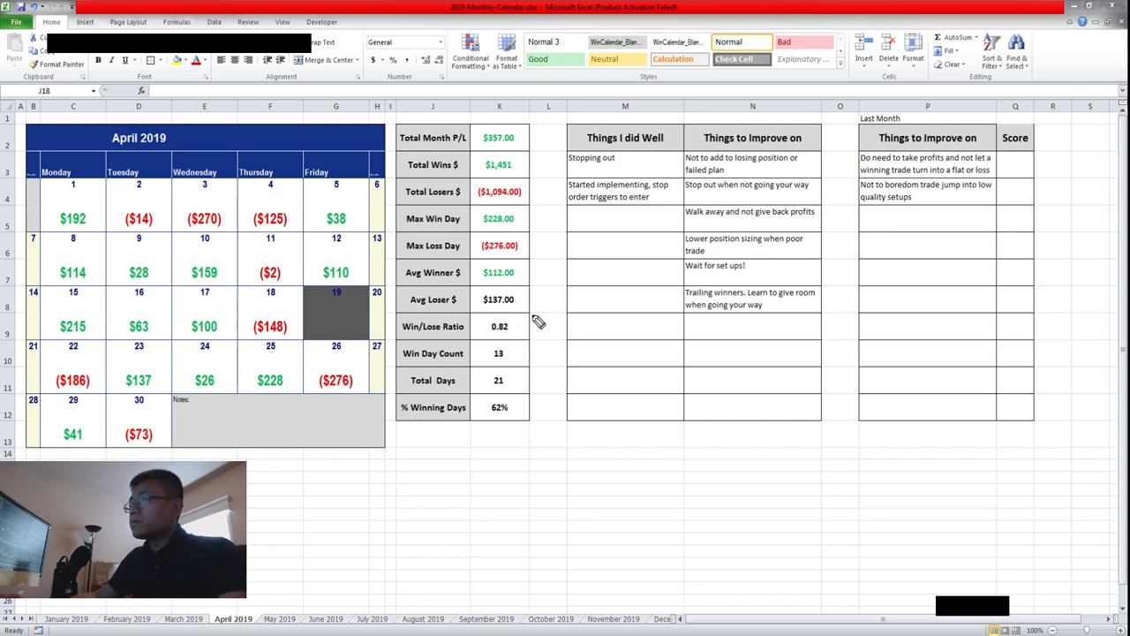
{"action": "mouse_move", "coordinate": [541, 385]}
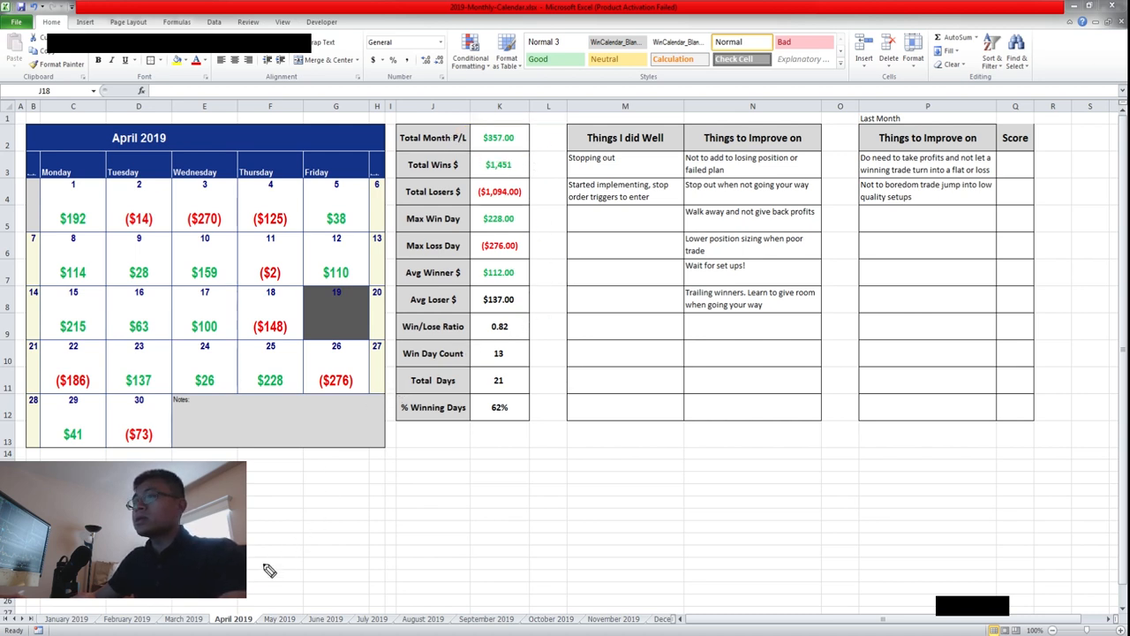
{"action": "left_click", "coordinate": [179, 618]}
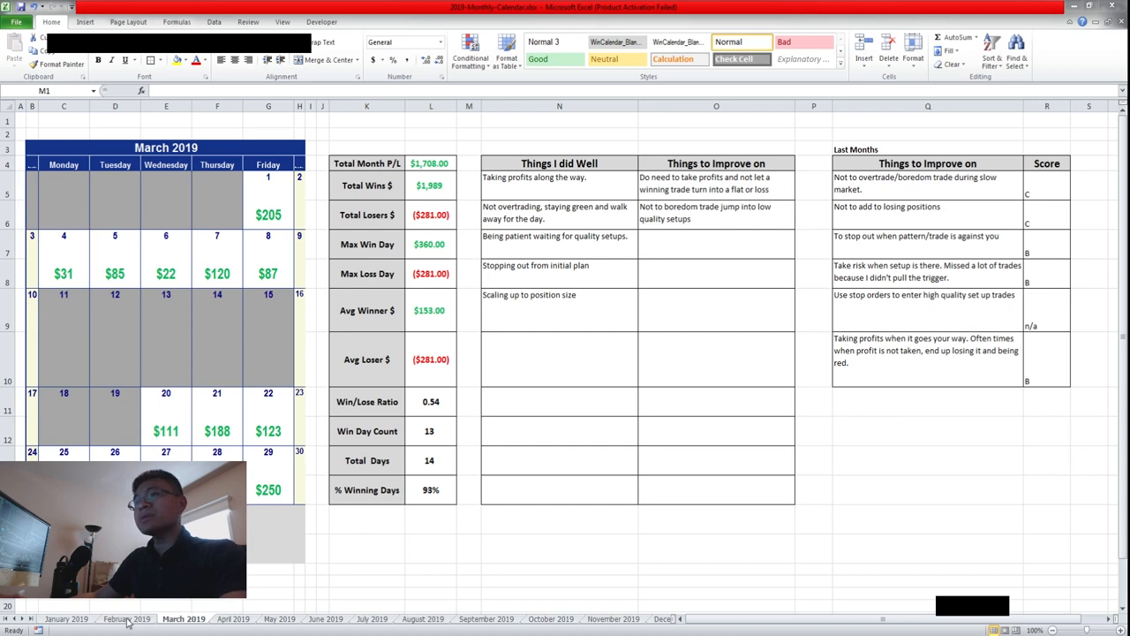
{"action": "left_click", "coordinate": [126, 619]}
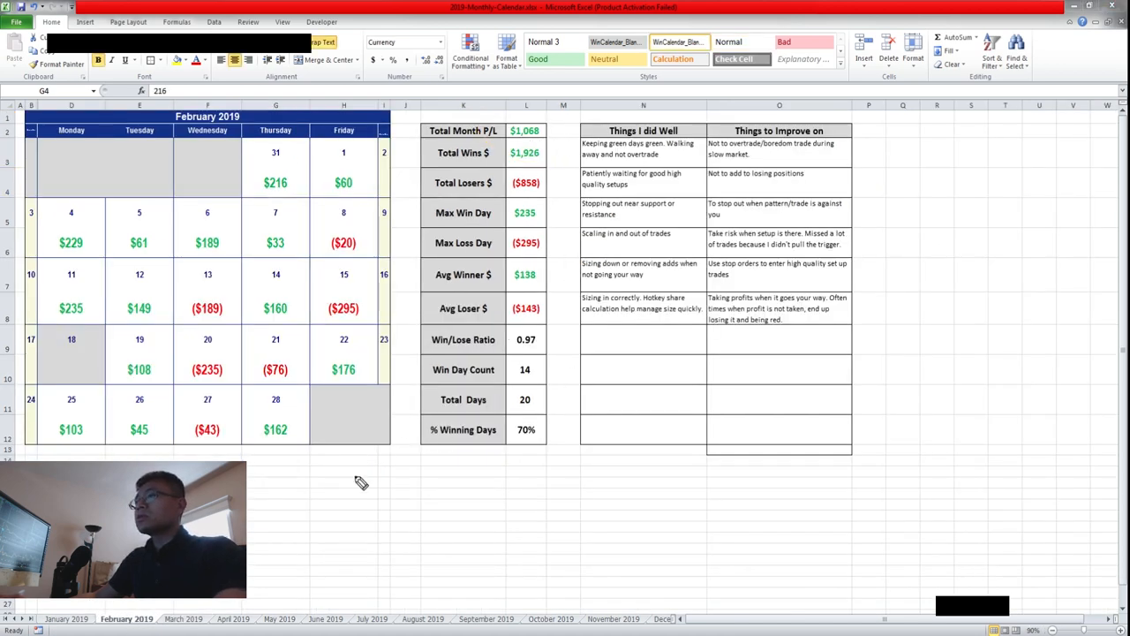
{"action": "left_click", "coordinate": [227, 619]}
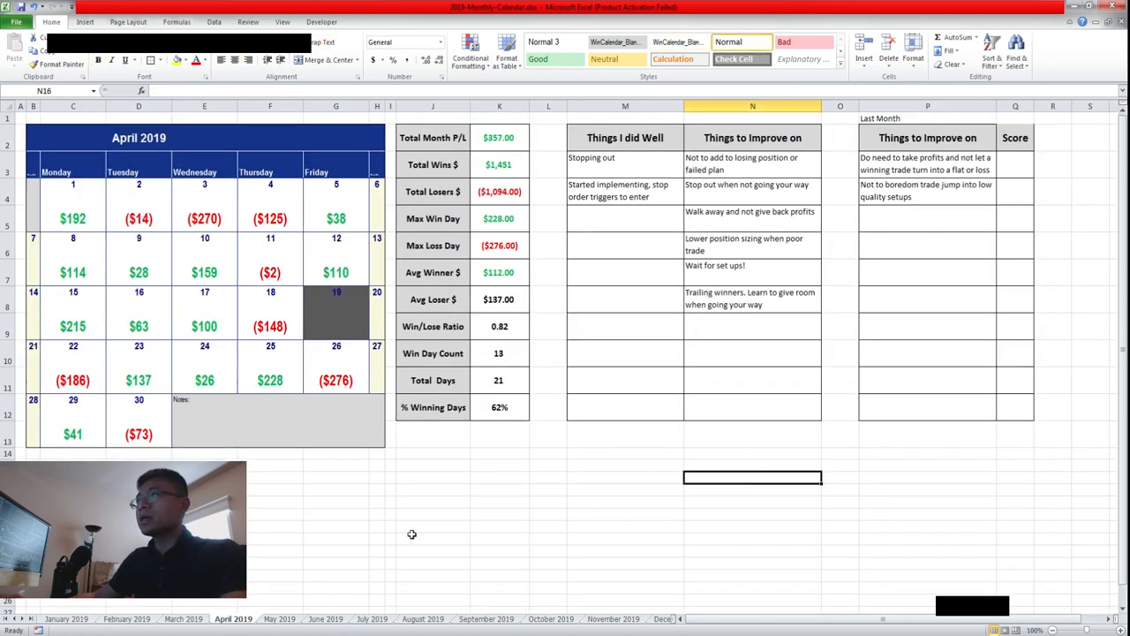
{"action": "mouse_move", "coordinate": [699, 159]}
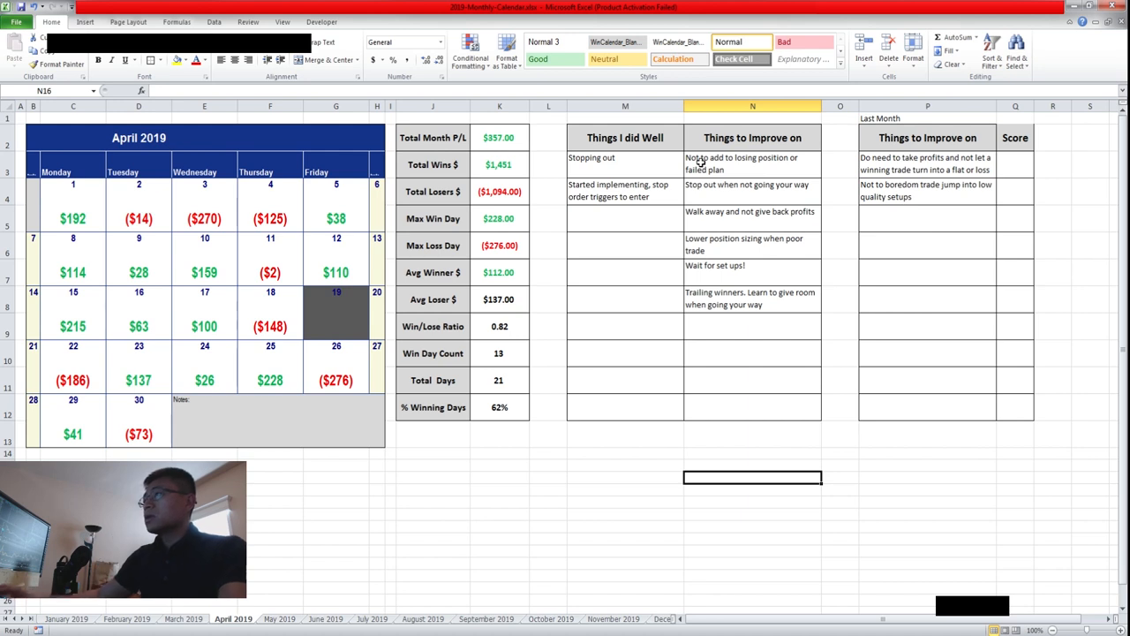
{"action": "mouse_move", "coordinate": [837, 144]}
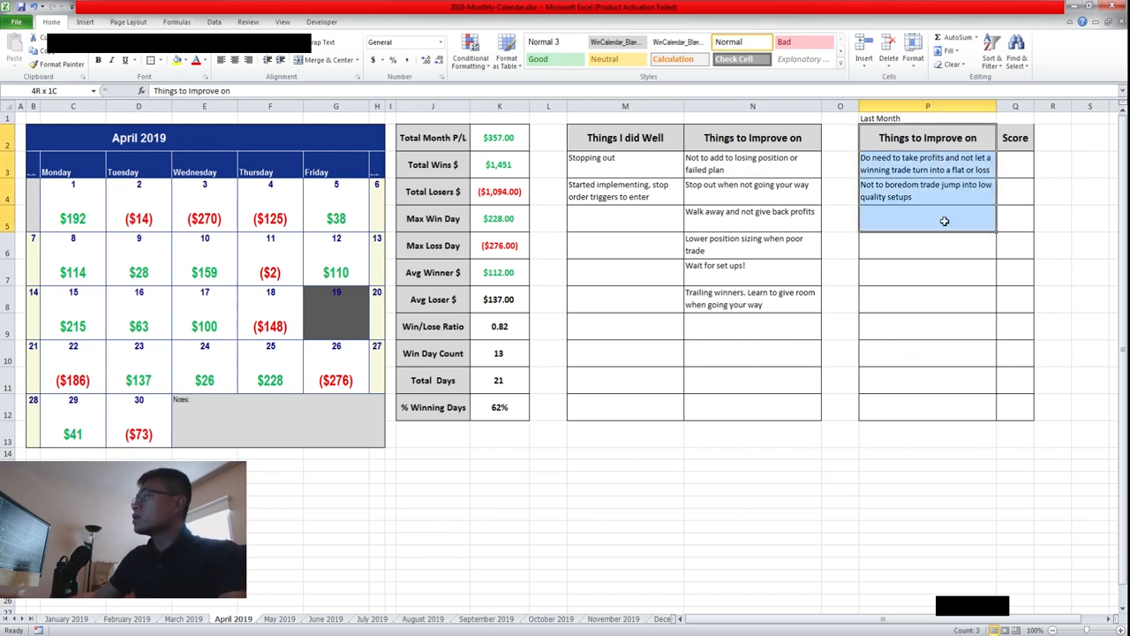
{"action": "left_click", "coordinate": [925, 326]}
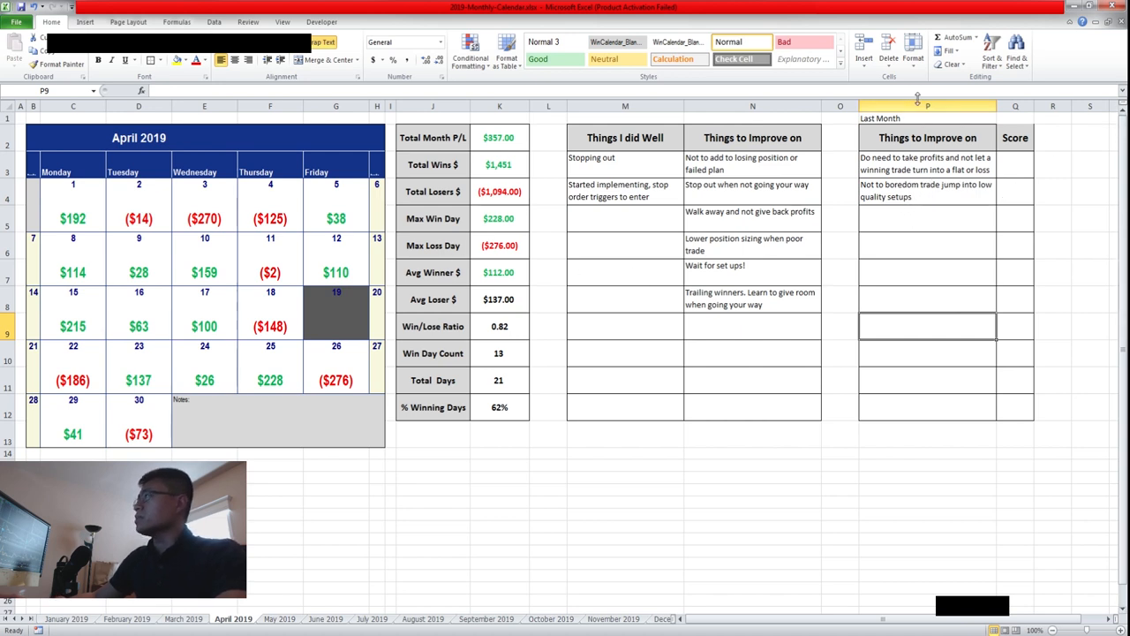
{"action": "left_click", "coordinate": [927, 163]}
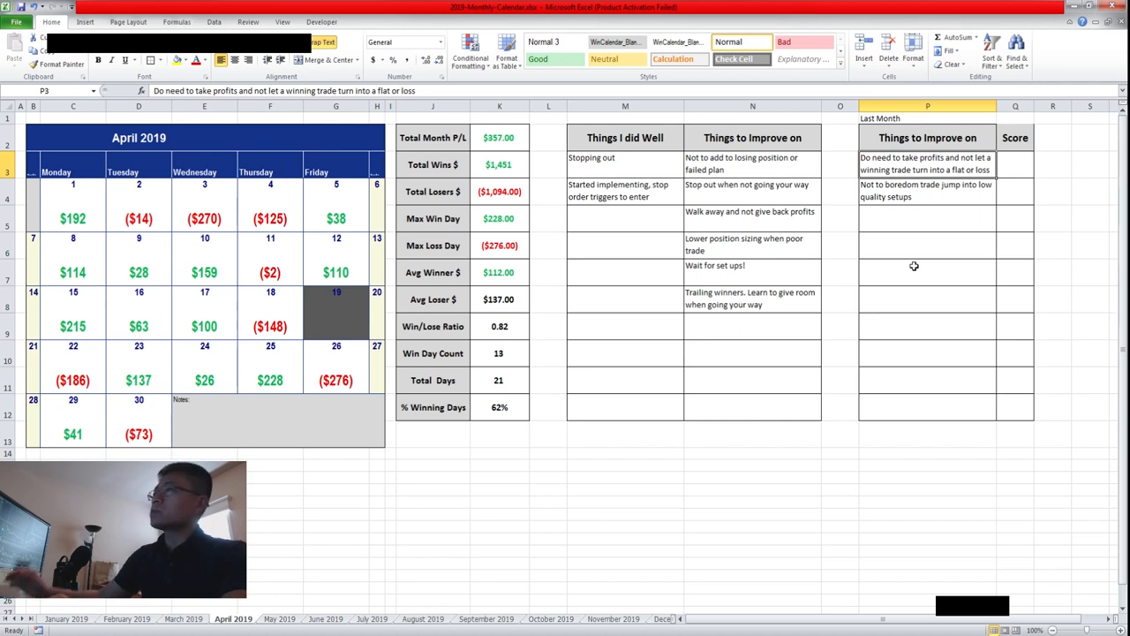
{"action": "left_click", "coordinate": [929, 243]}
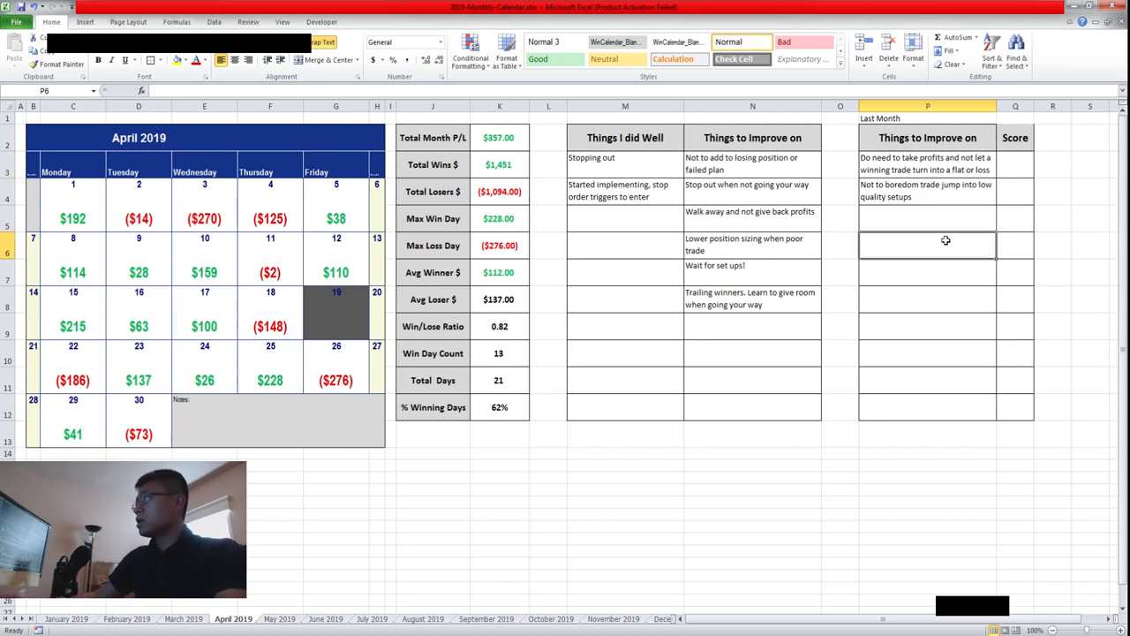
{"action": "left_click", "coordinate": [932, 164]}
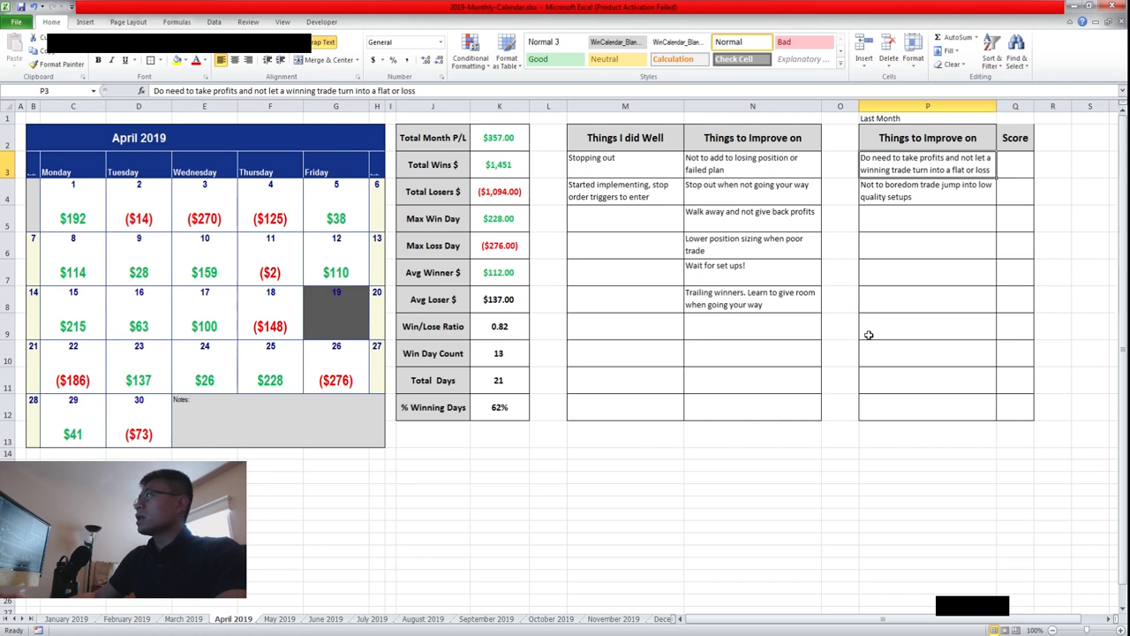
{"action": "mouse_move", "coordinate": [880, 267]}
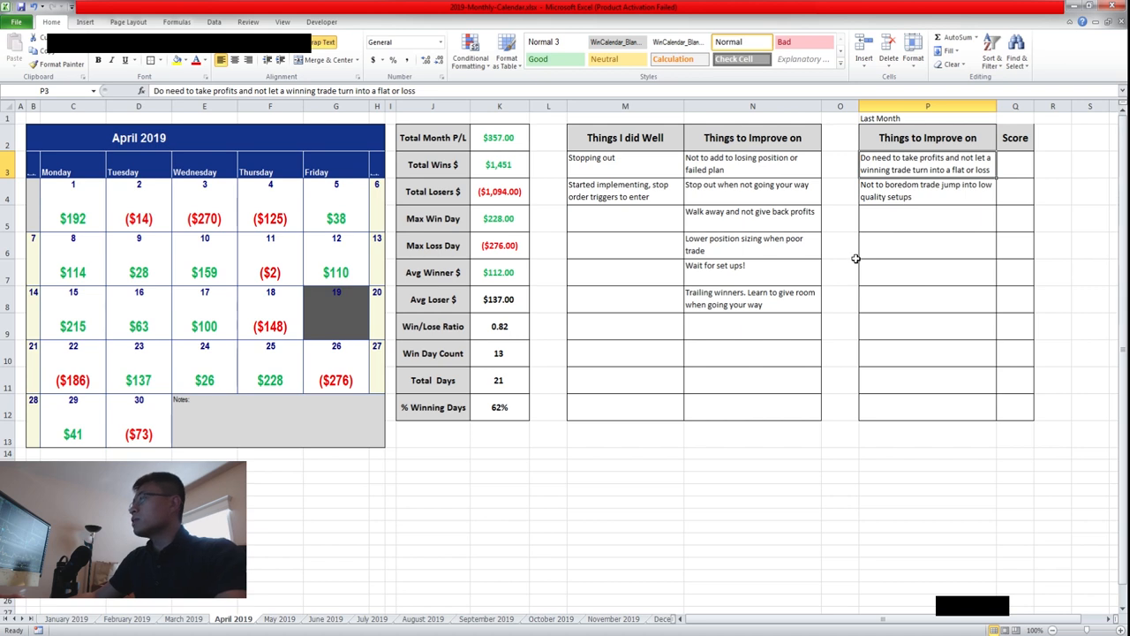
{"action": "mouse_move", "coordinate": [835, 271]}
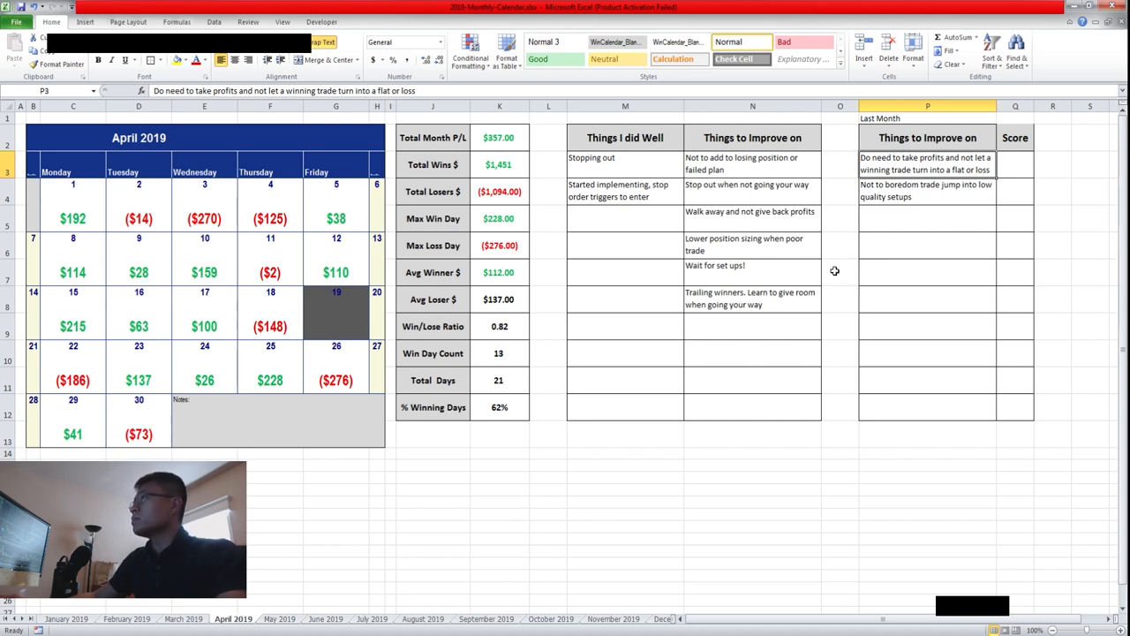
{"action": "mouse_move", "coordinate": [850, 264]}
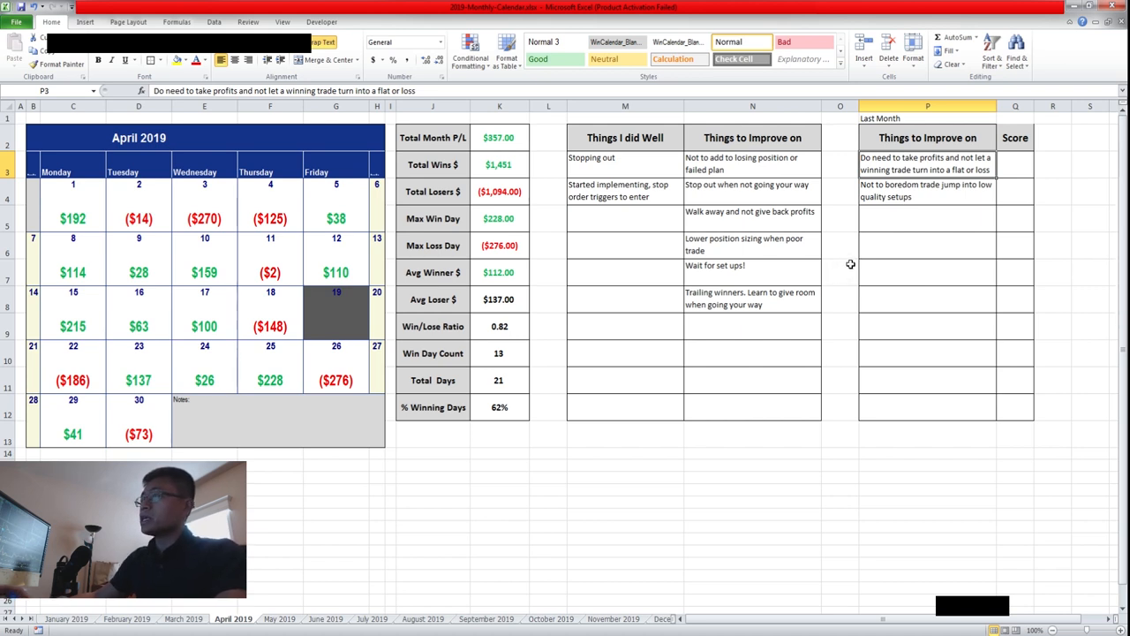
{"action": "mouse_move", "coordinate": [889, 252]}
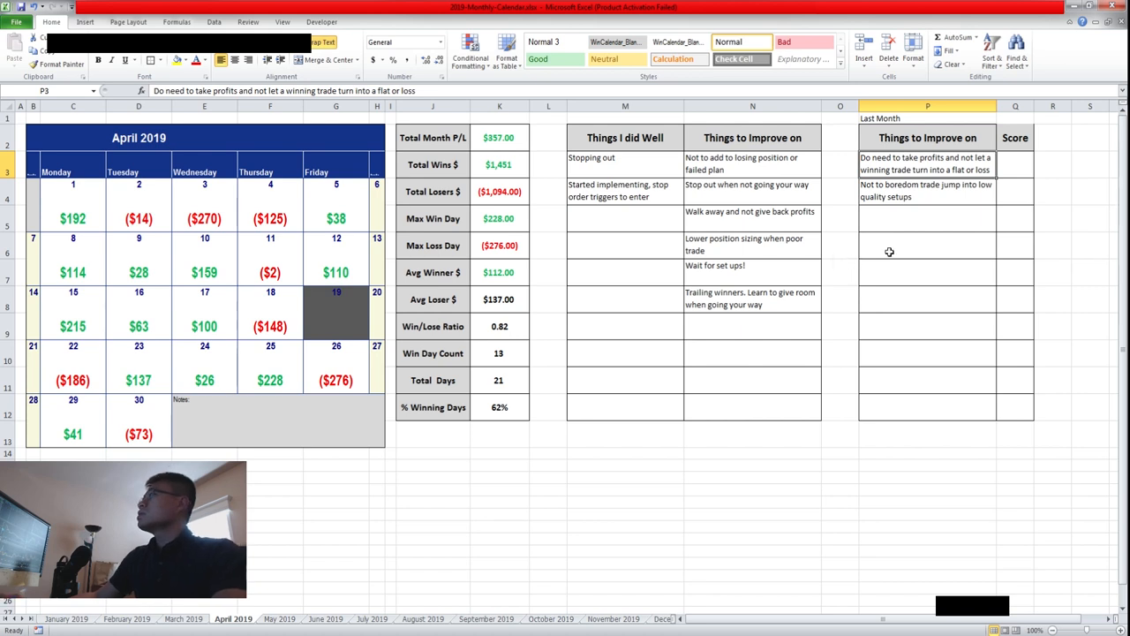
{"action": "left_click", "coordinate": [840, 245]}
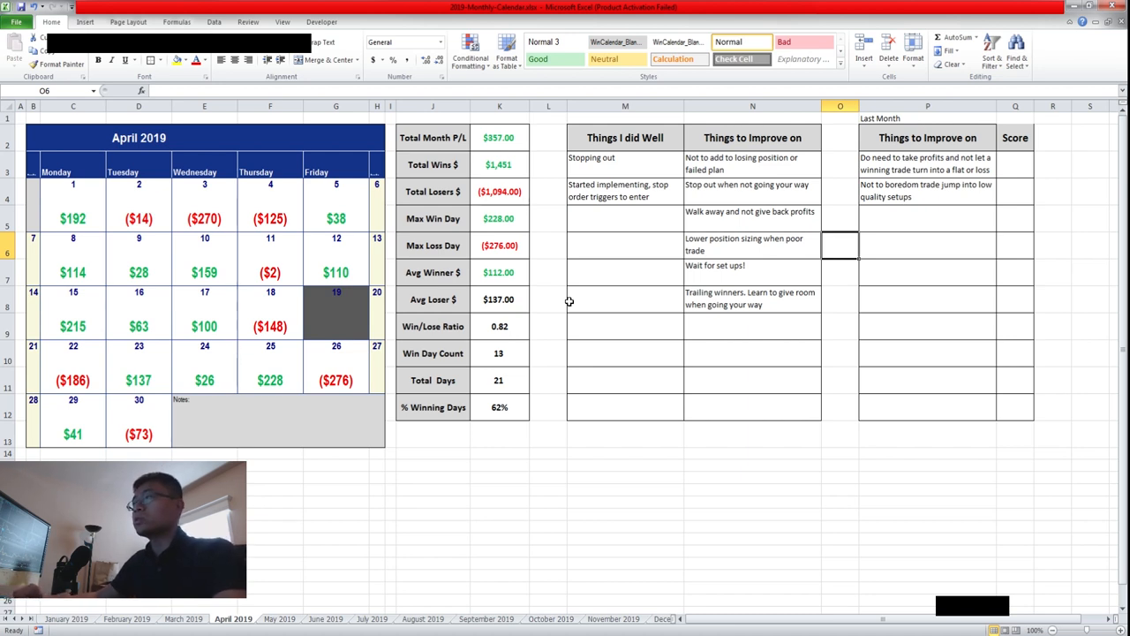
{"action": "mouse_move", "coordinate": [1022, 169]}
{"action": "type", "text": "C"}
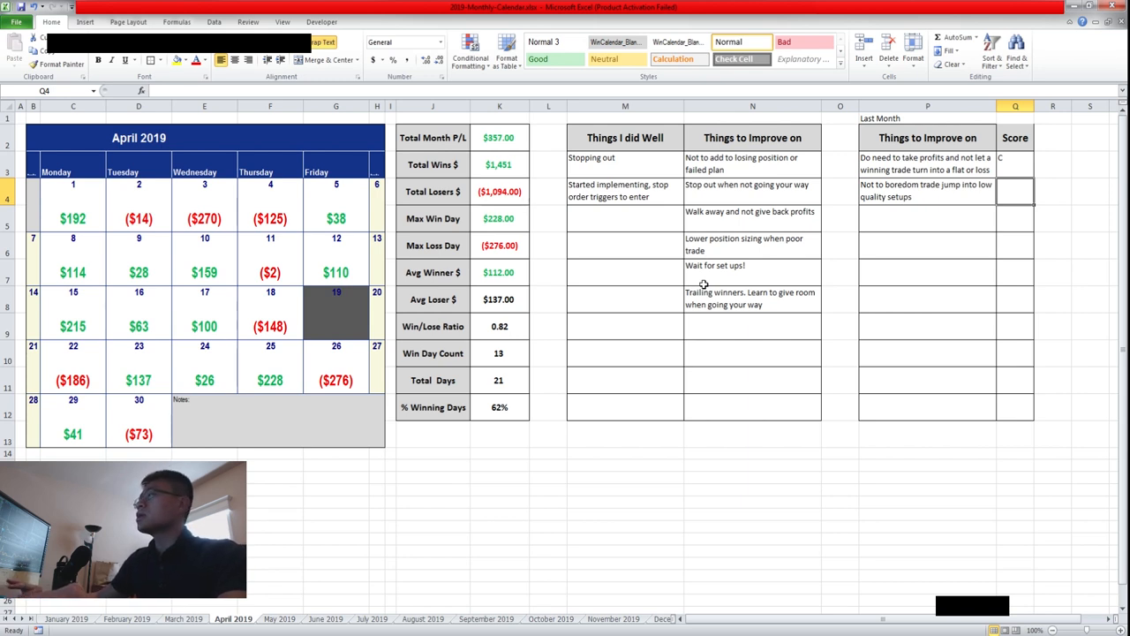
- Grade last month's items: C for taking profits, D for boredom trades
{"action": "left_click", "coordinate": [752, 266]}
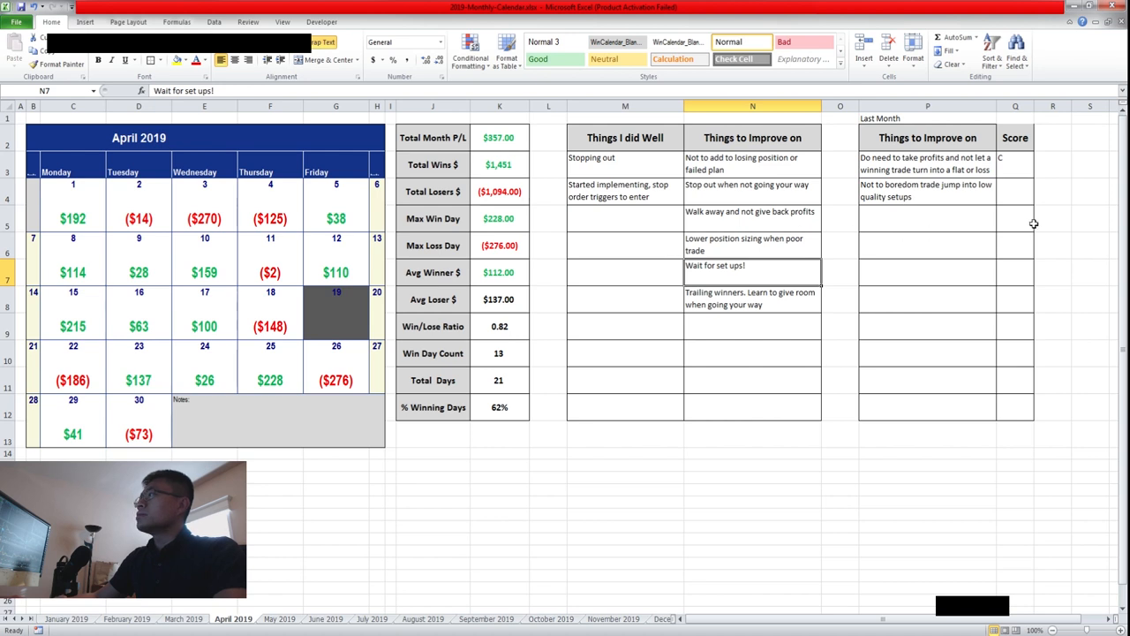
{"action": "left_click", "coordinate": [1016, 190]}
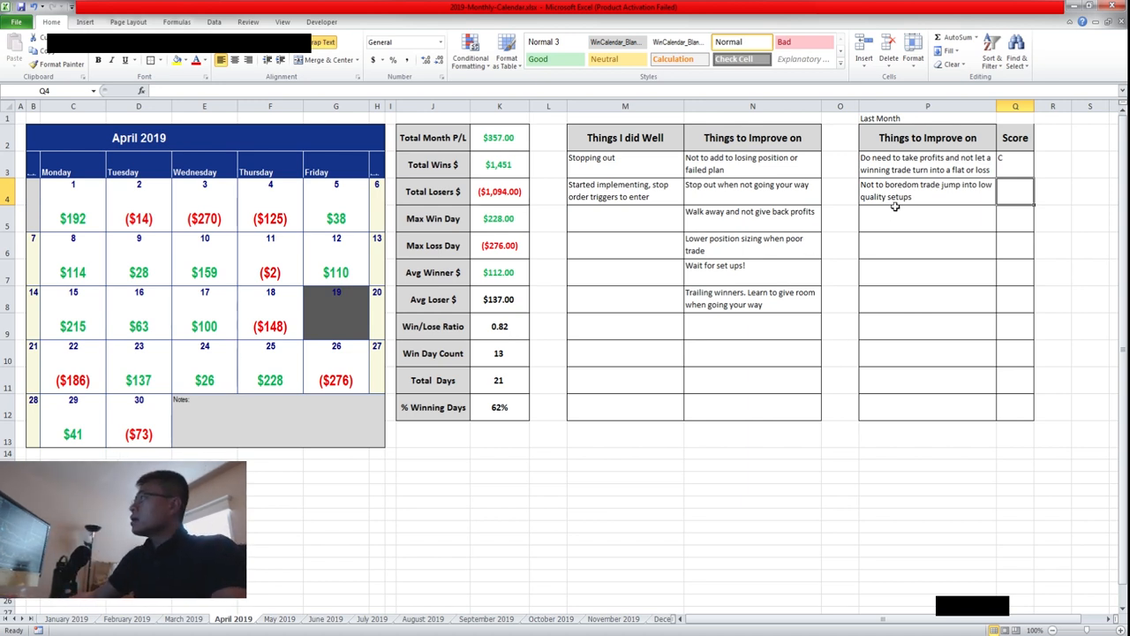
{"action": "left_click", "coordinate": [927, 190]}
{"action": "type", "text": "D"}
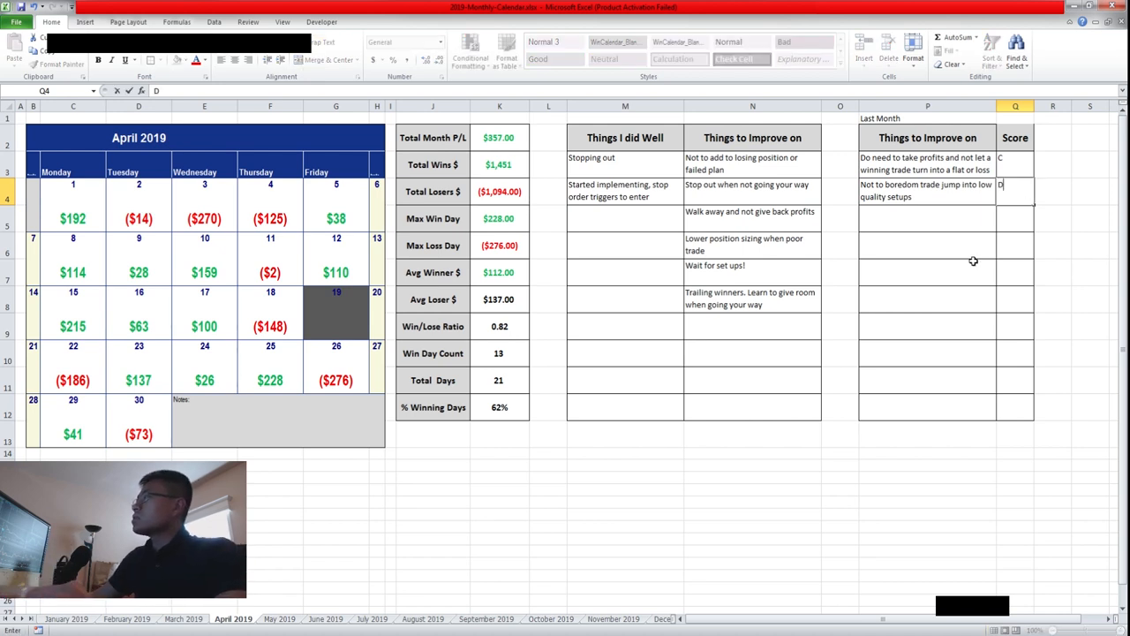
{"action": "left_click", "coordinate": [923, 272]}
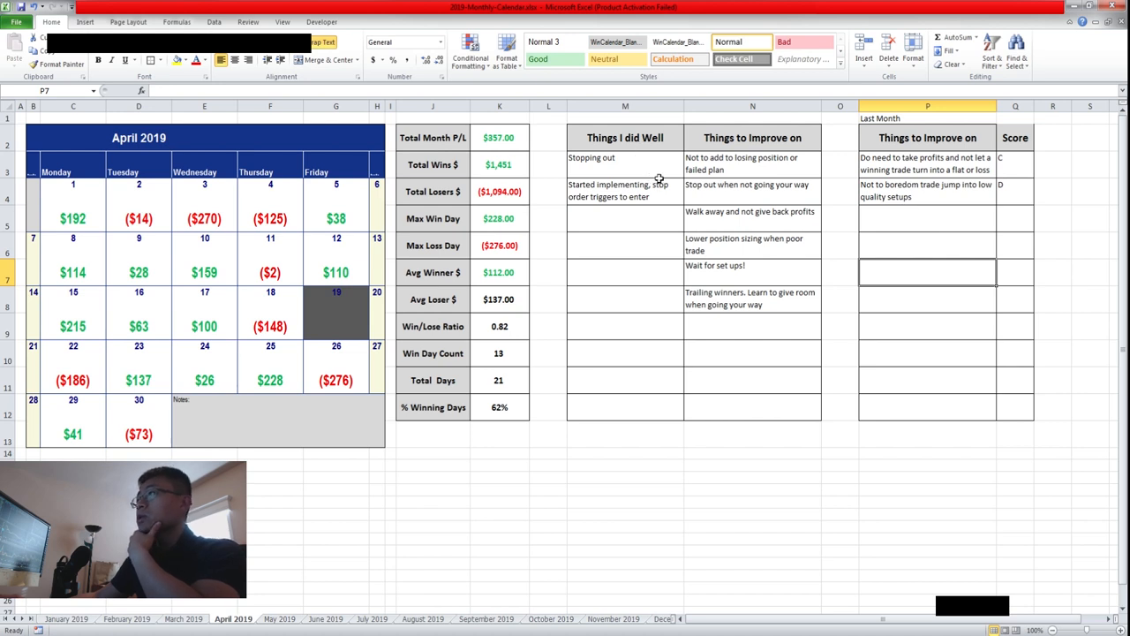
{"action": "left_click", "coordinate": [625, 163]}
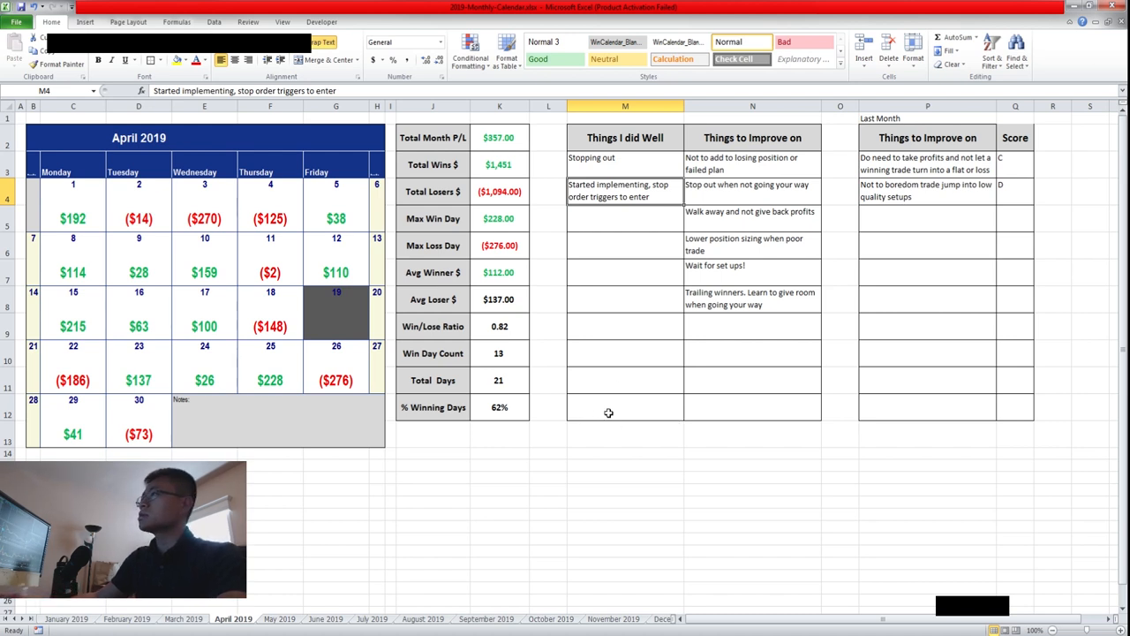
{"action": "mouse_move", "coordinate": [592, 253]}
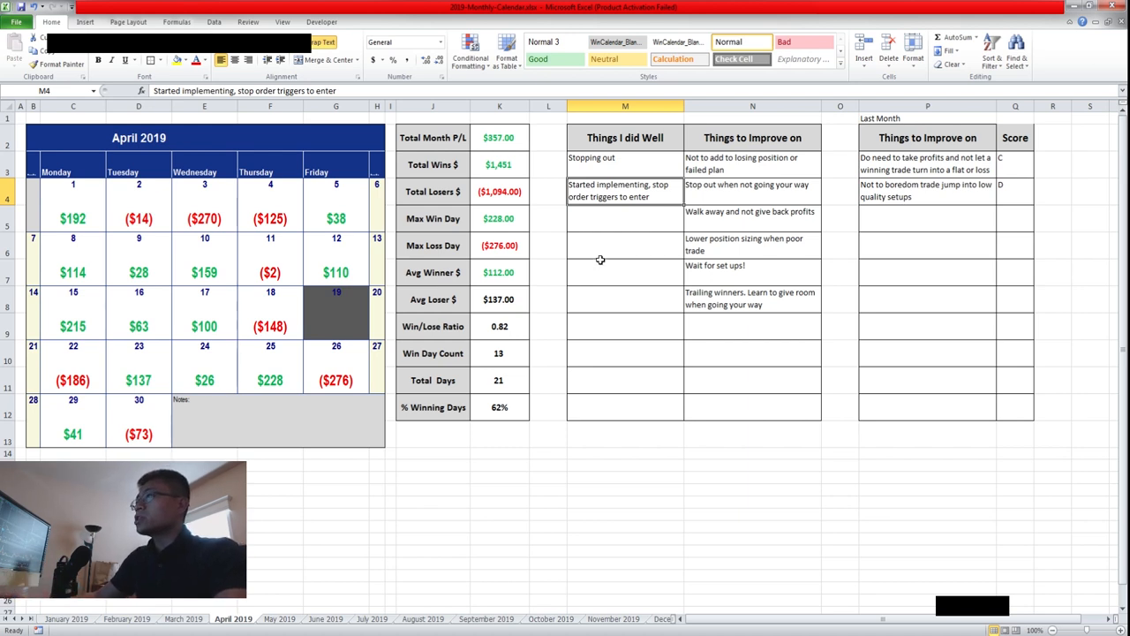
{"action": "mouse_move", "coordinate": [597, 214]}
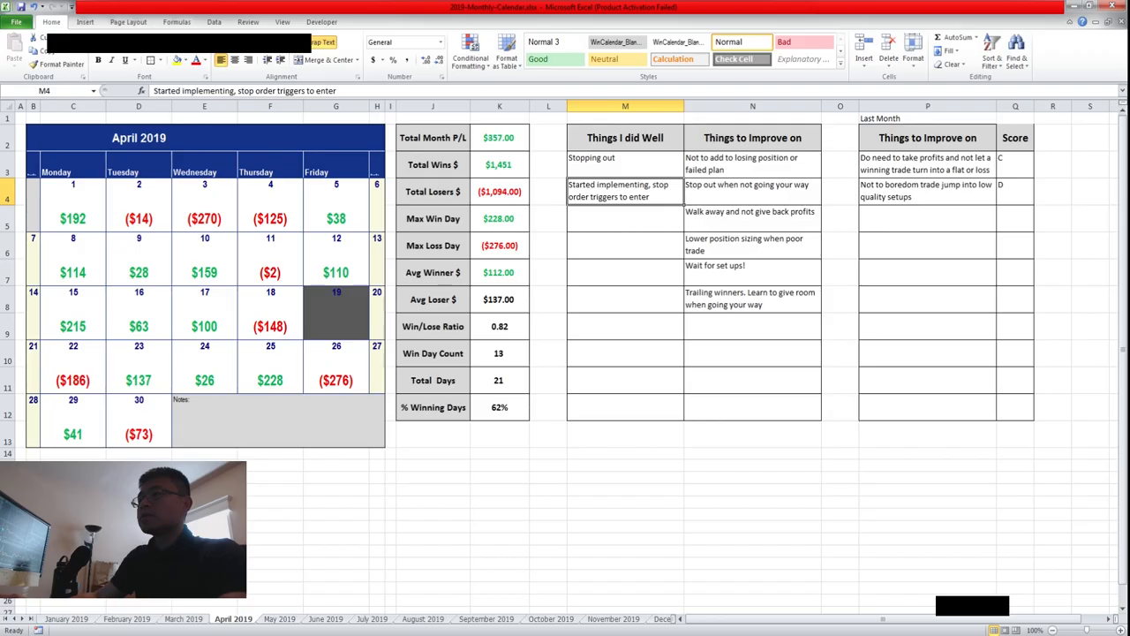
{"action": "left_click", "coordinate": [624, 466]}
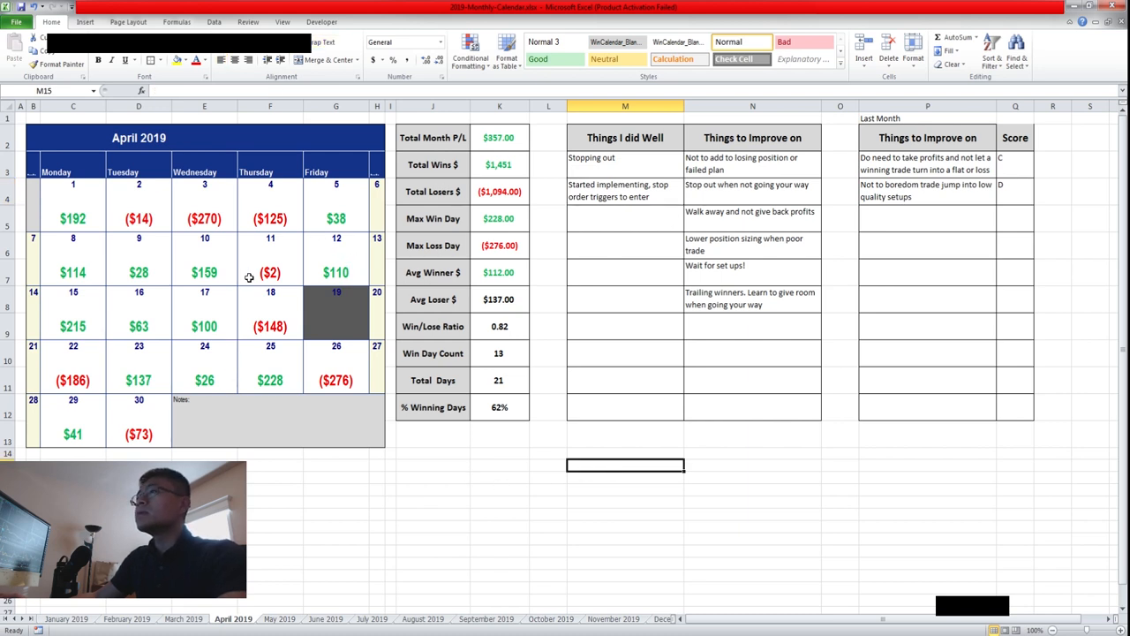
{"action": "mouse_move", "coordinate": [471, 325]}
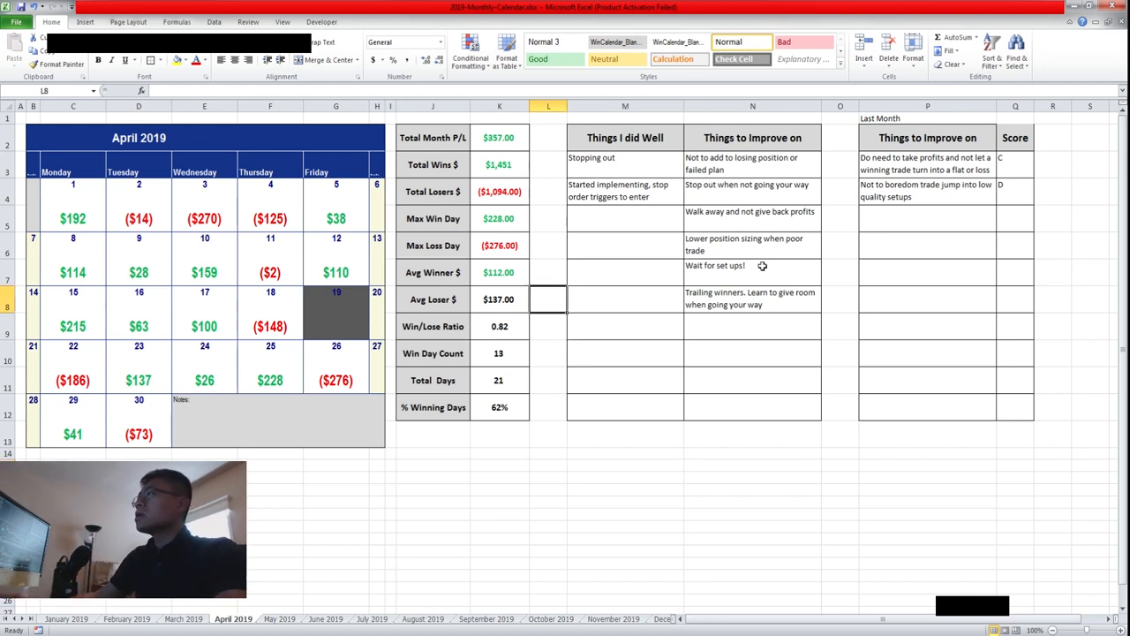
{"action": "left_click", "coordinate": [840, 164]}
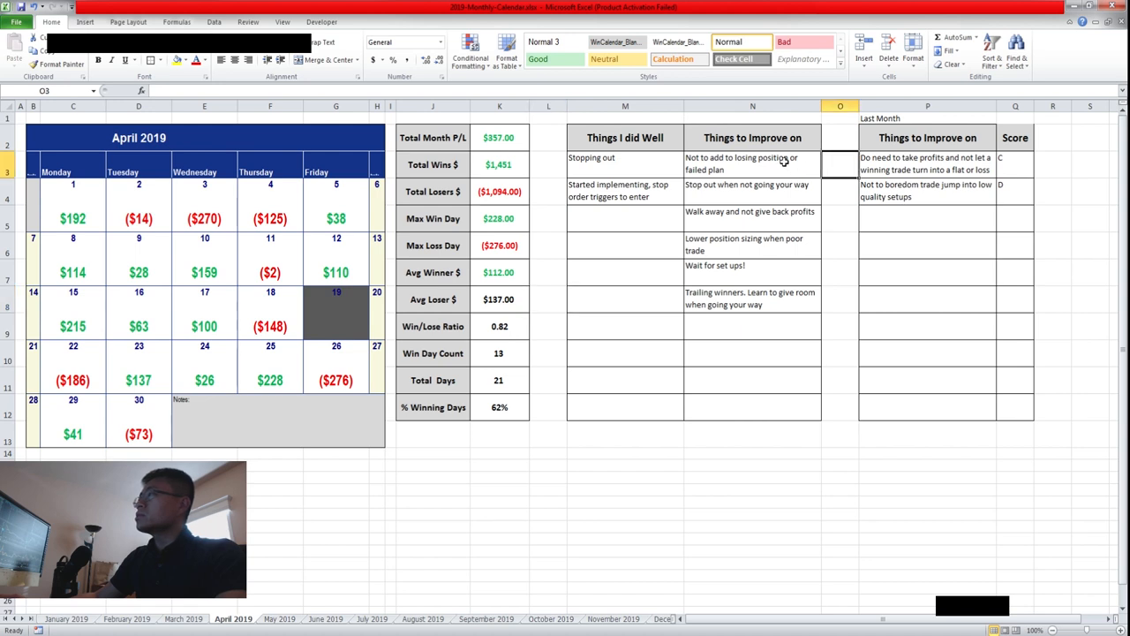
{"action": "left_click", "coordinate": [752, 163]}
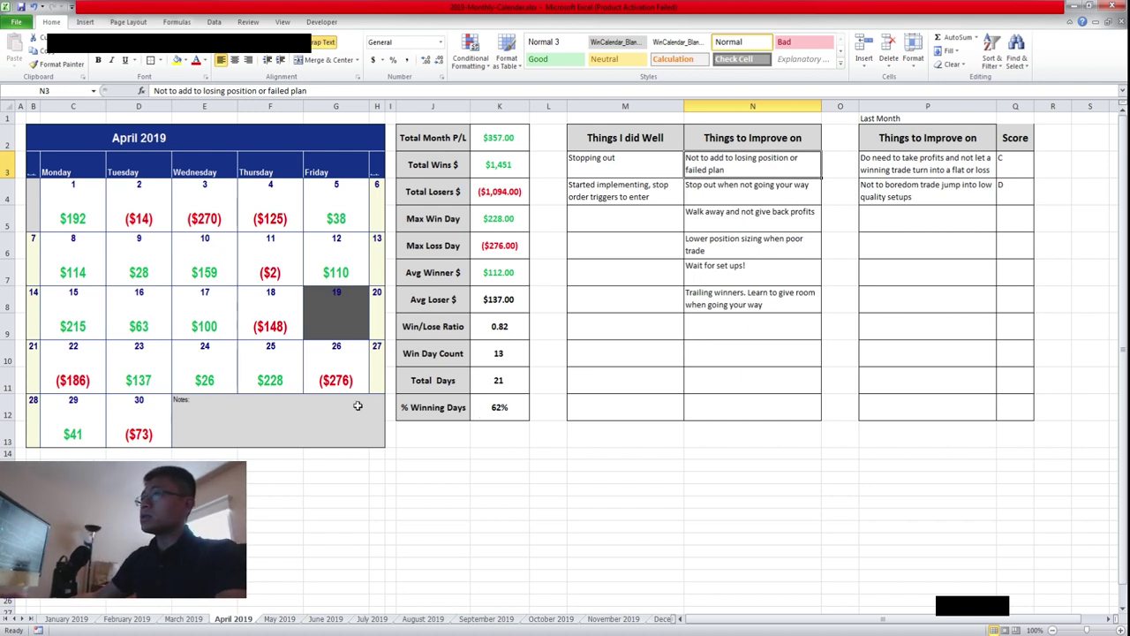
{"action": "left_click", "coordinate": [335, 379]}
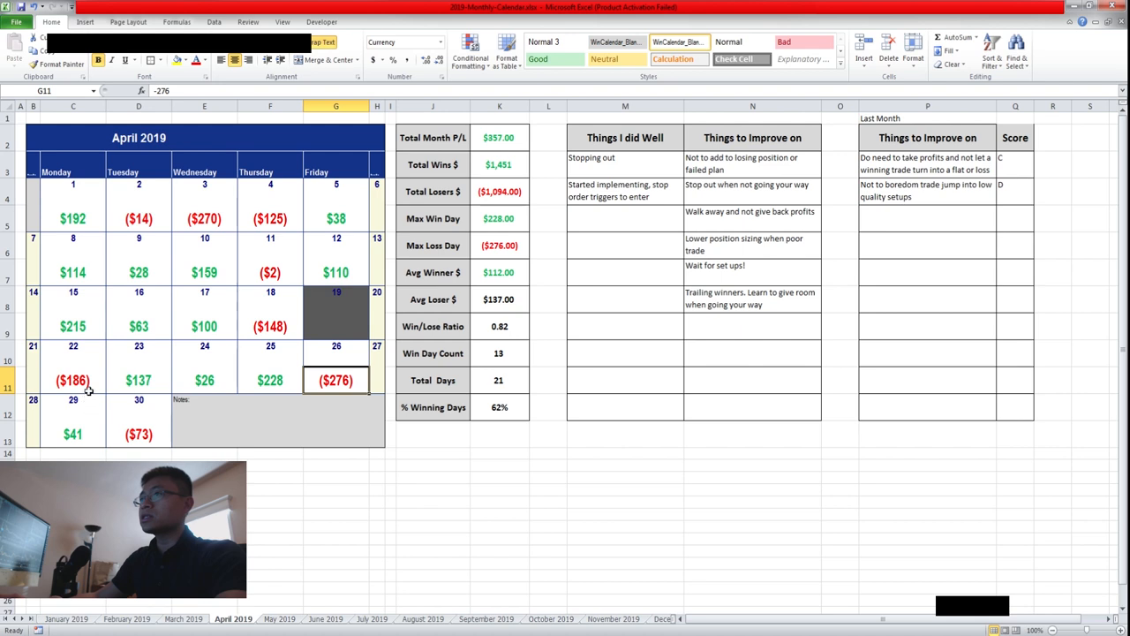
{"action": "left_click", "coordinate": [74, 380]}
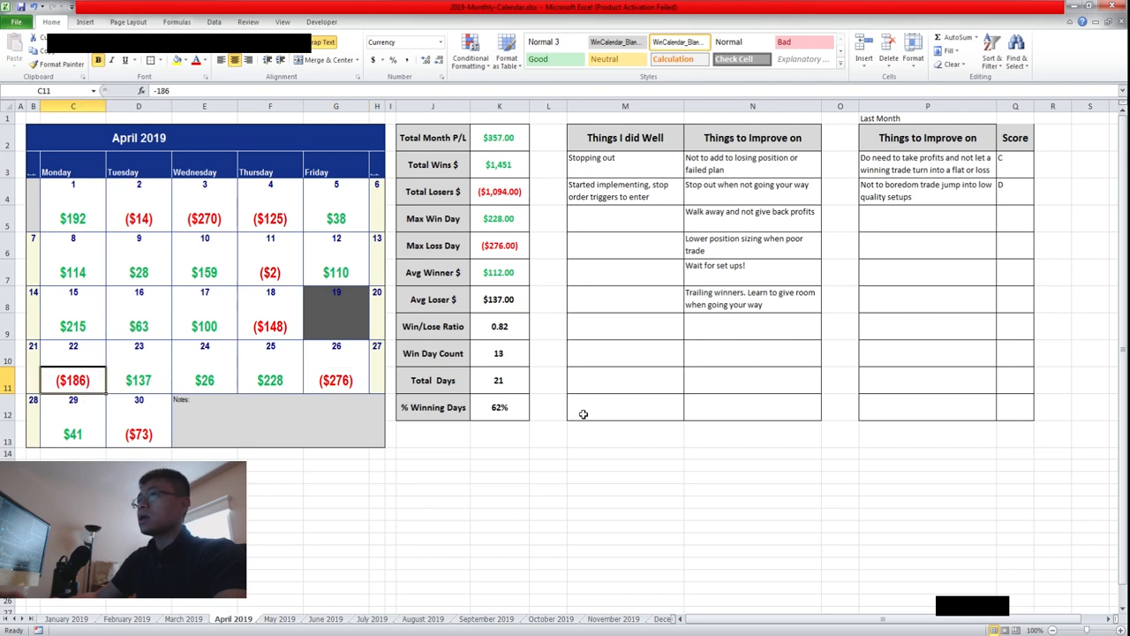
{"action": "mouse_move", "coordinate": [443, 353]}
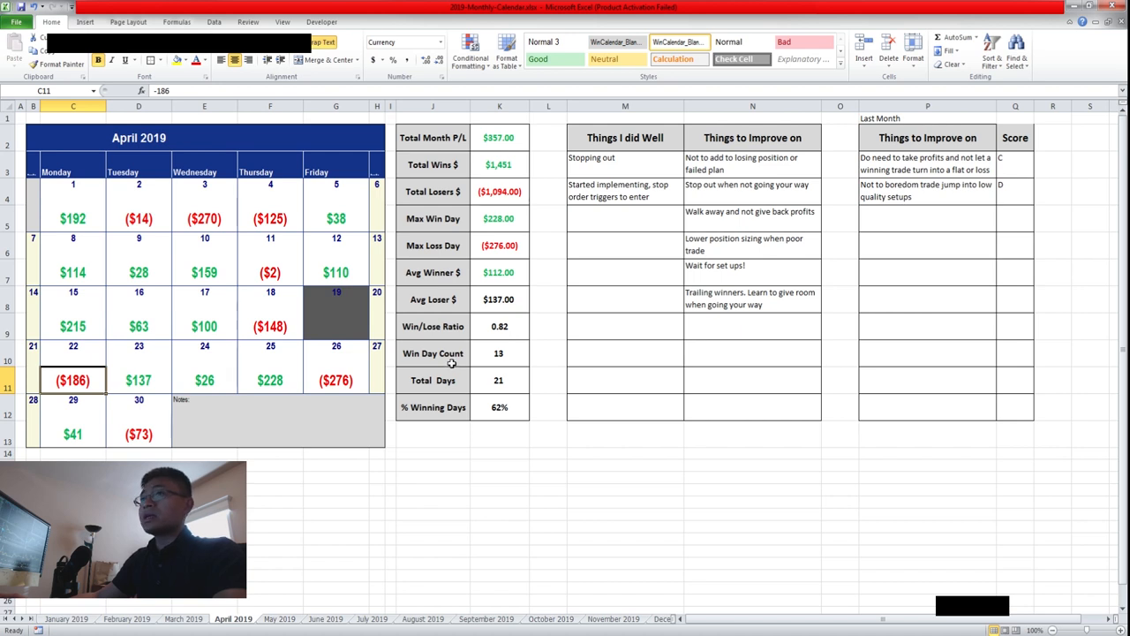
{"action": "mouse_move", "coordinate": [303, 556]}
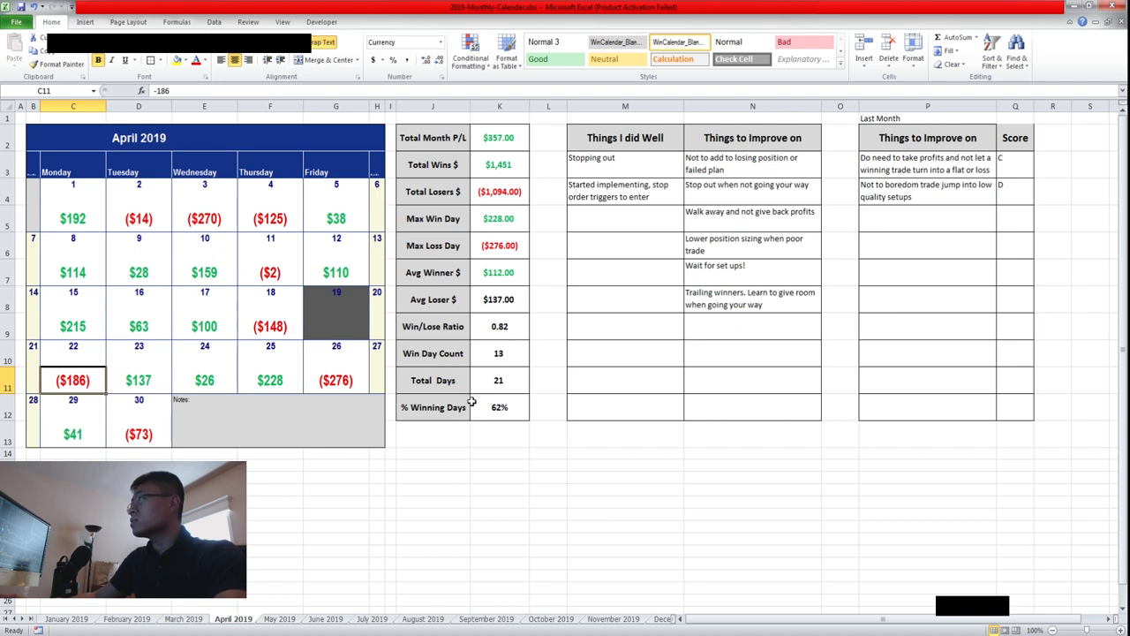
{"action": "left_click", "coordinate": [752, 164]}
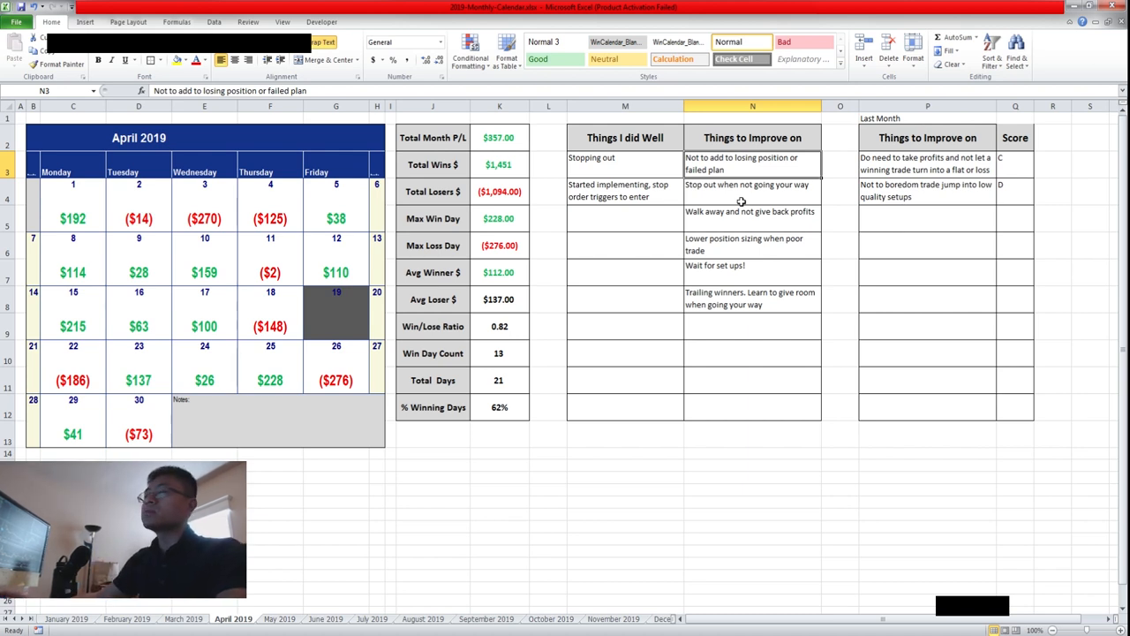
{"action": "left_click", "coordinate": [752, 190]}
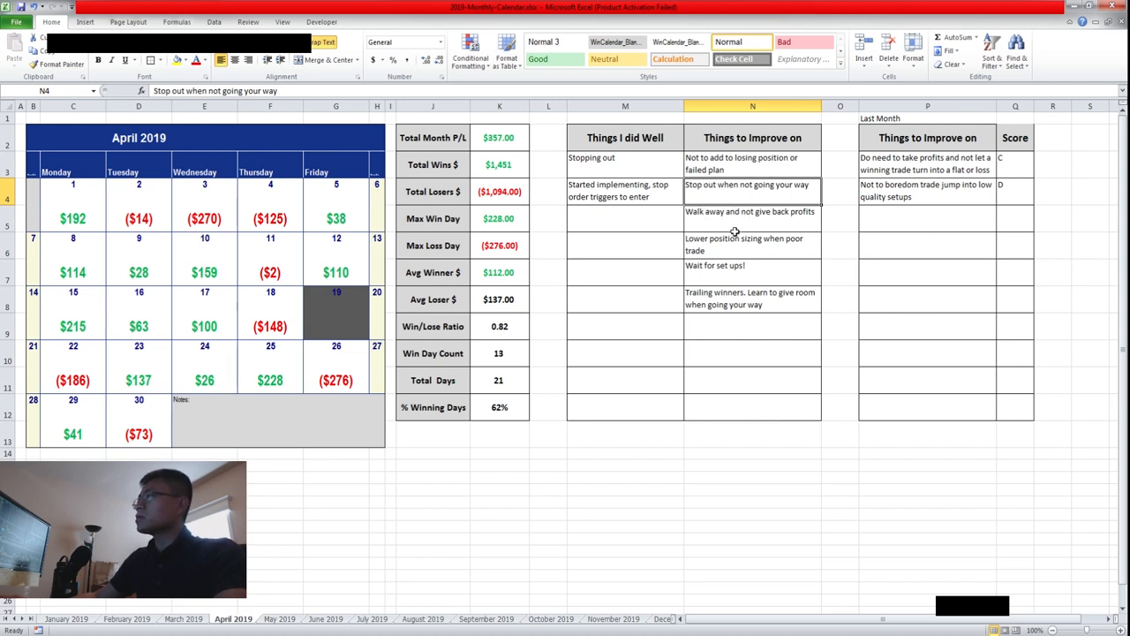
{"action": "left_click", "coordinate": [751, 211]}
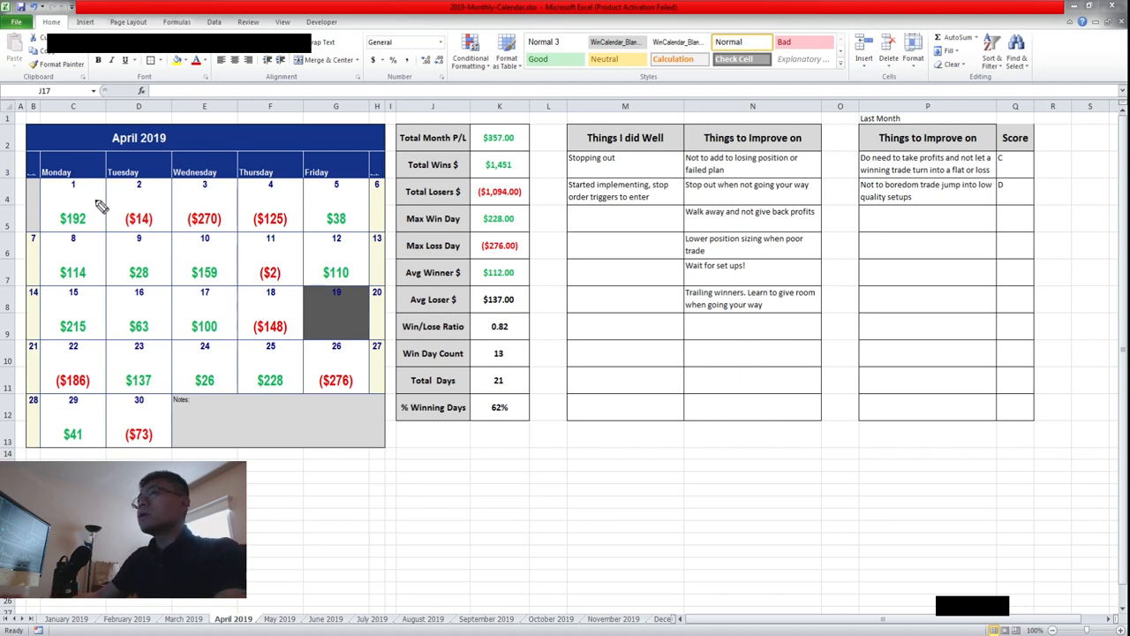
{"action": "mouse_move", "coordinate": [321, 526]}
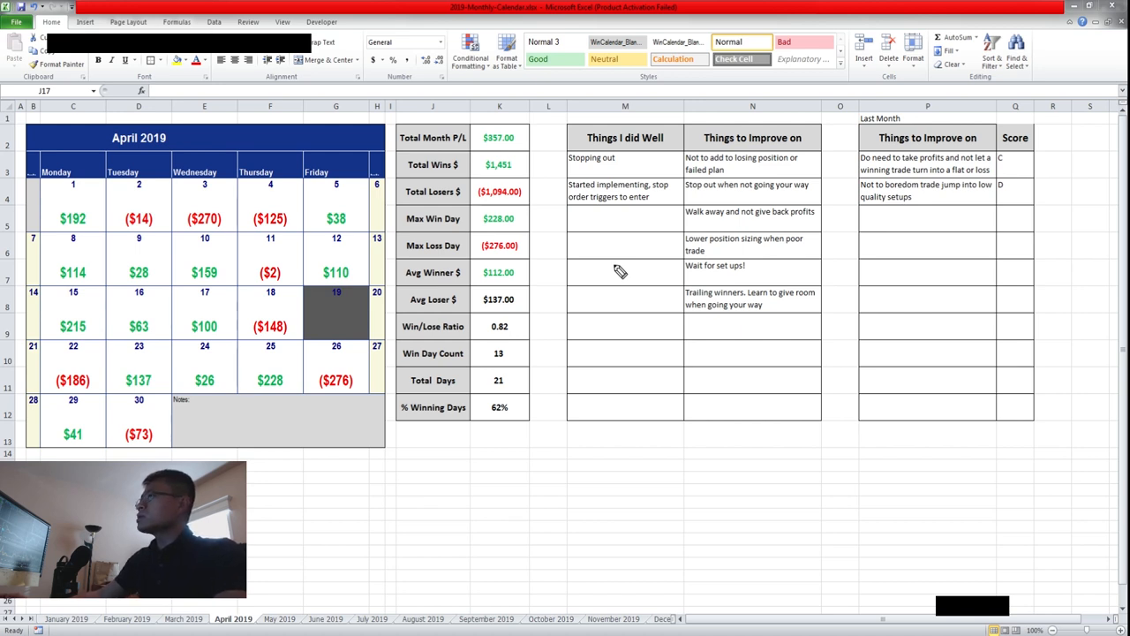
{"action": "mouse_move", "coordinate": [581, 231]}
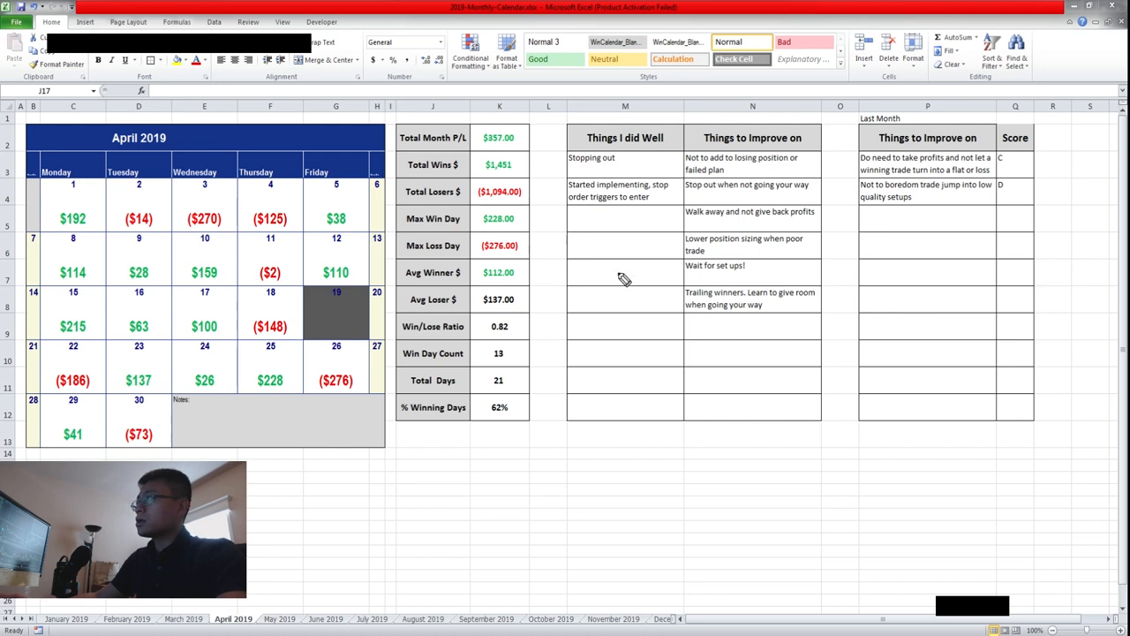
{"action": "mouse_move", "coordinate": [584, 255]}
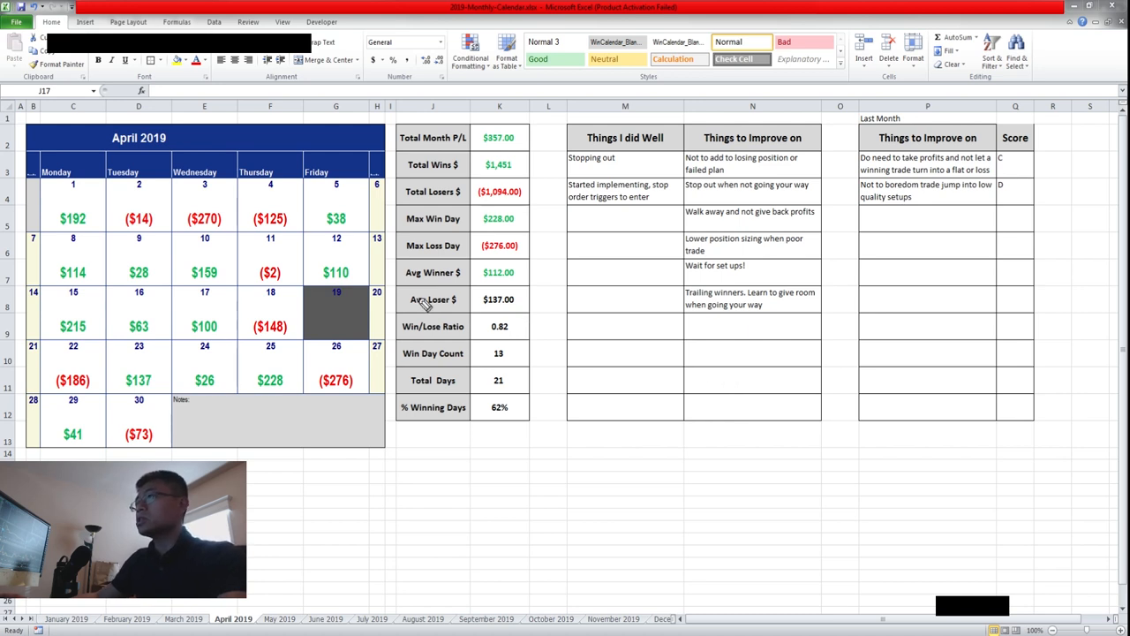
{"action": "mouse_move", "coordinate": [225, 296]}
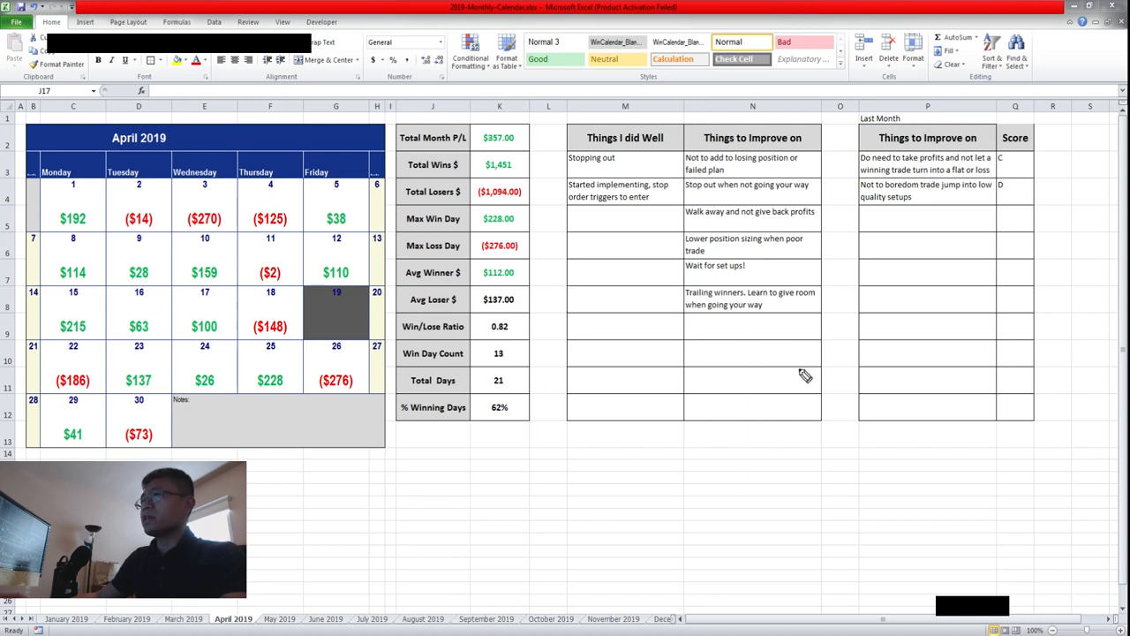
{"action": "mouse_move", "coordinate": [724, 350]}
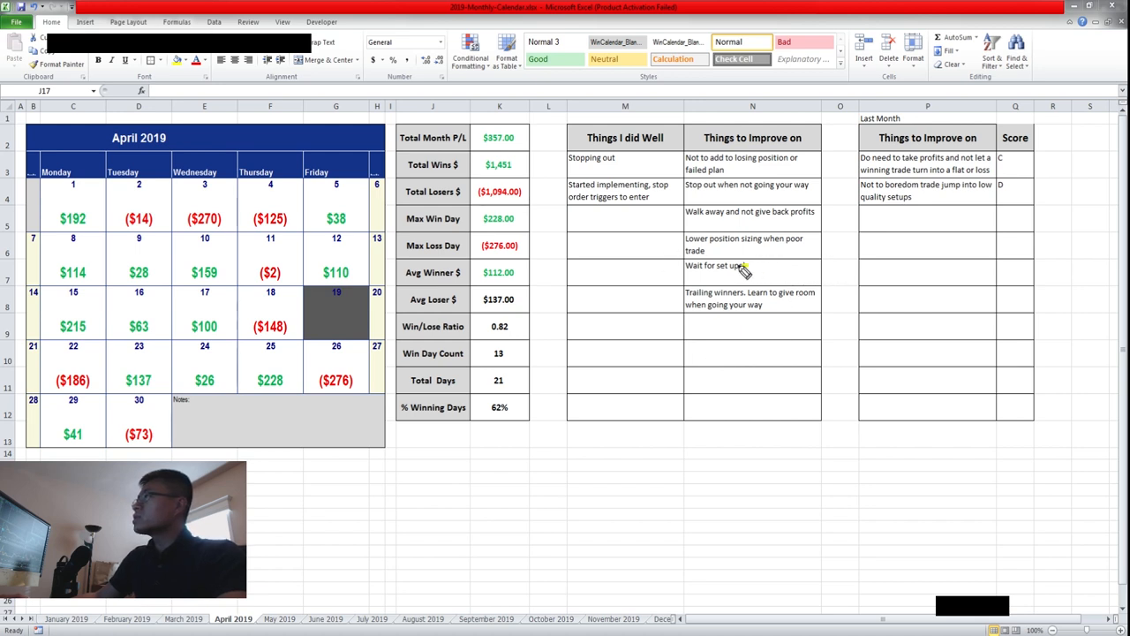
{"action": "mouse_move", "coordinate": [789, 300]}
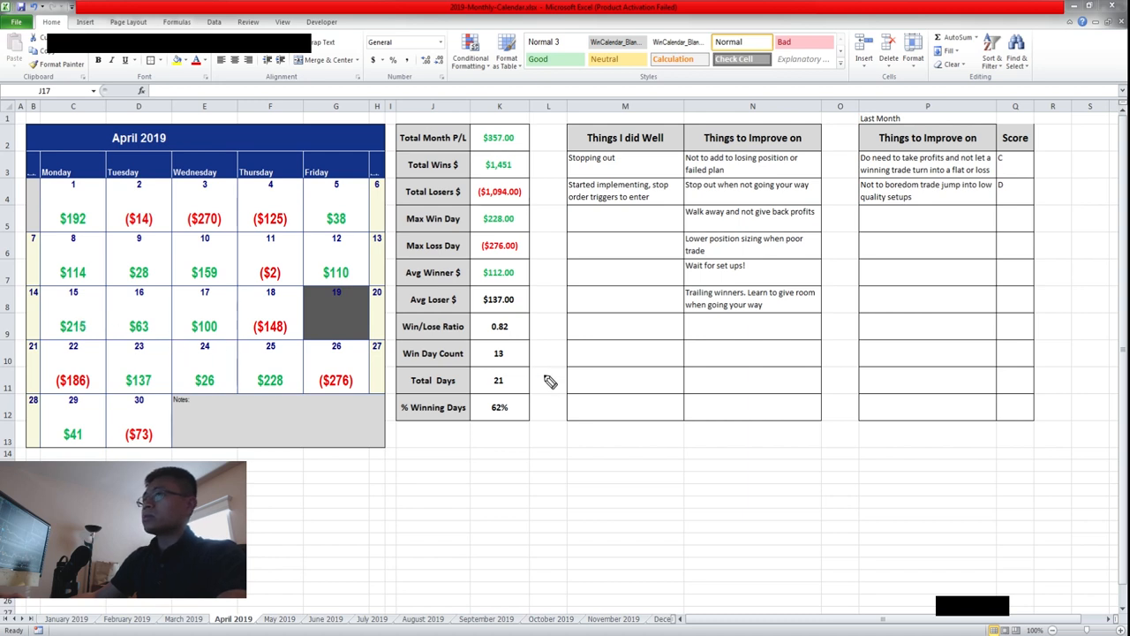
{"action": "mouse_move", "coordinate": [563, 408]}
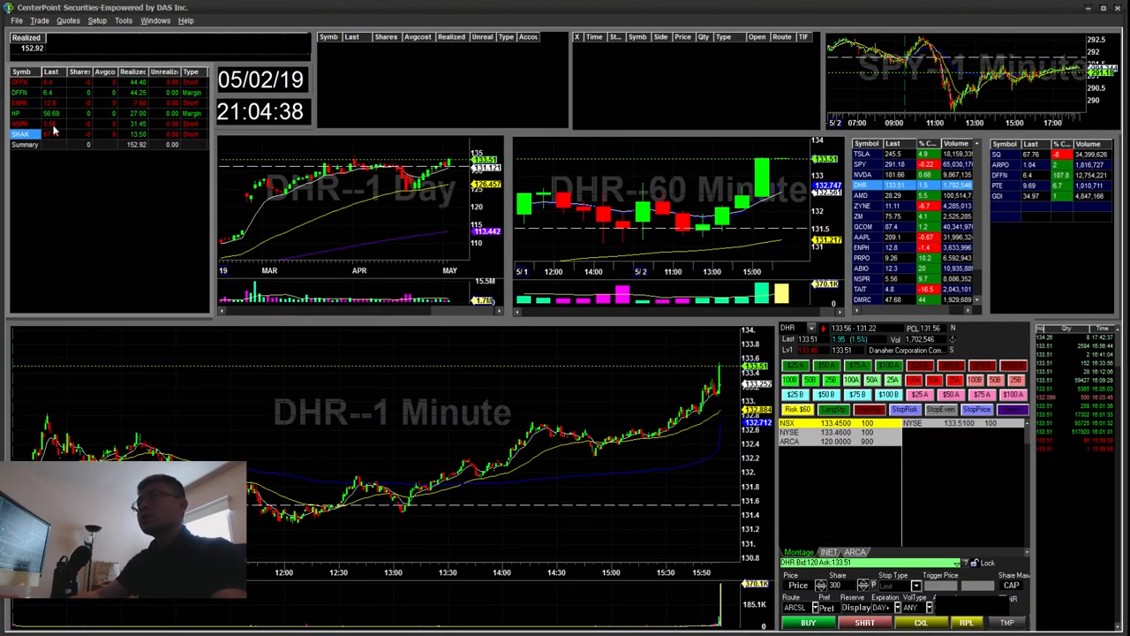
{"action": "mouse_move", "coordinate": [115, 97]}
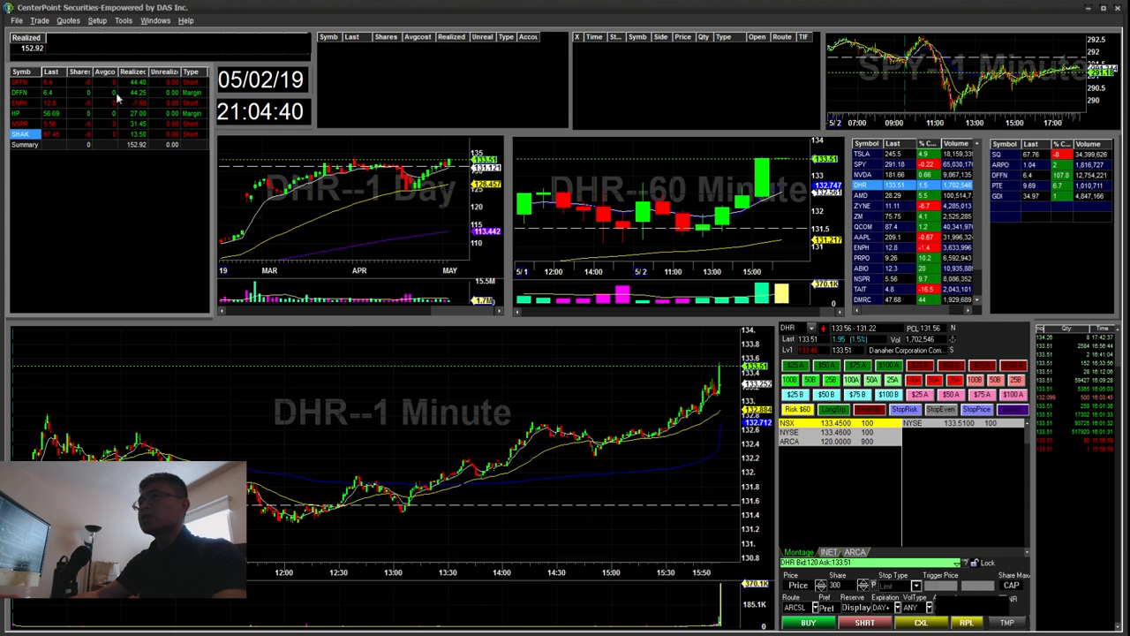
{"action": "mouse_move", "coordinate": [138, 268]}
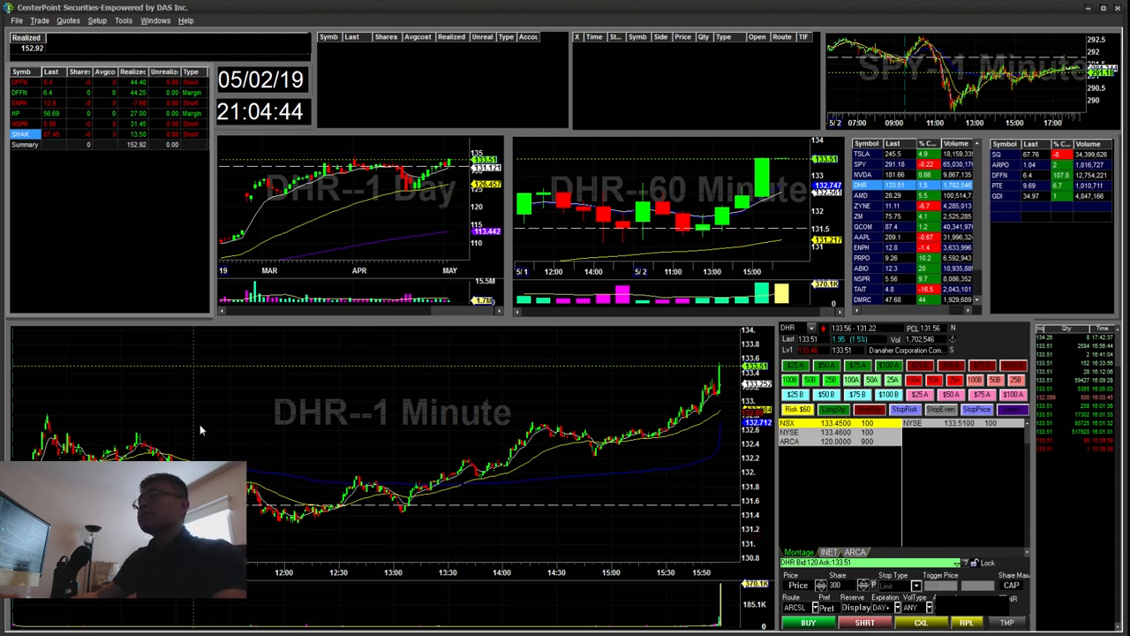
{"action": "mouse_move", "coordinate": [376, 382]}
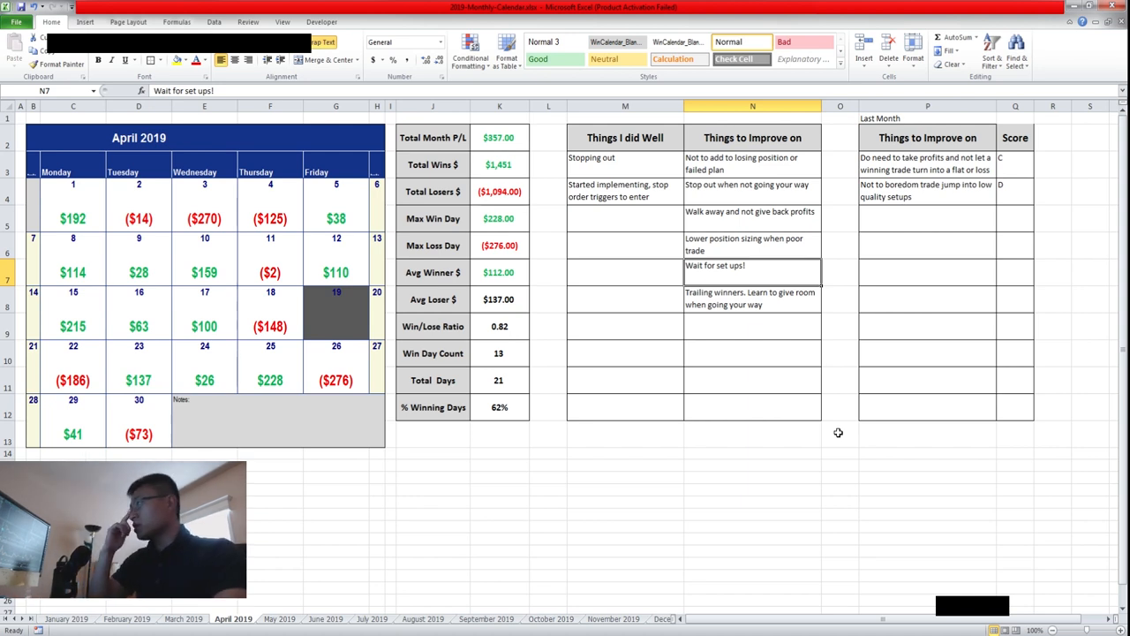
{"action": "left_click", "coordinate": [752, 244]}
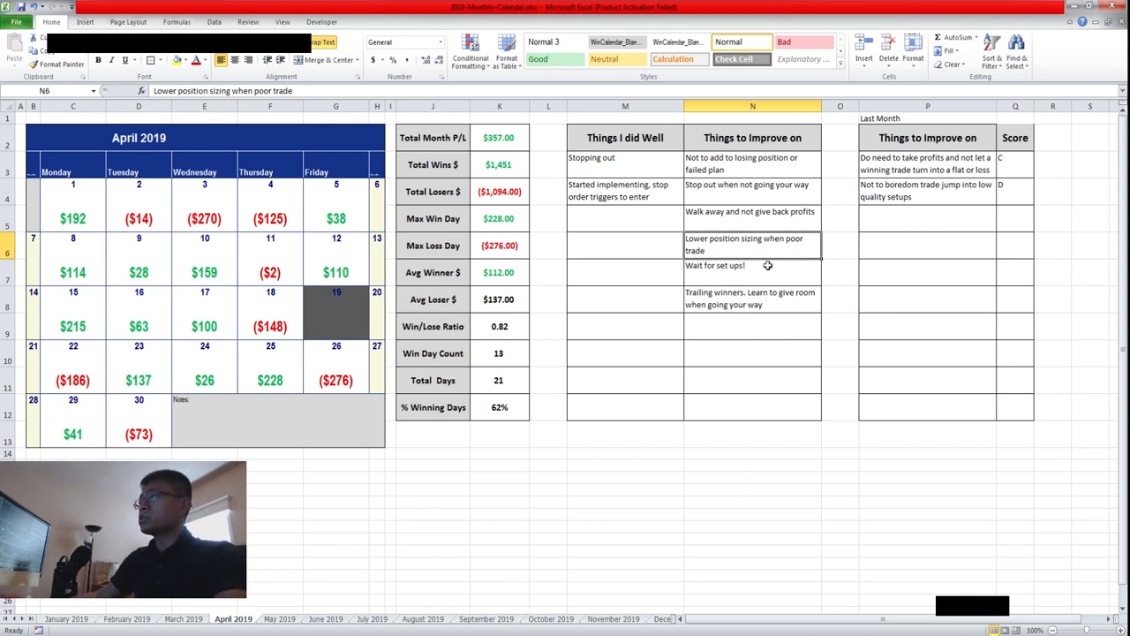
{"action": "left_click", "coordinate": [753, 265]}
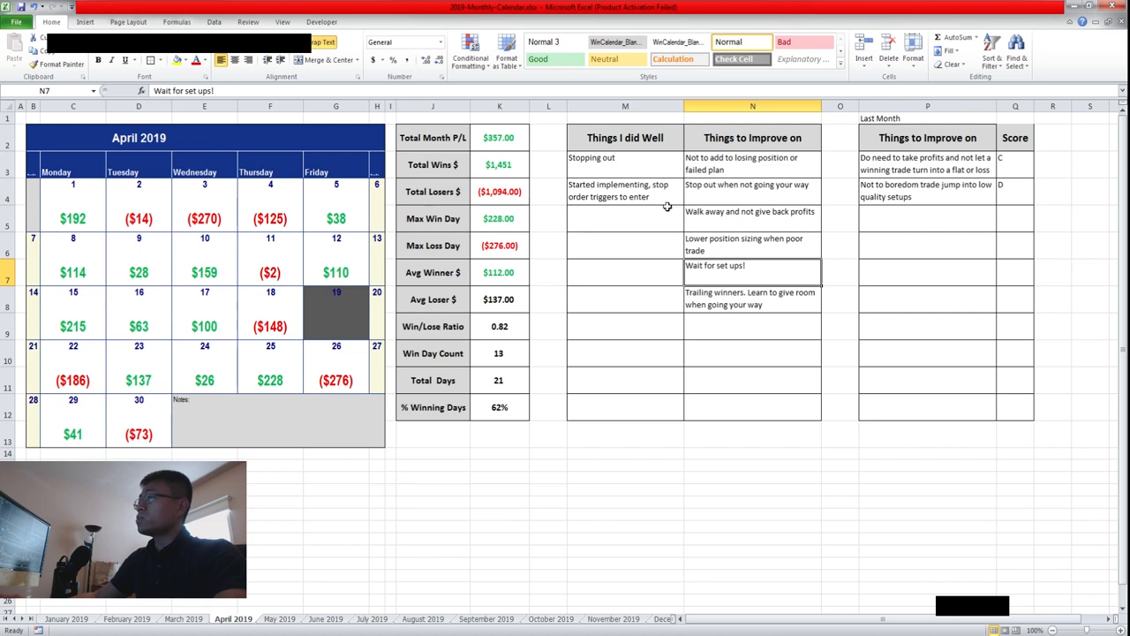
{"action": "mouse_move", "coordinate": [704, 313]}
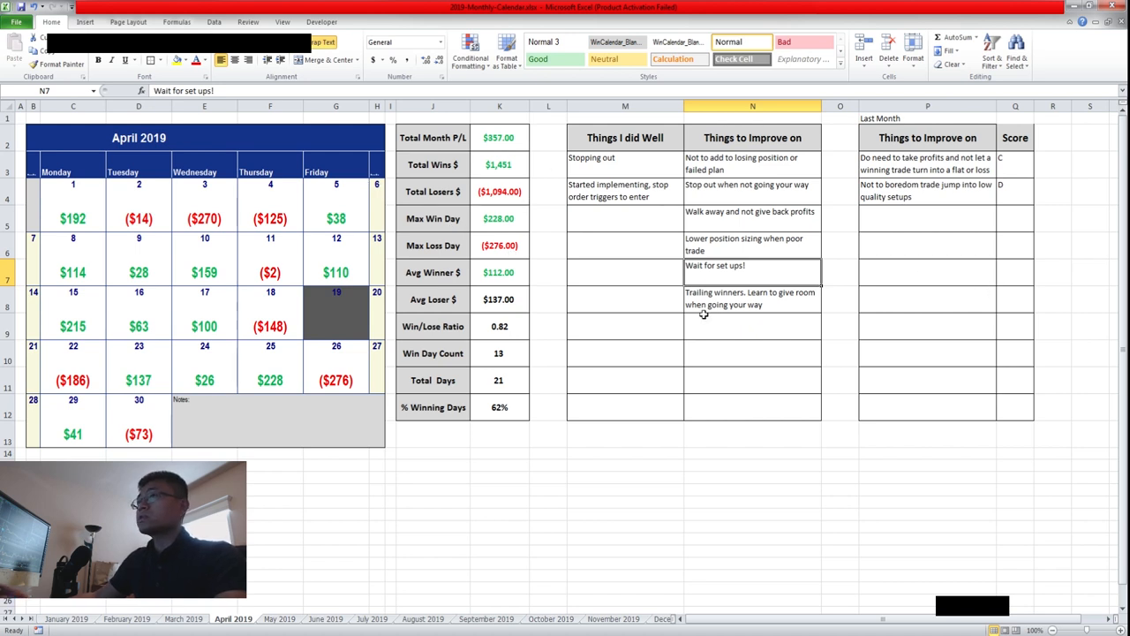
{"action": "mouse_move", "coordinate": [427, 499]}
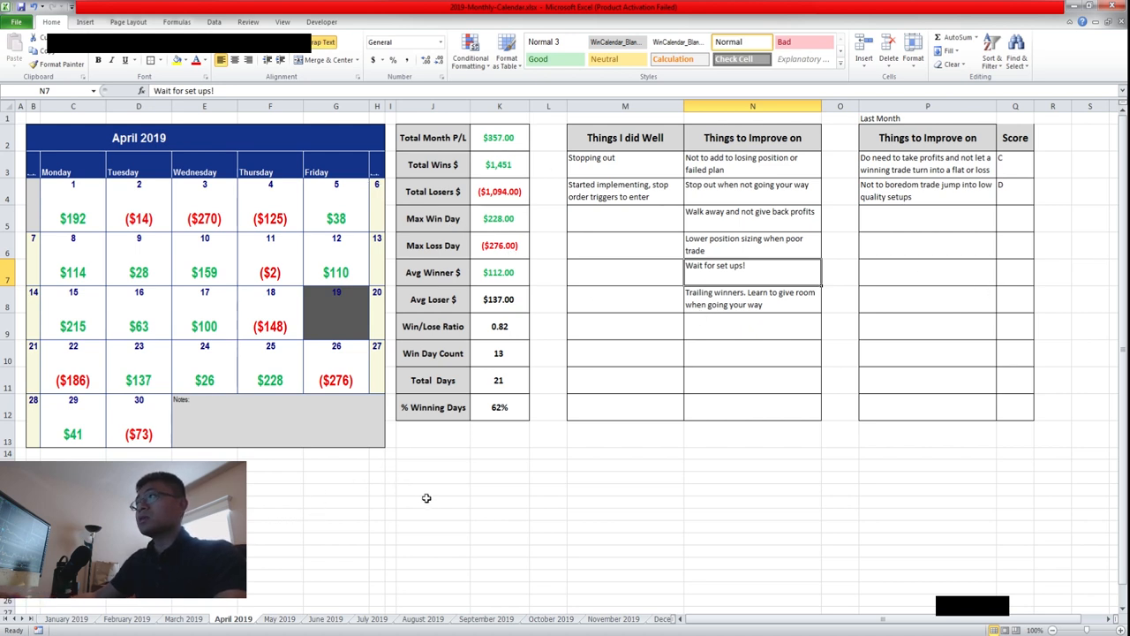
{"action": "mouse_move", "coordinate": [706, 294]}
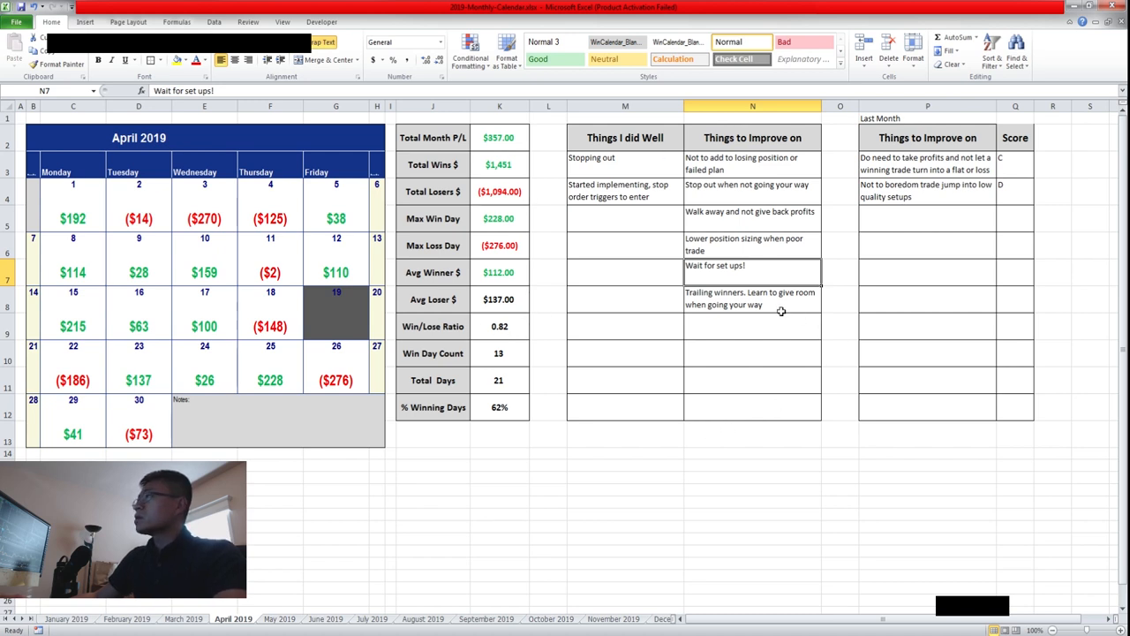
{"action": "left_click", "coordinate": [752, 299]}
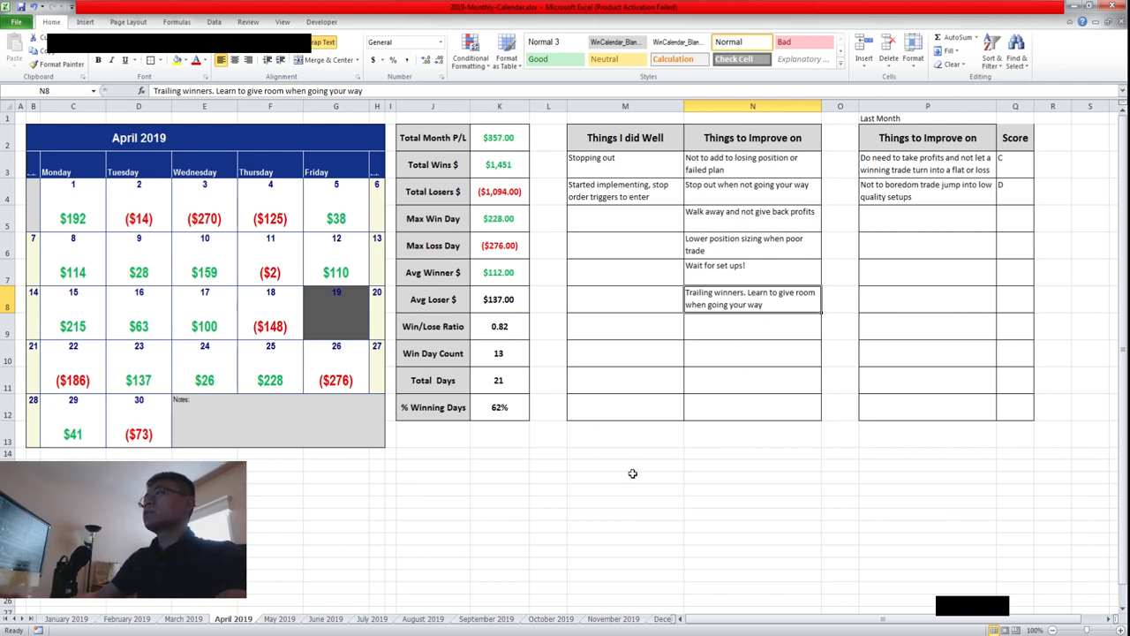
{"action": "left_click", "coordinate": [764, 359]}
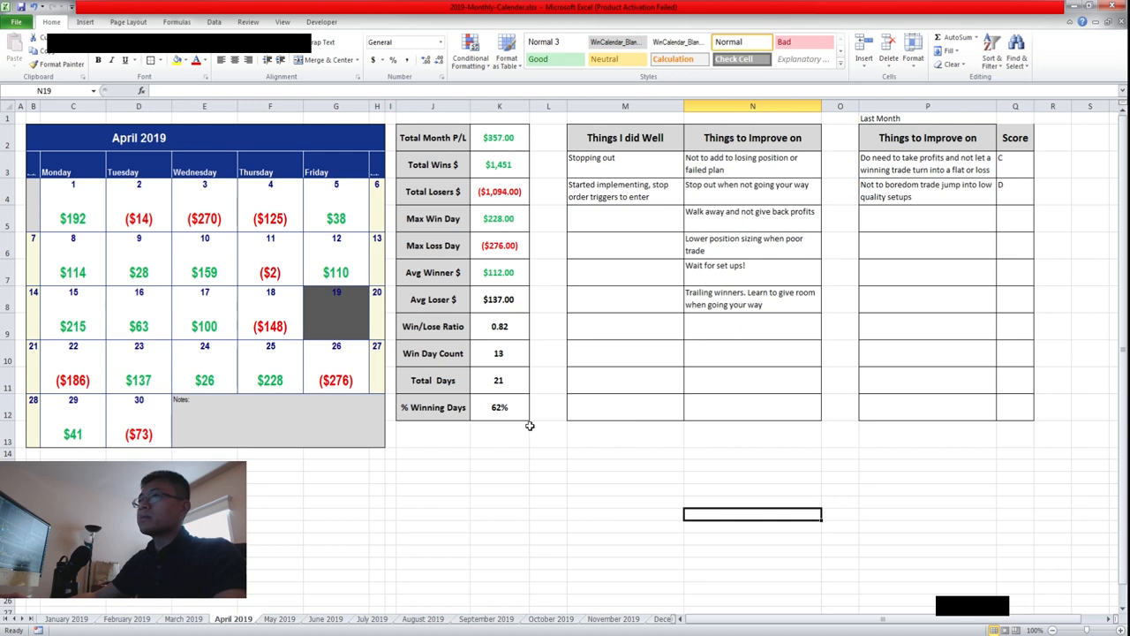
{"action": "mouse_move", "coordinate": [566, 516]}
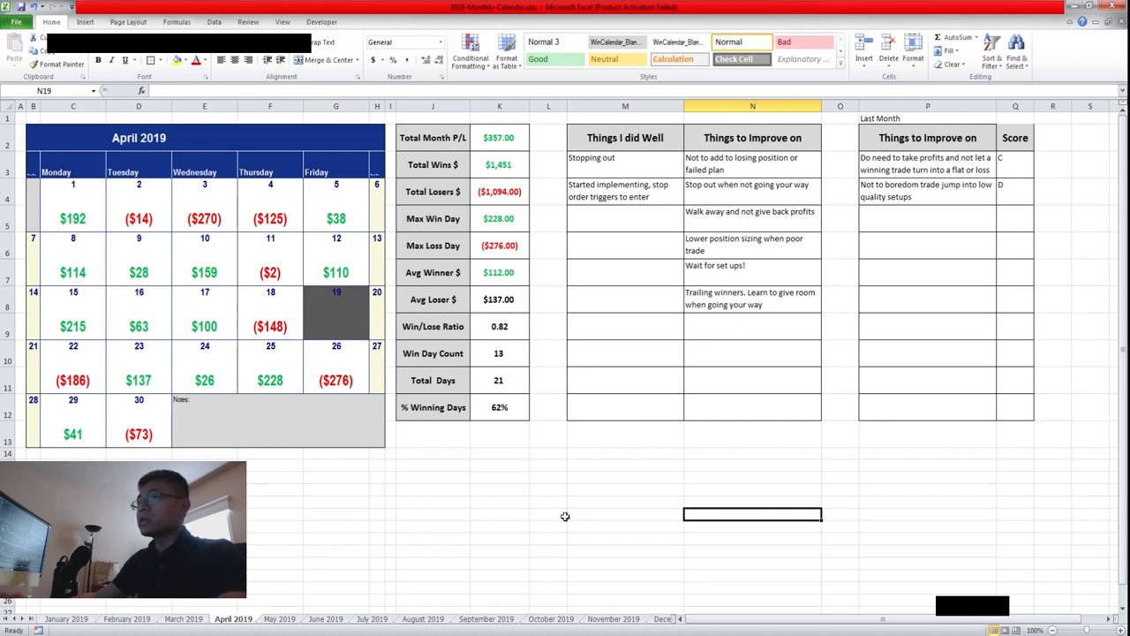
{"action": "mouse_move", "coordinate": [671, 435]}
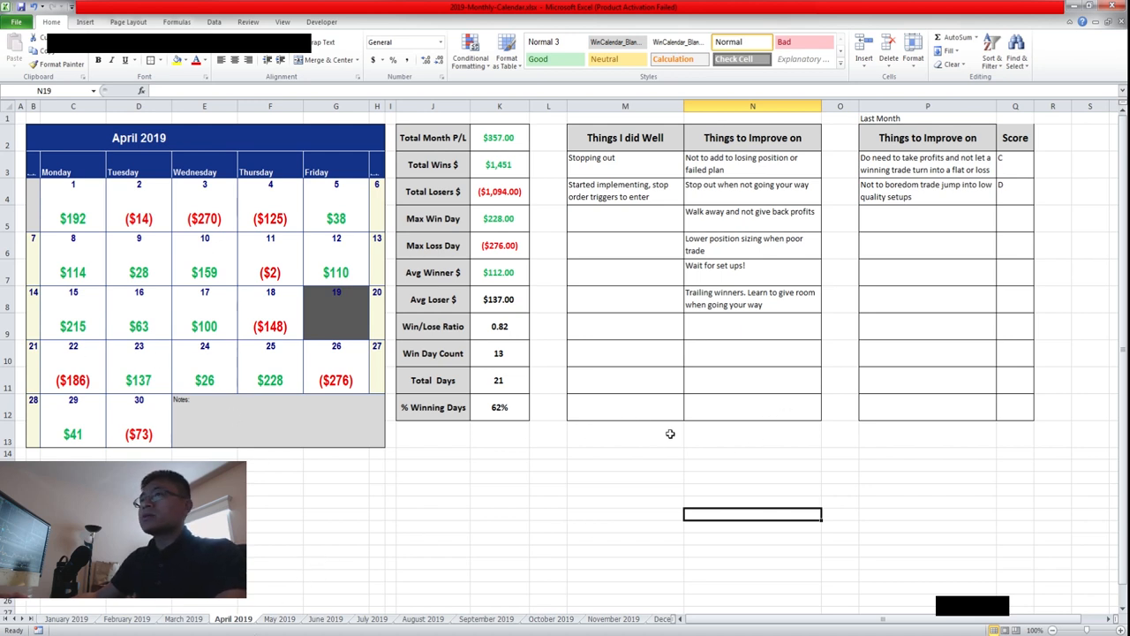
{"action": "mouse_move", "coordinate": [651, 441]}
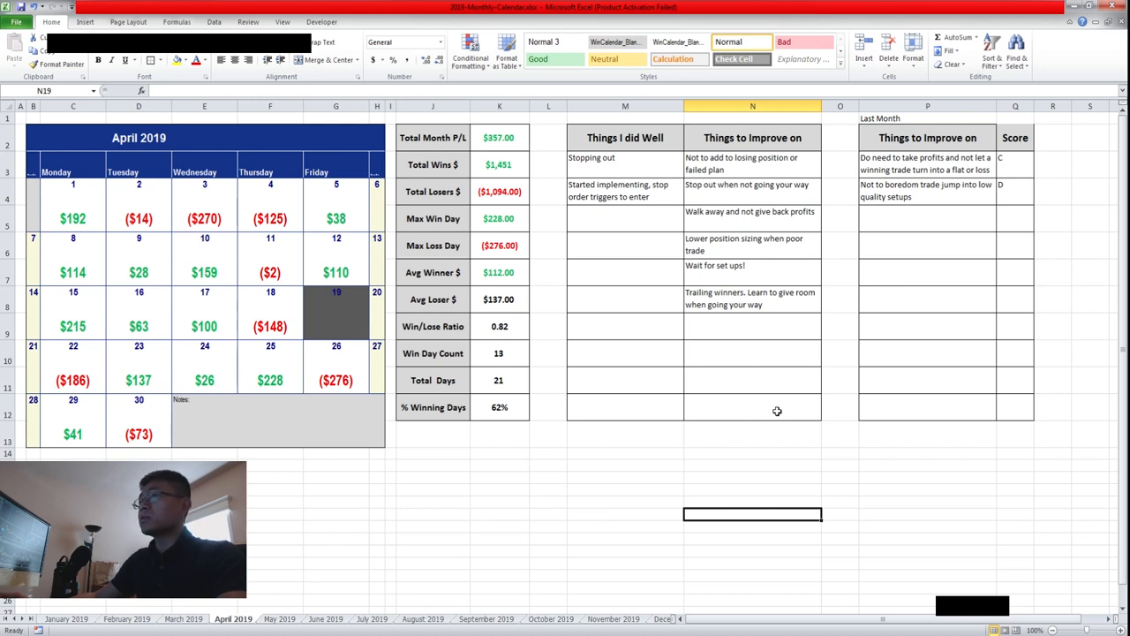
{"action": "left_click", "coordinate": [753, 298]}
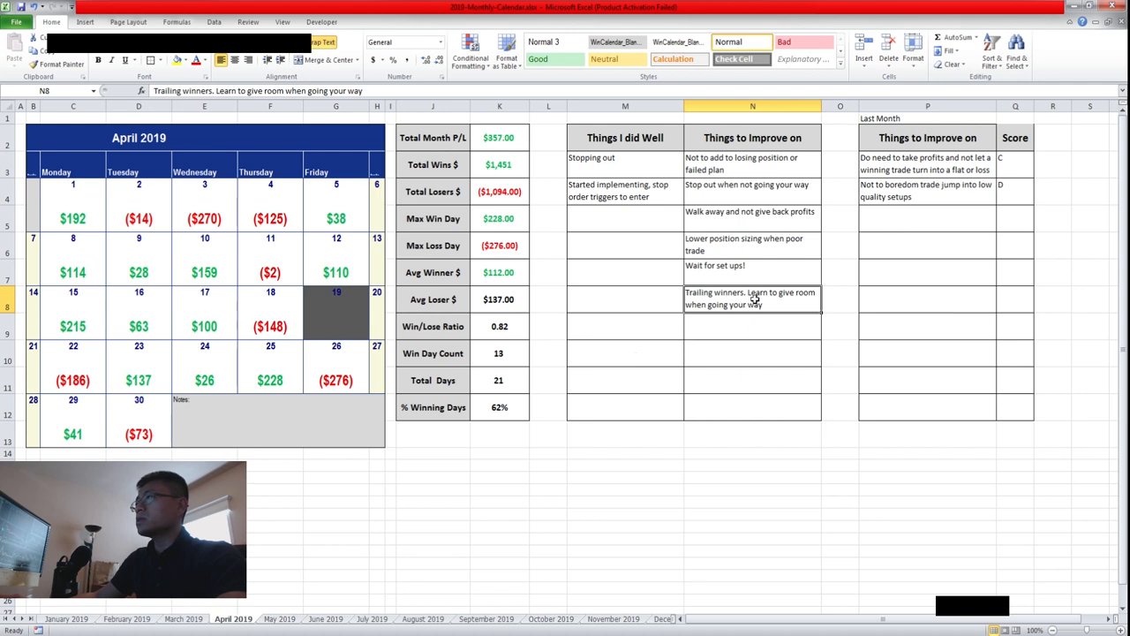
{"action": "mouse_move", "coordinate": [724, 303]}
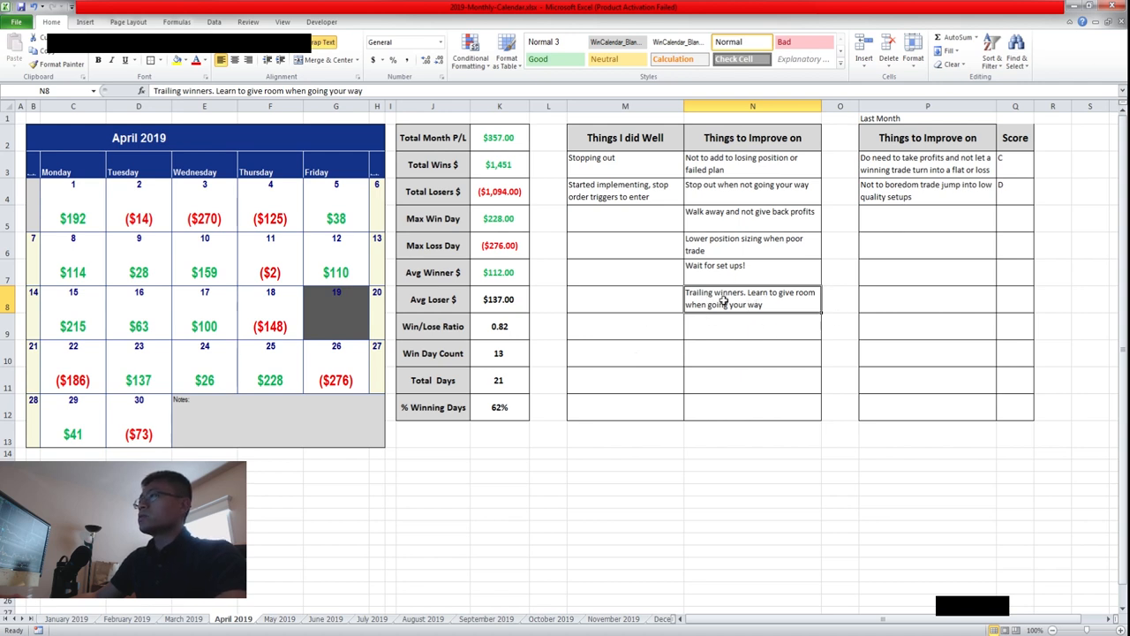
{"action": "mouse_move", "coordinate": [731, 318]}
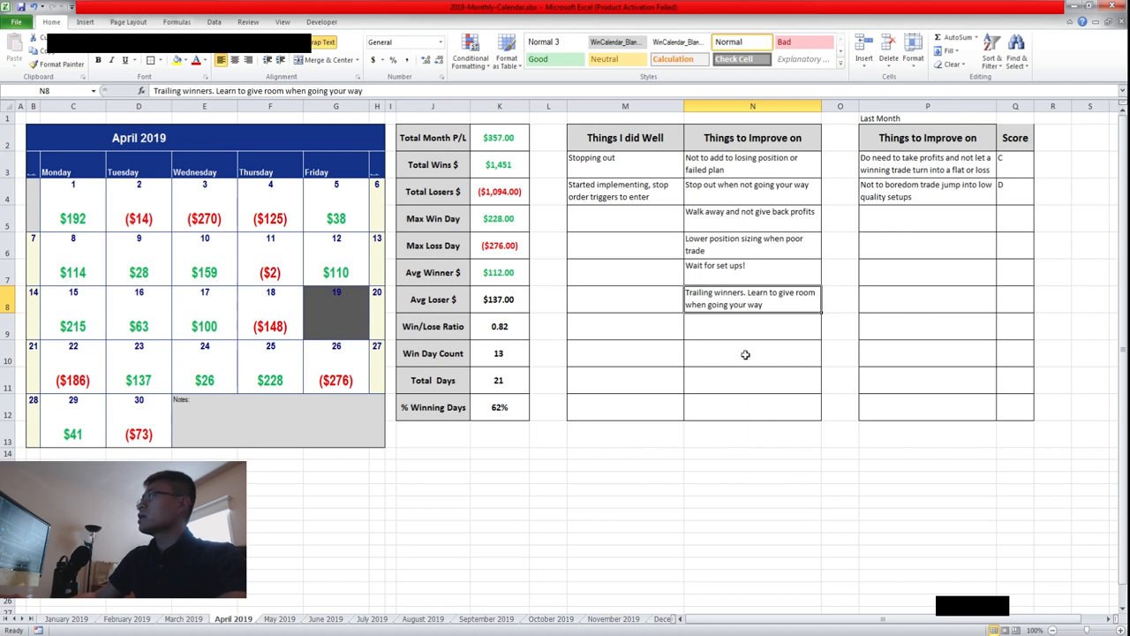
{"action": "mouse_move", "coordinate": [777, 487]}
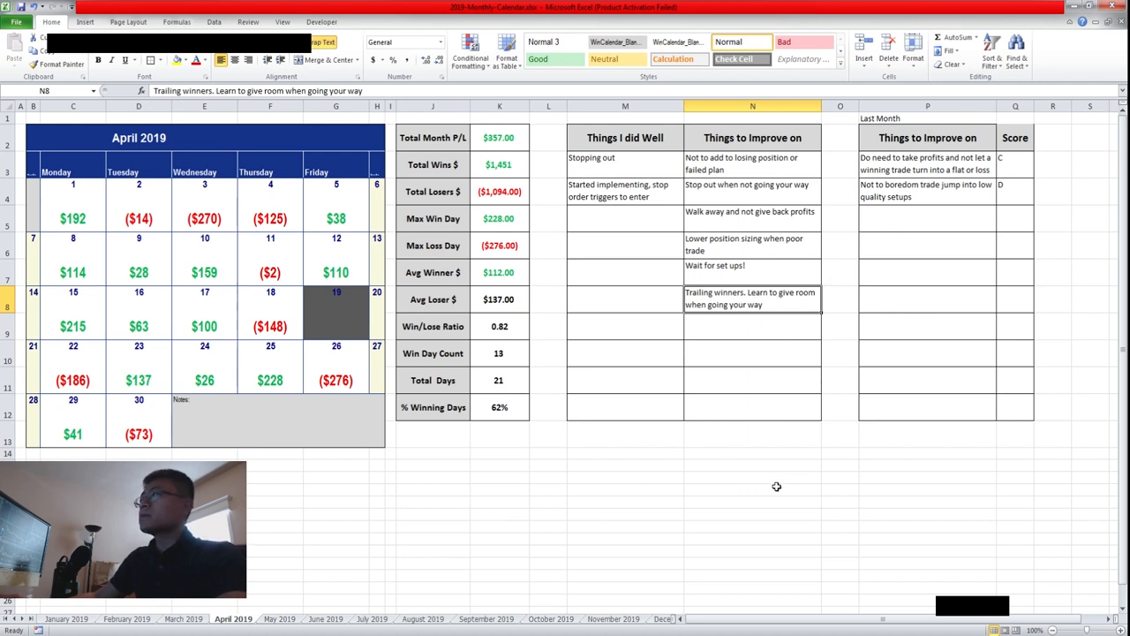
{"action": "left_click", "coordinate": [752, 434]}
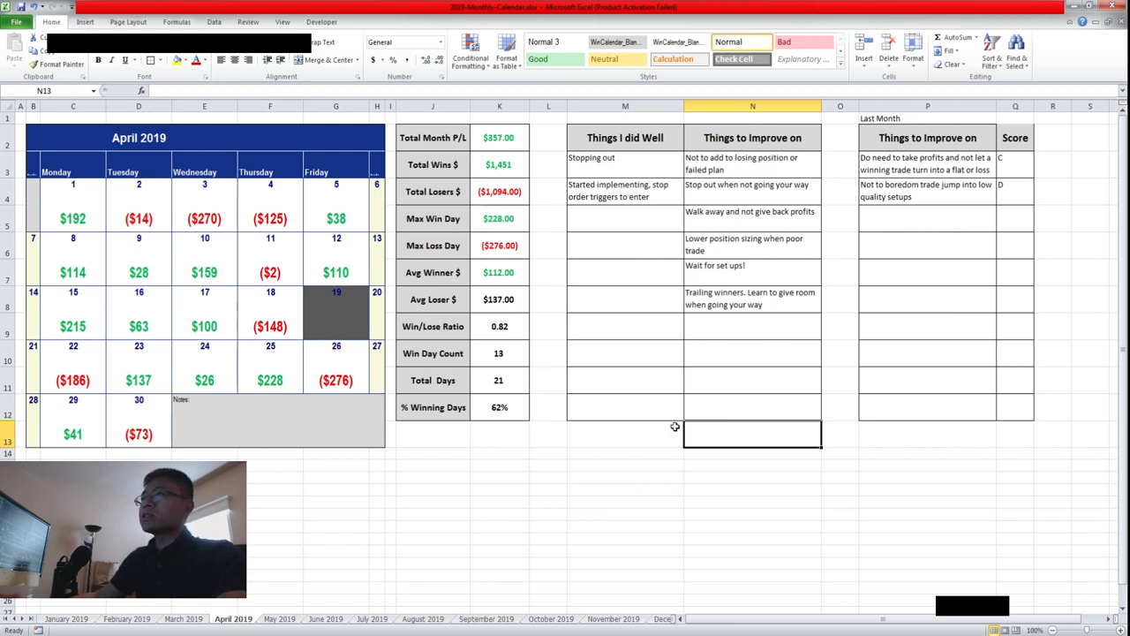
{"action": "mouse_move", "coordinate": [791, 413]}
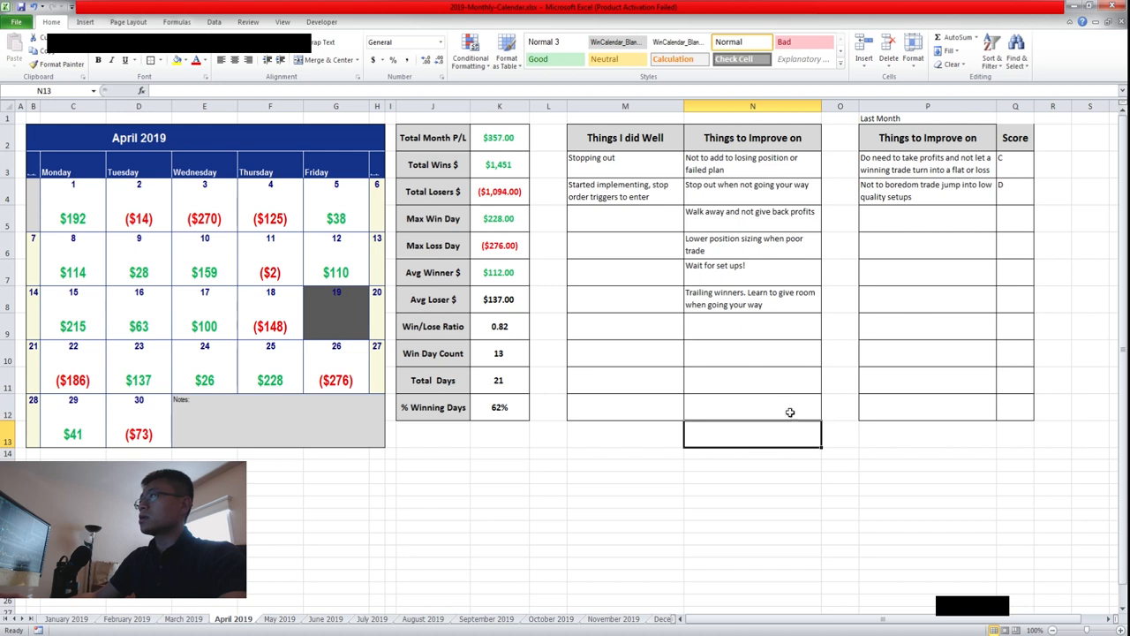
{"action": "mouse_move", "coordinate": [561, 360]}
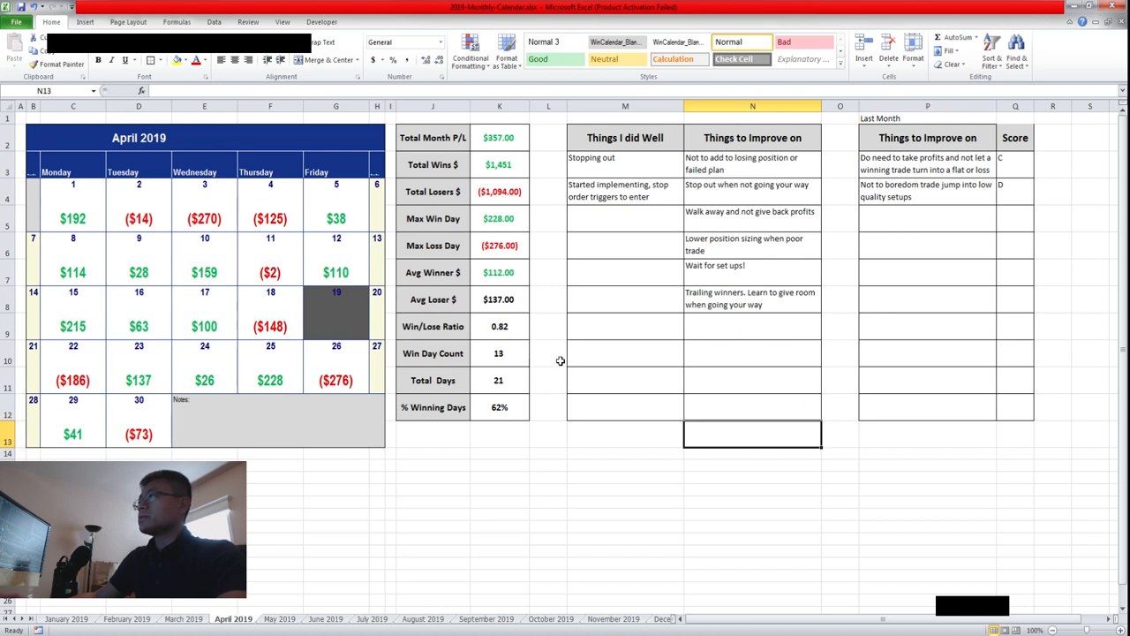
{"action": "mouse_move", "coordinate": [587, 329]}
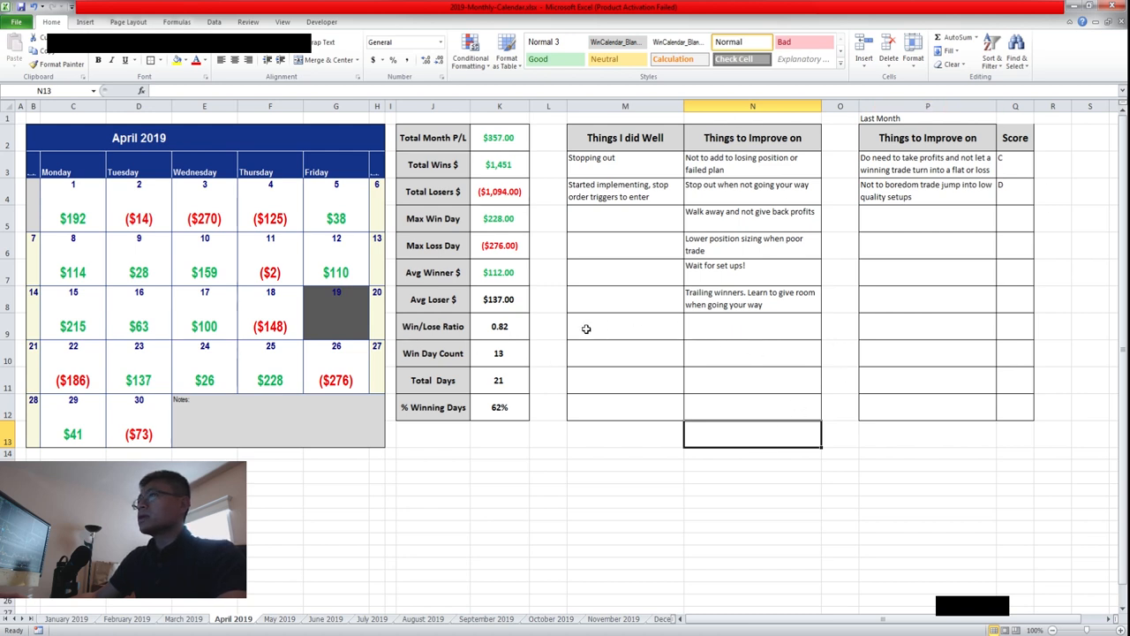
{"action": "mouse_move", "coordinate": [607, 449]}
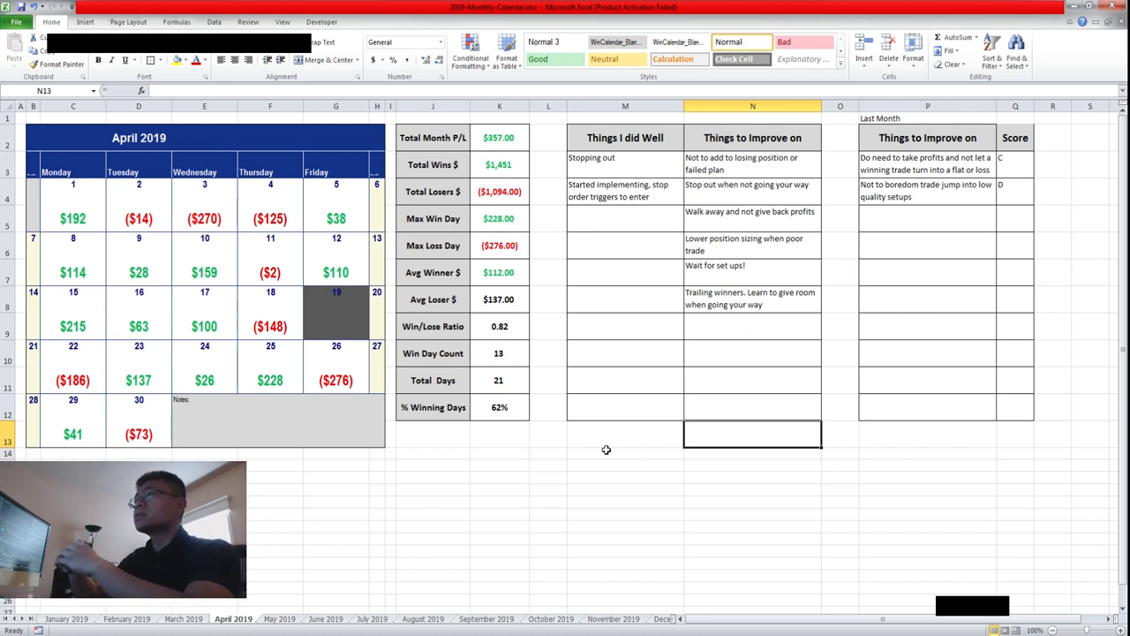
{"action": "left_click", "coordinate": [549, 299]}
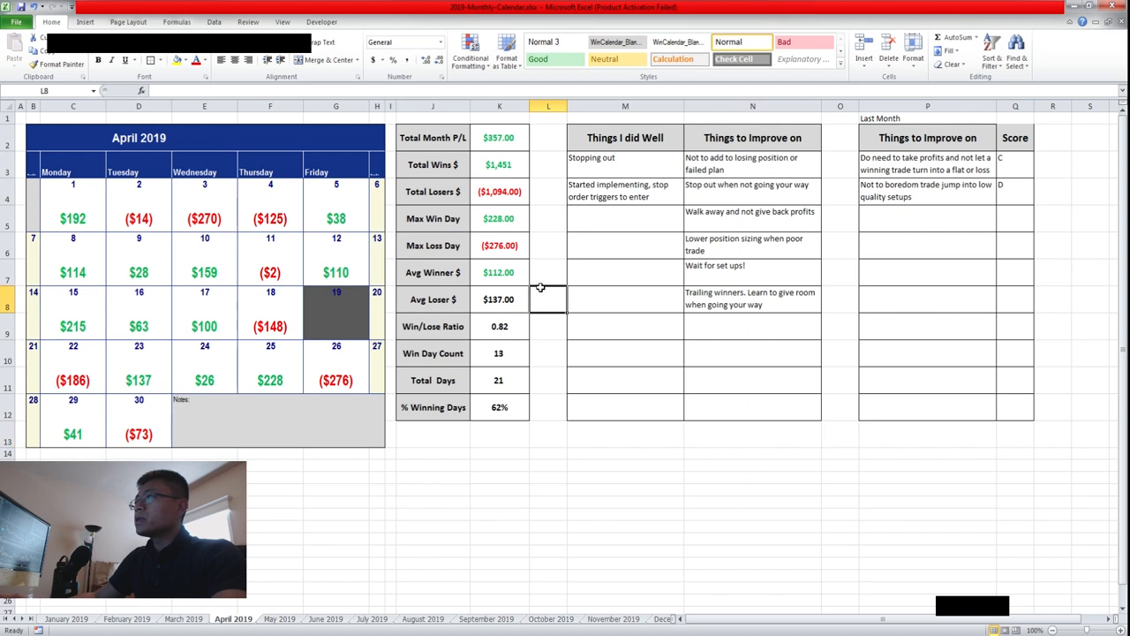
{"action": "mouse_move", "coordinate": [684, 435]}
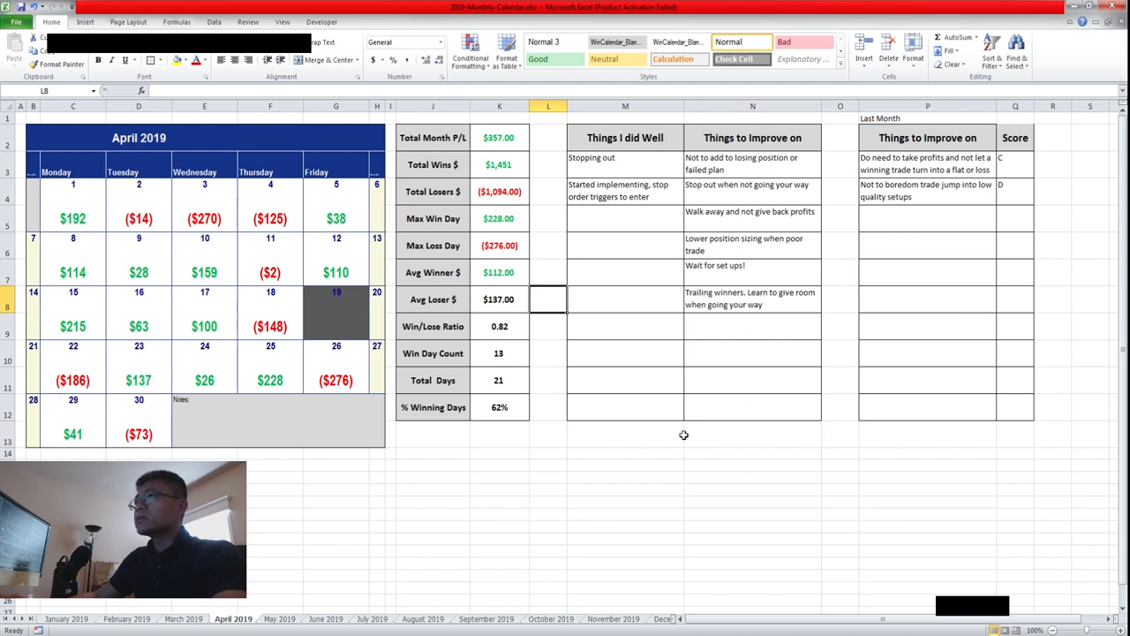
{"action": "mouse_move", "coordinate": [803, 438]}
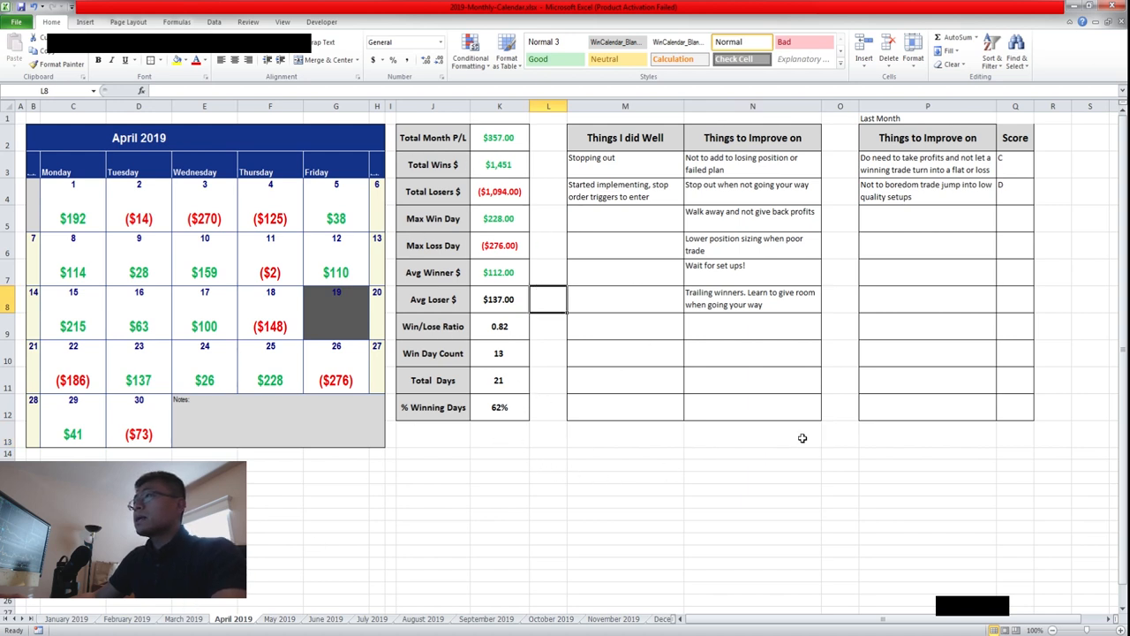
{"action": "mouse_move", "coordinate": [668, 503]}
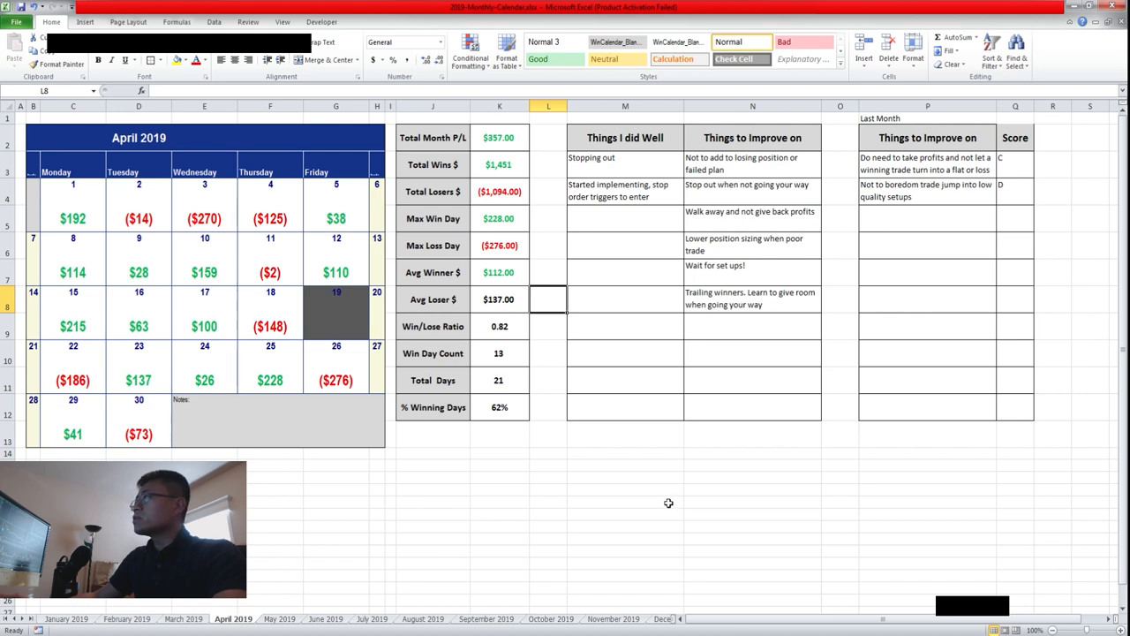
{"action": "mouse_move", "coordinate": [577, 318]}
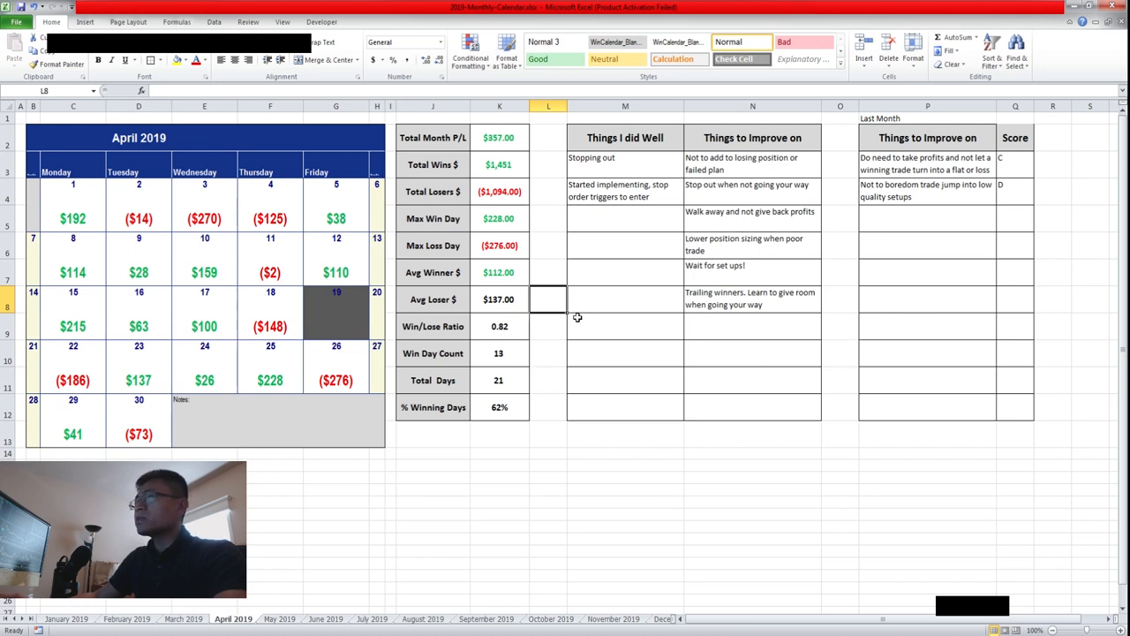
{"action": "mouse_move", "coordinate": [857, 151]}
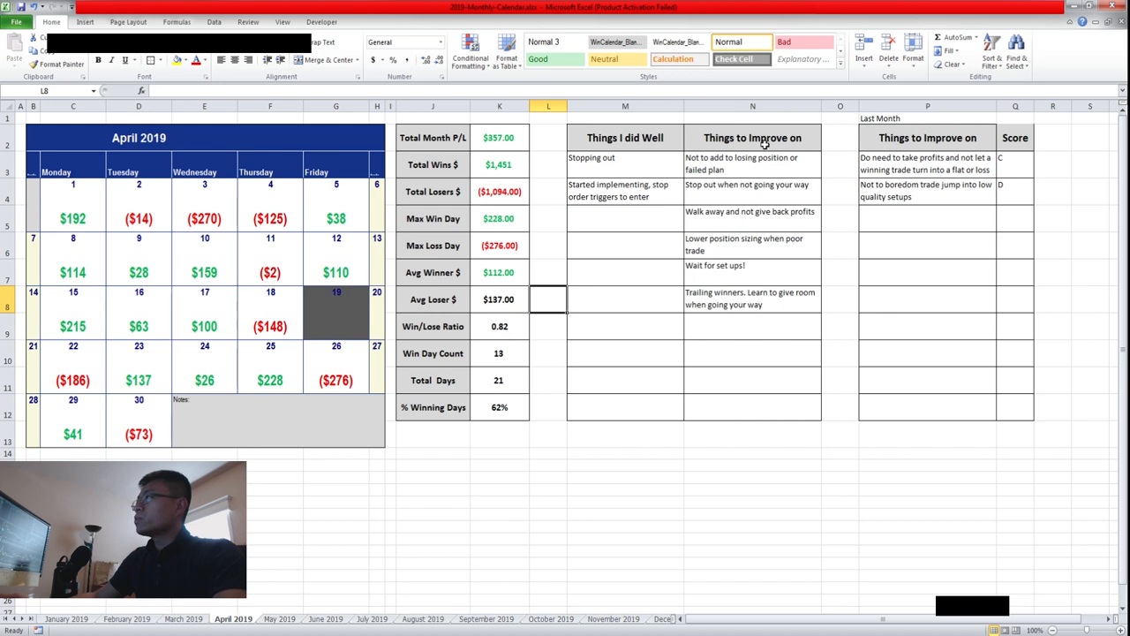
{"action": "mouse_move", "coordinate": [834, 325]}
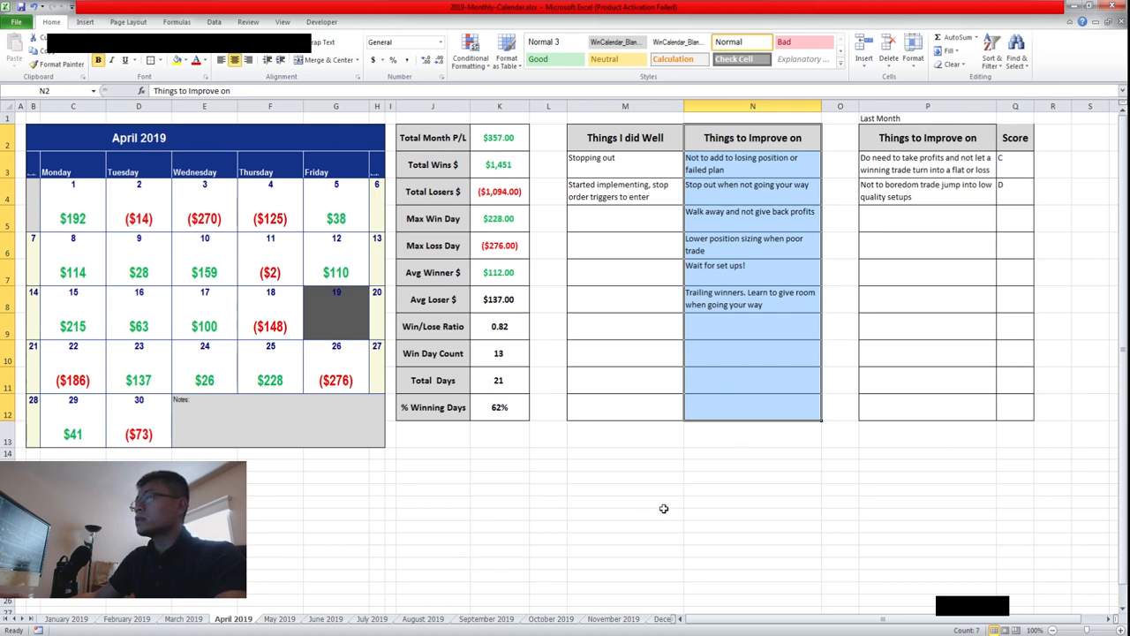
{"action": "mouse_move", "coordinate": [767, 470]}
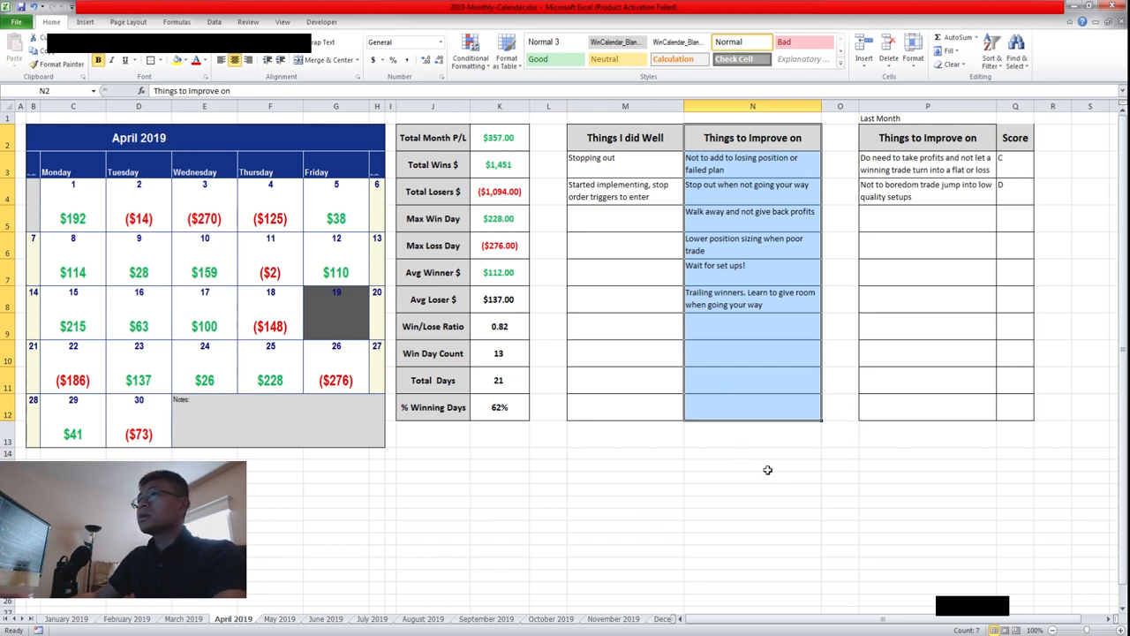
{"action": "left_click", "coordinate": [765, 465]}
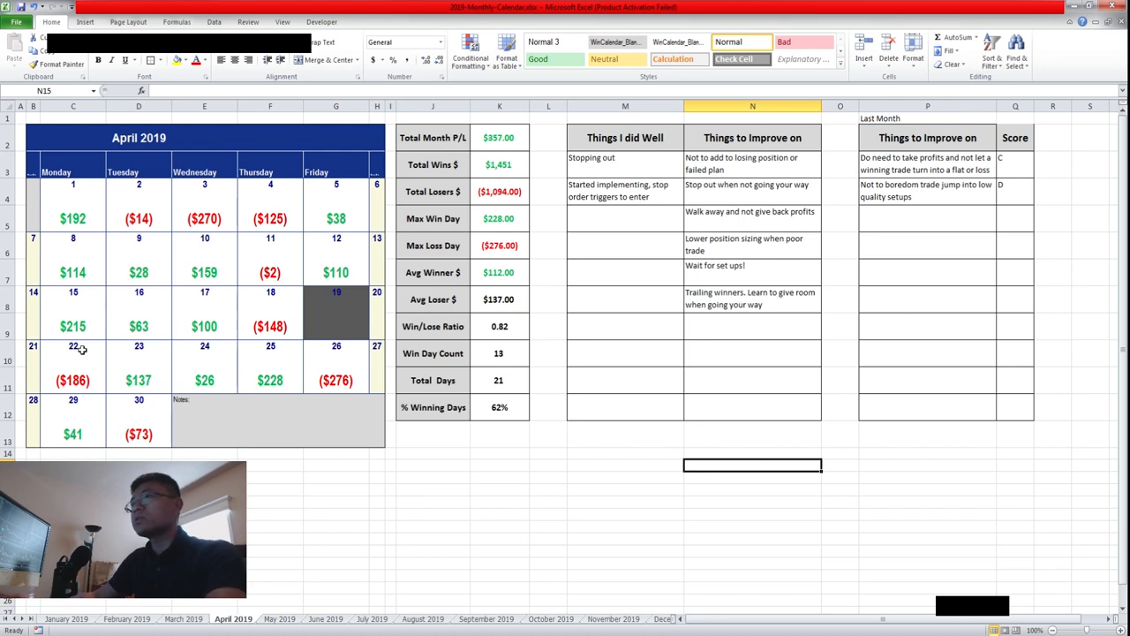
{"action": "mouse_move", "coordinate": [264, 376]}
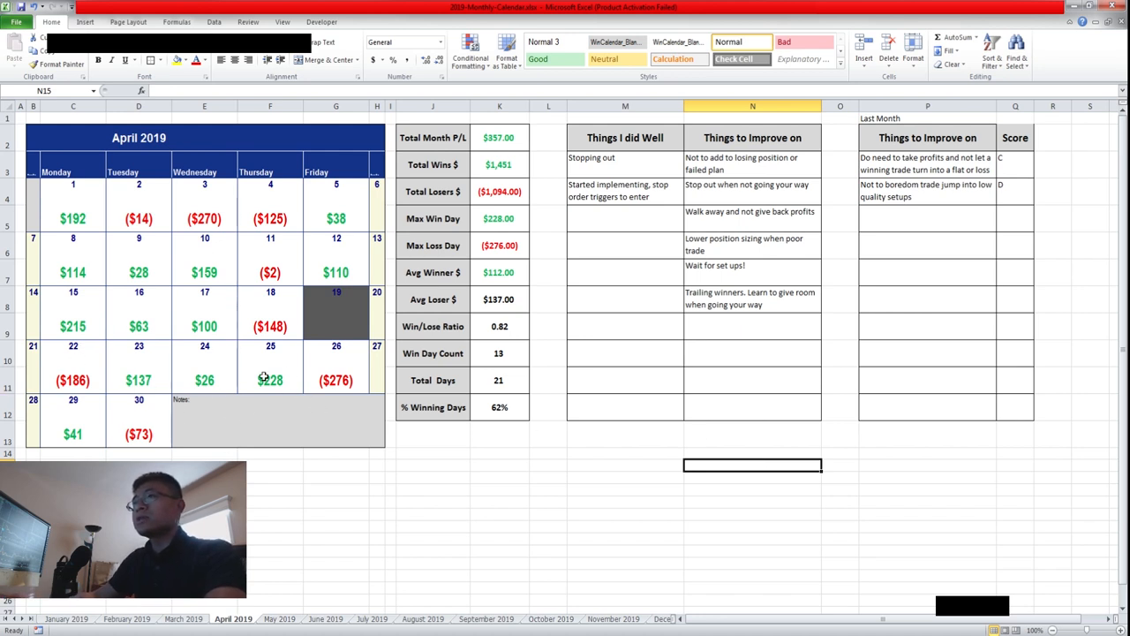